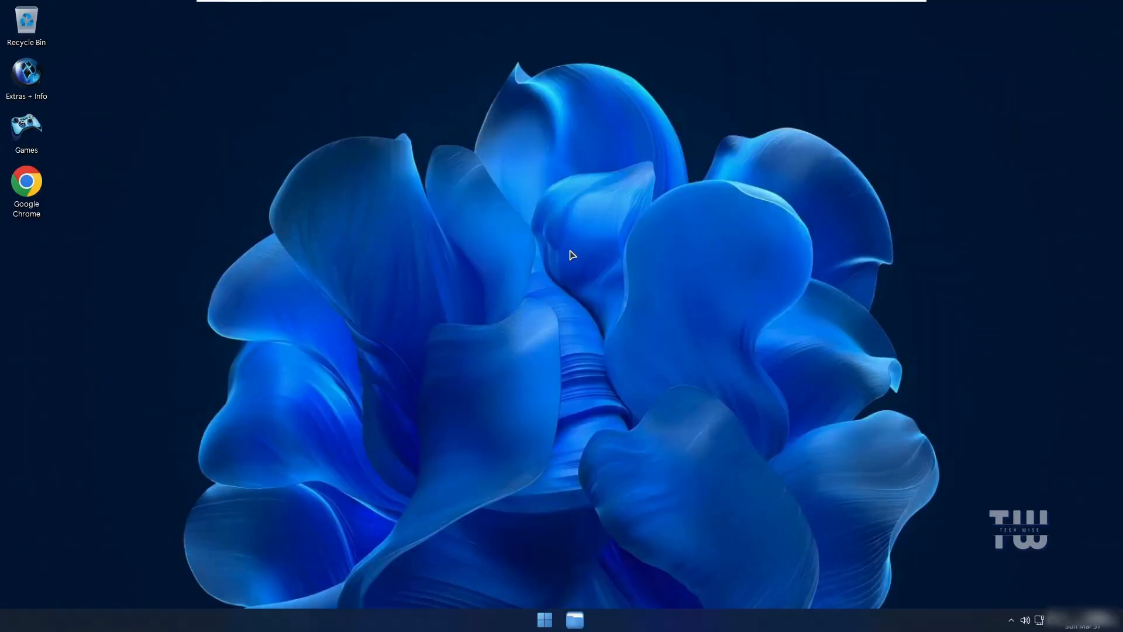
pyautogui.moveTo(440, 223)
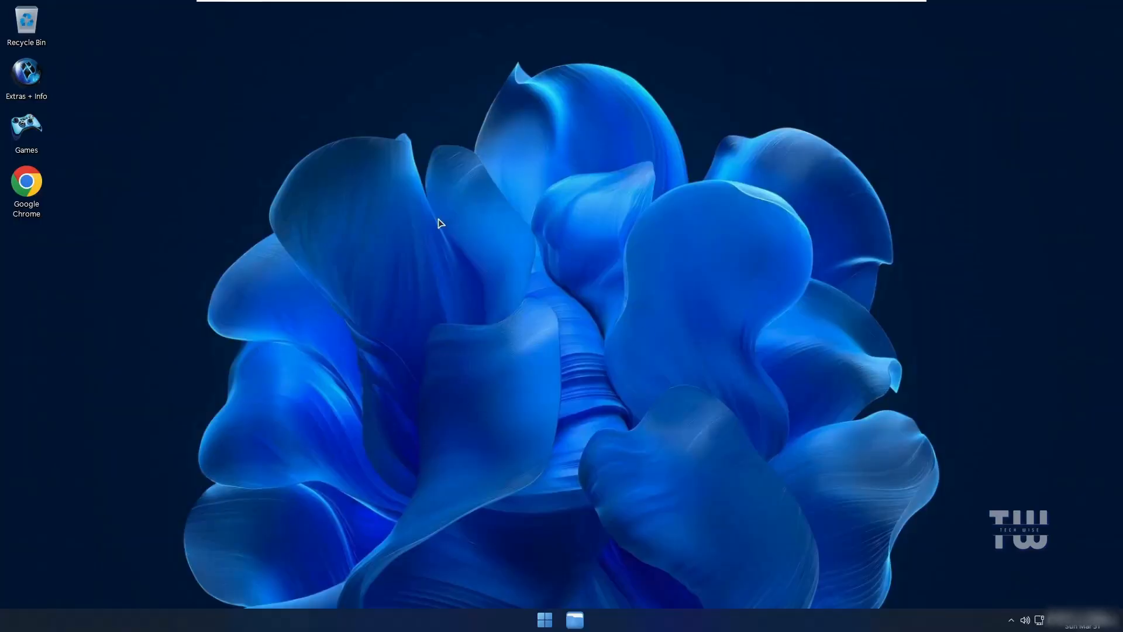
pyautogui.moveTo(525, 417)
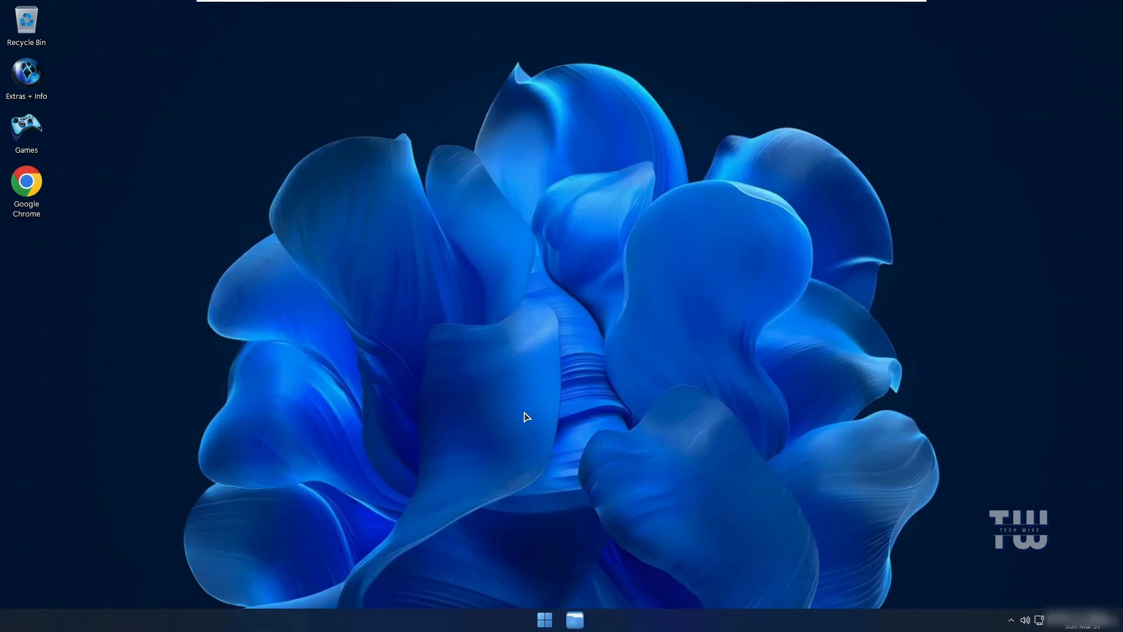
pyautogui.moveTo(550, 395)
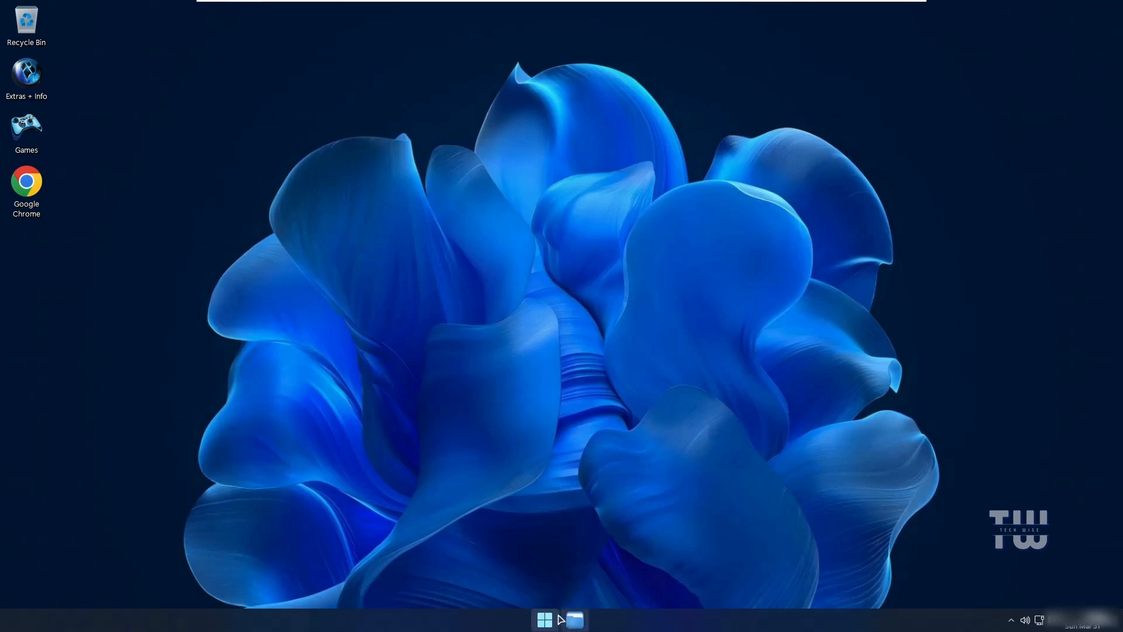
# Browse the Start menu's Apps, Games and Windows System folders.
pyautogui.click(543, 619)
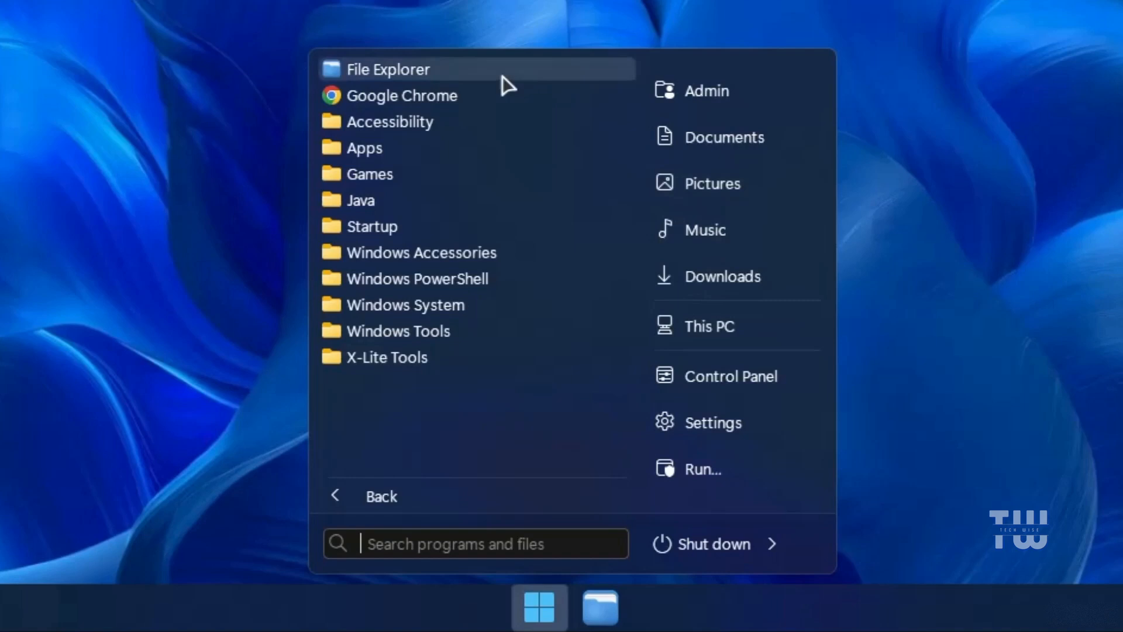
pyautogui.moveTo(457, 435)
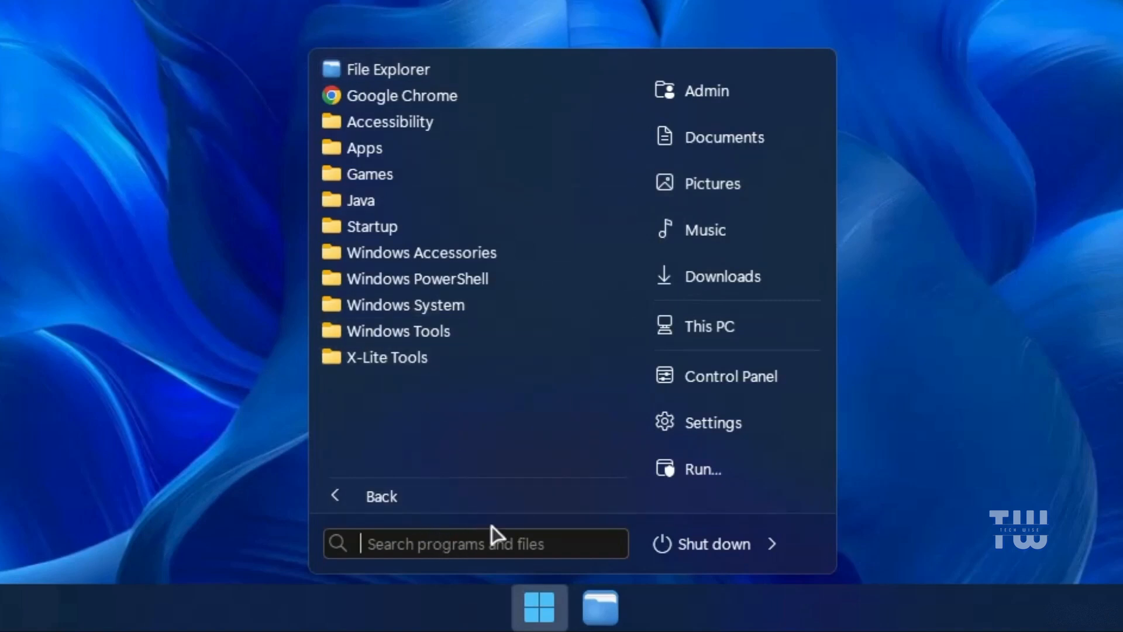
pyautogui.moveTo(723, 277)
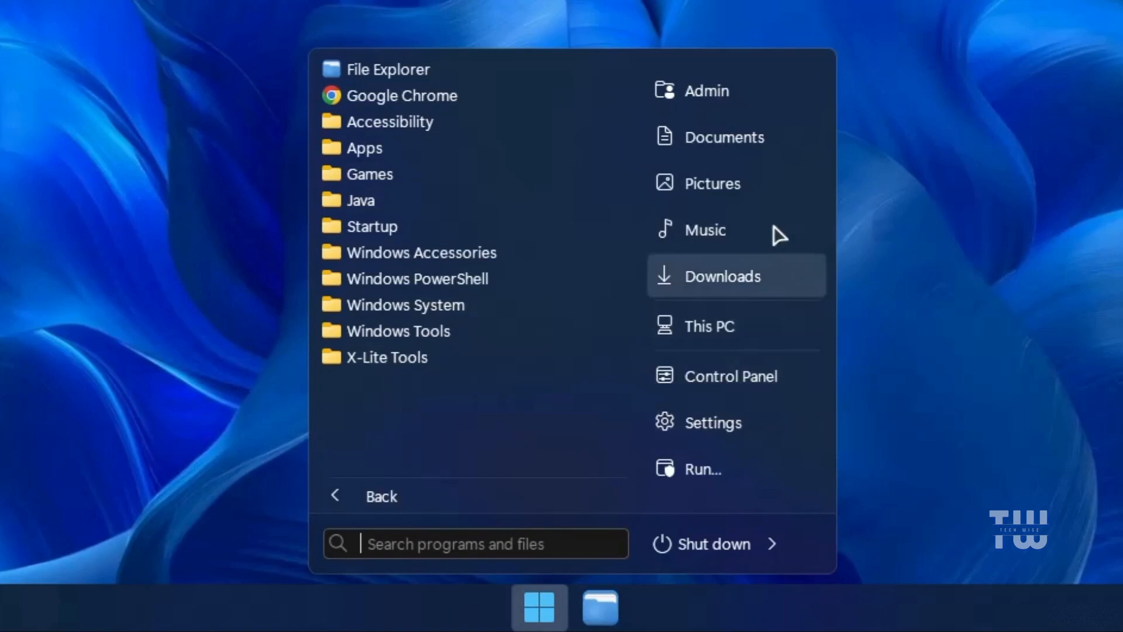
pyautogui.click(389, 121)
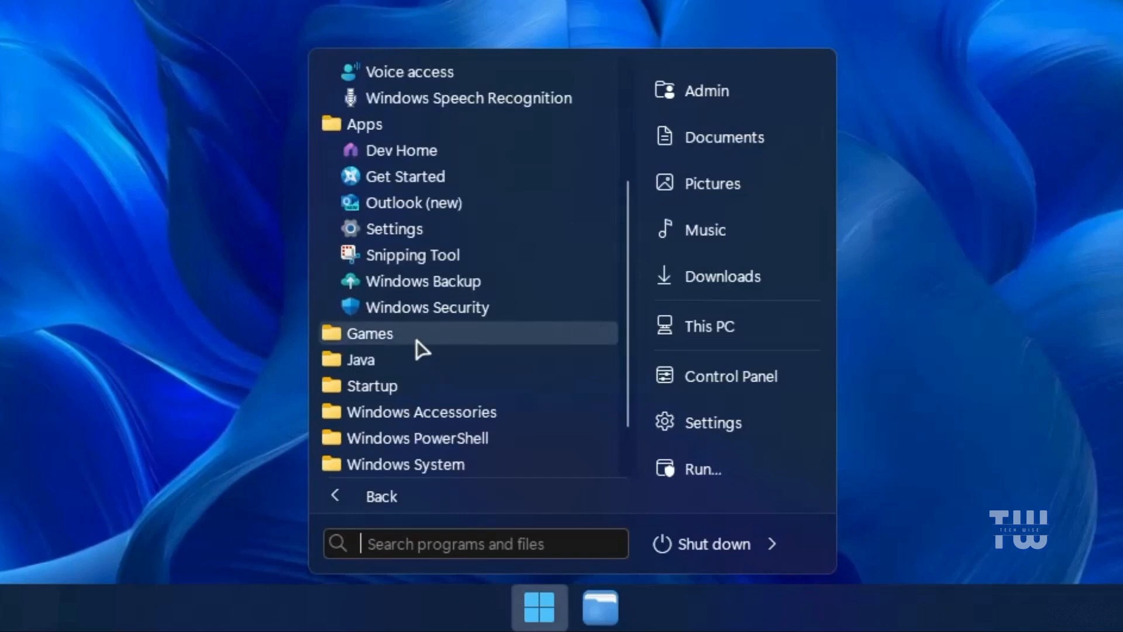
pyautogui.click(369, 333)
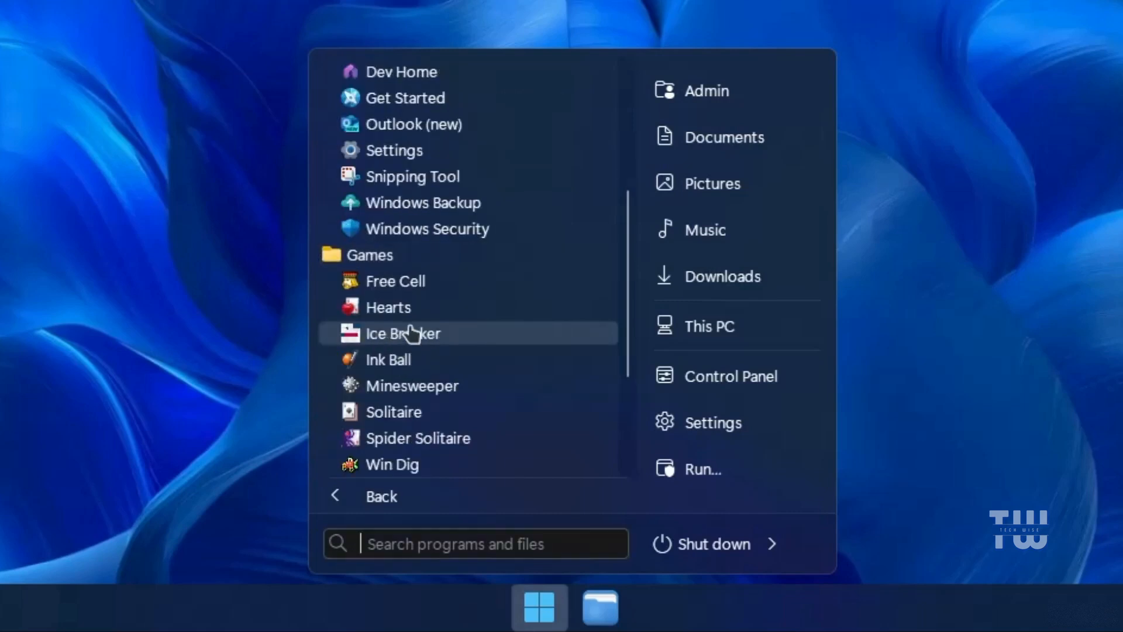
pyautogui.scroll(-3)
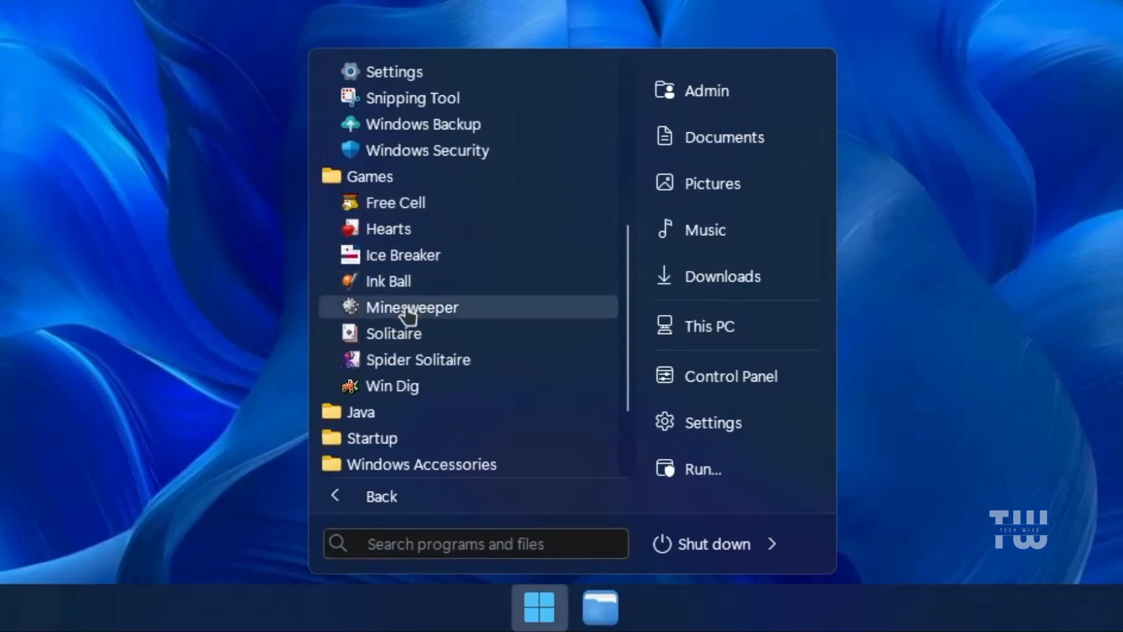
pyautogui.moveTo(393, 332)
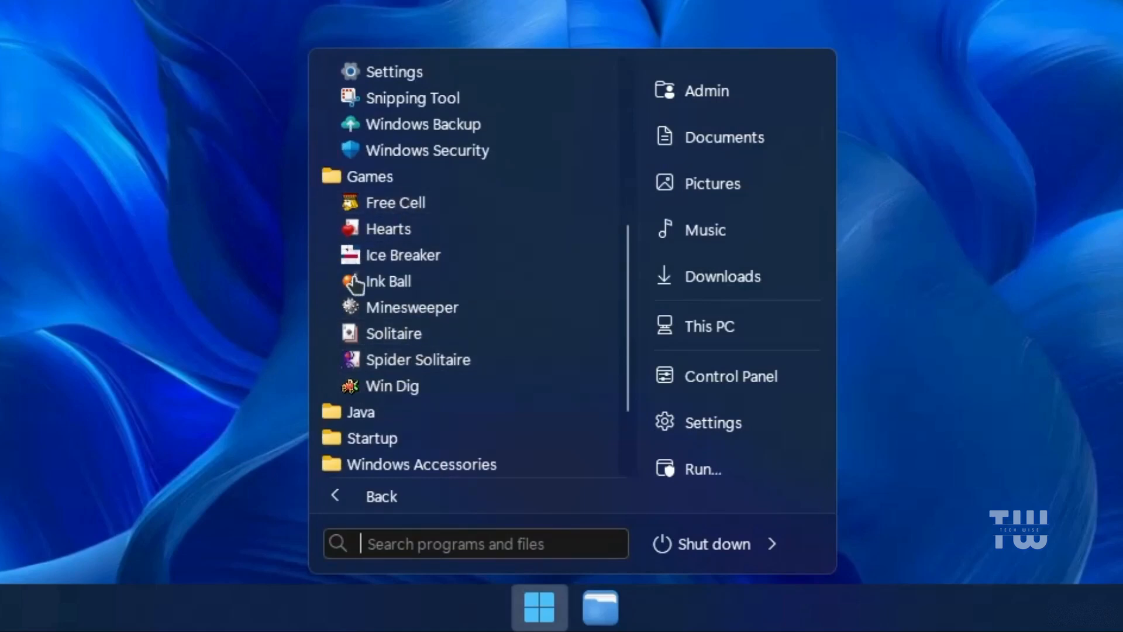
pyautogui.scroll(-3)
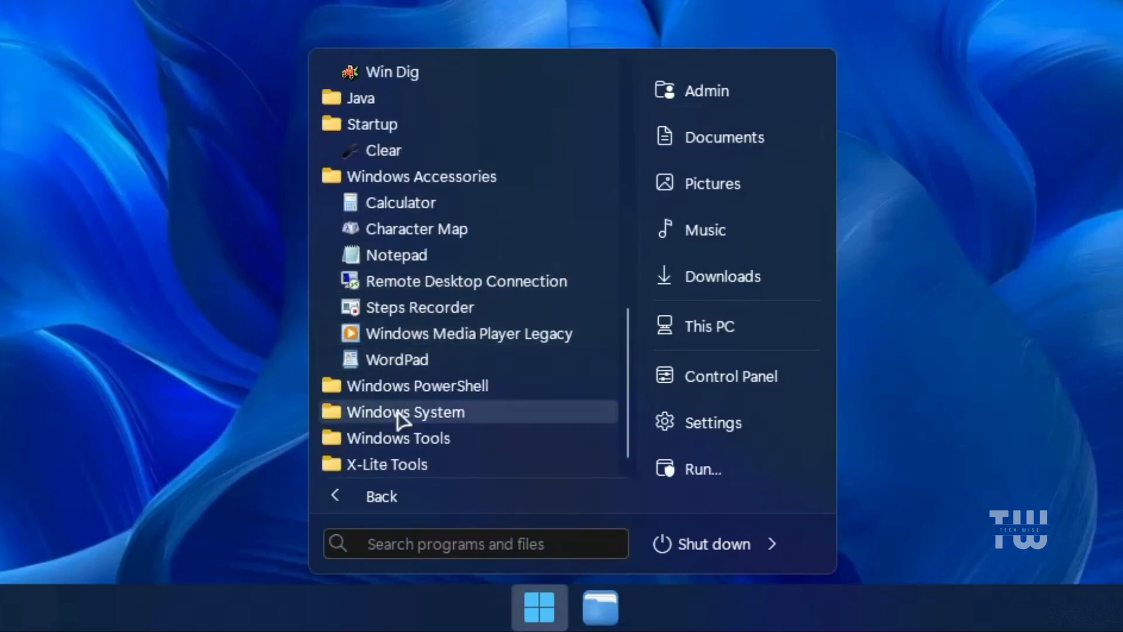
pyautogui.scroll(-3)
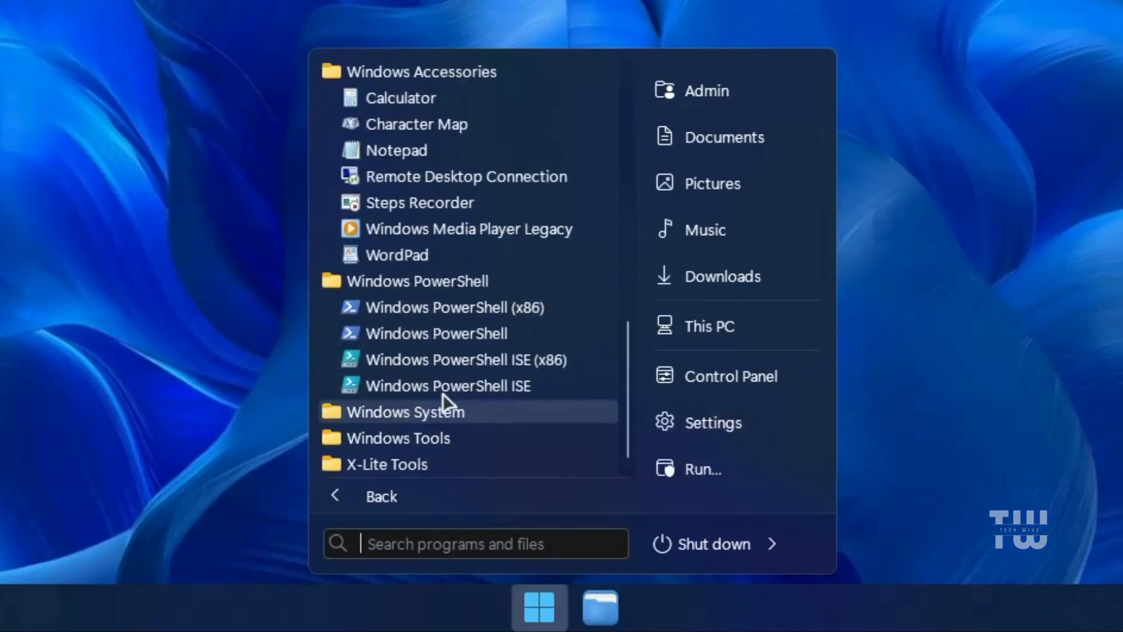
pyautogui.click(399, 437)
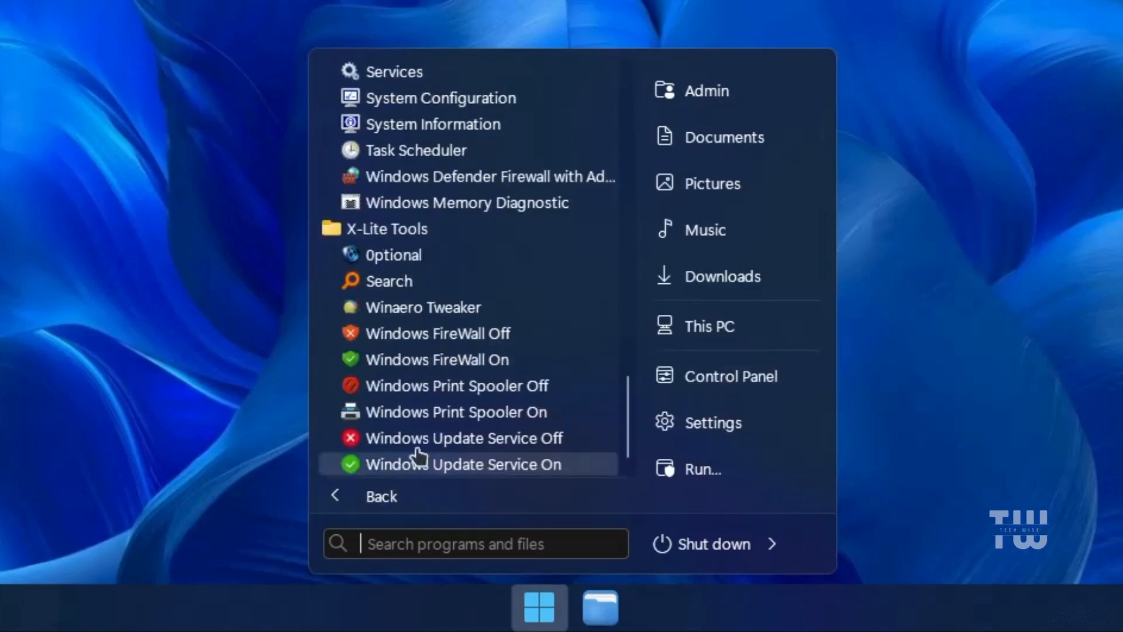
pyautogui.moveTo(393, 255)
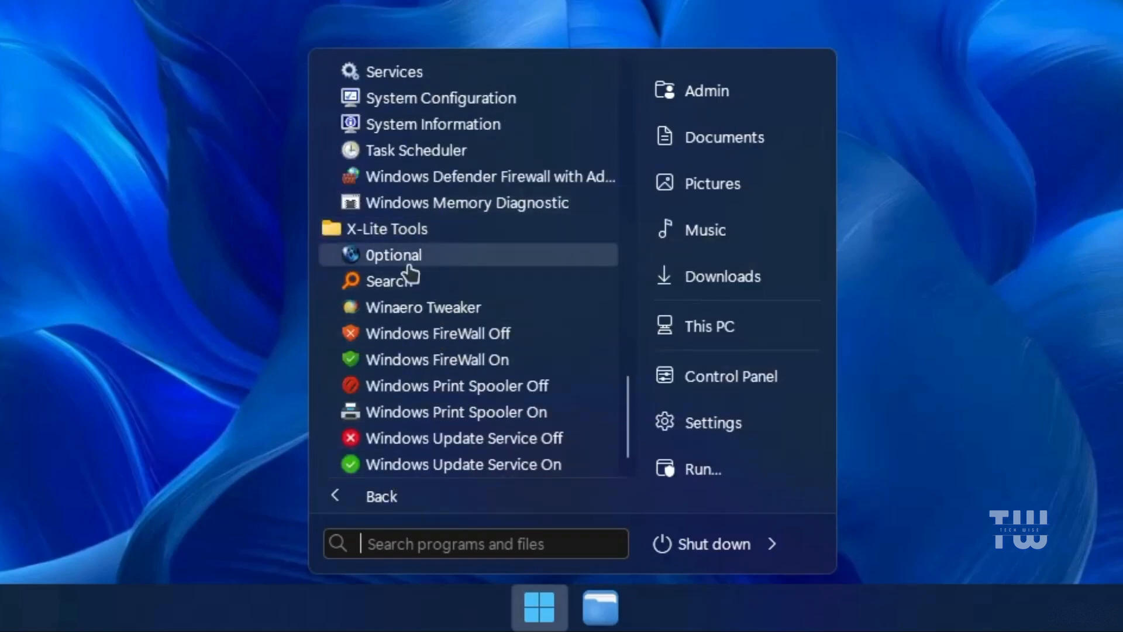
pyautogui.moveTo(392, 280)
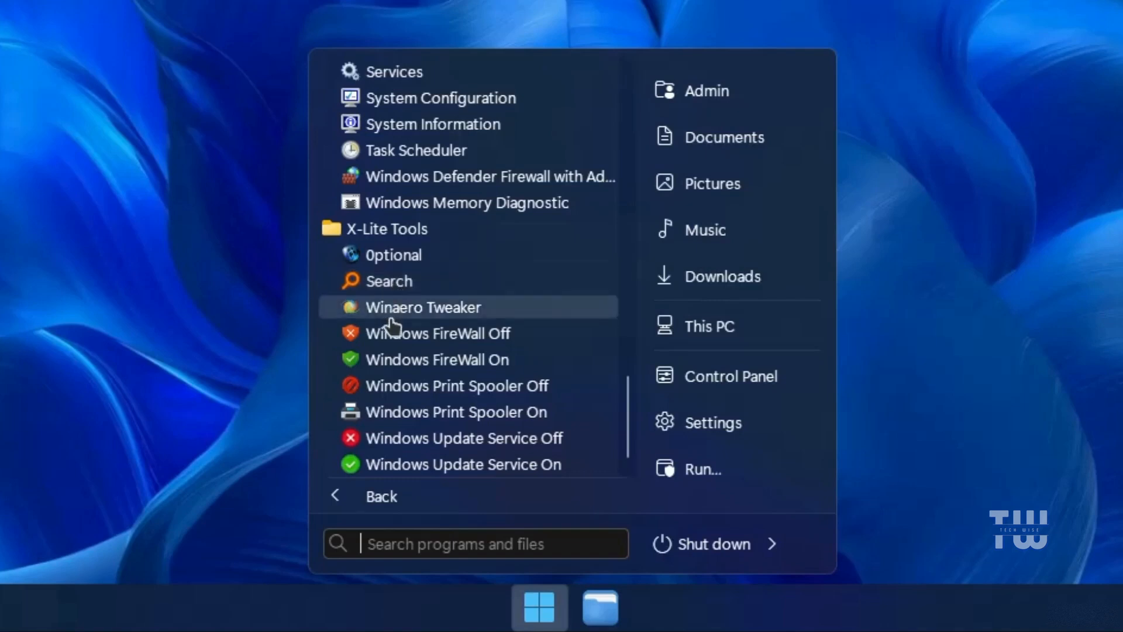
pyautogui.moveTo(451, 365)
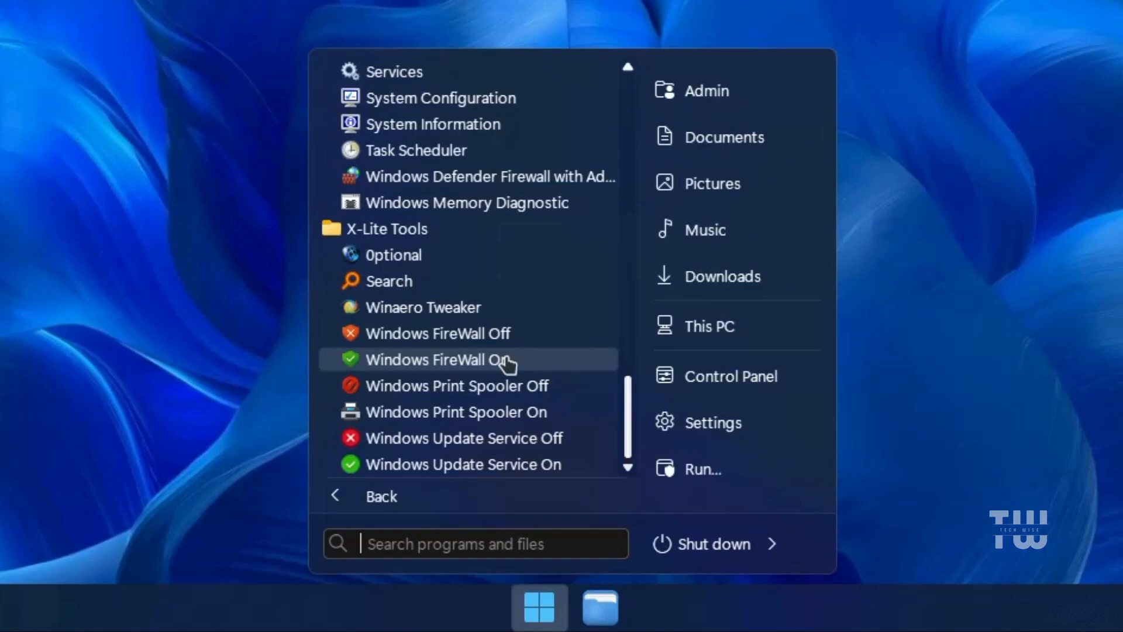
# Turn the Windows firewall back on, then right-click the desktop for its extended menu.
pyautogui.click(440, 359)
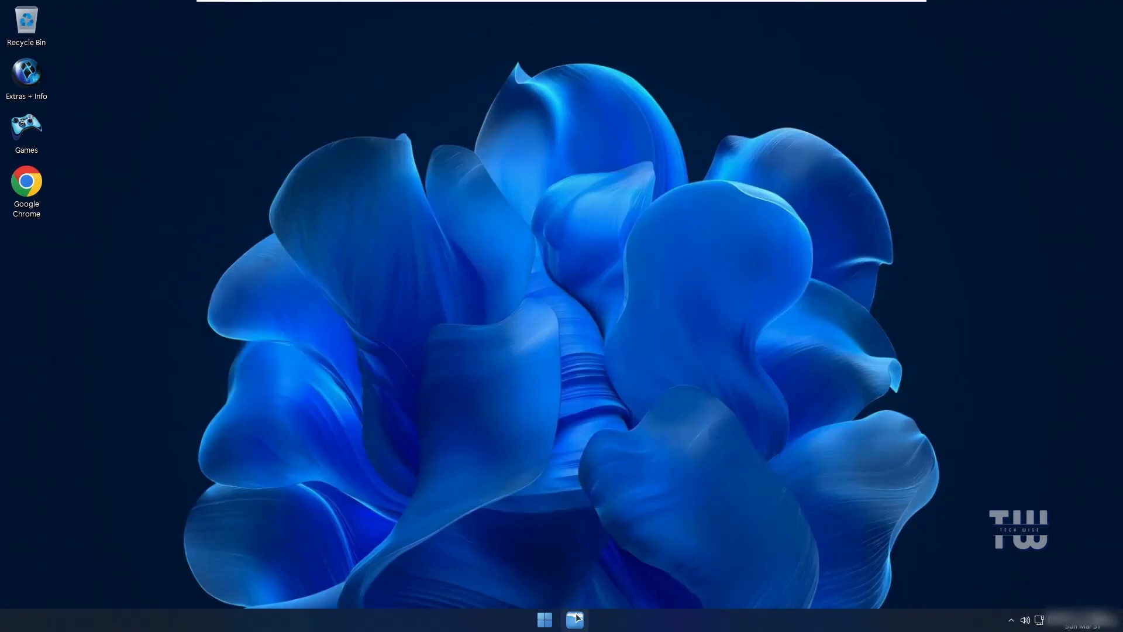
pyautogui.click(574, 619)
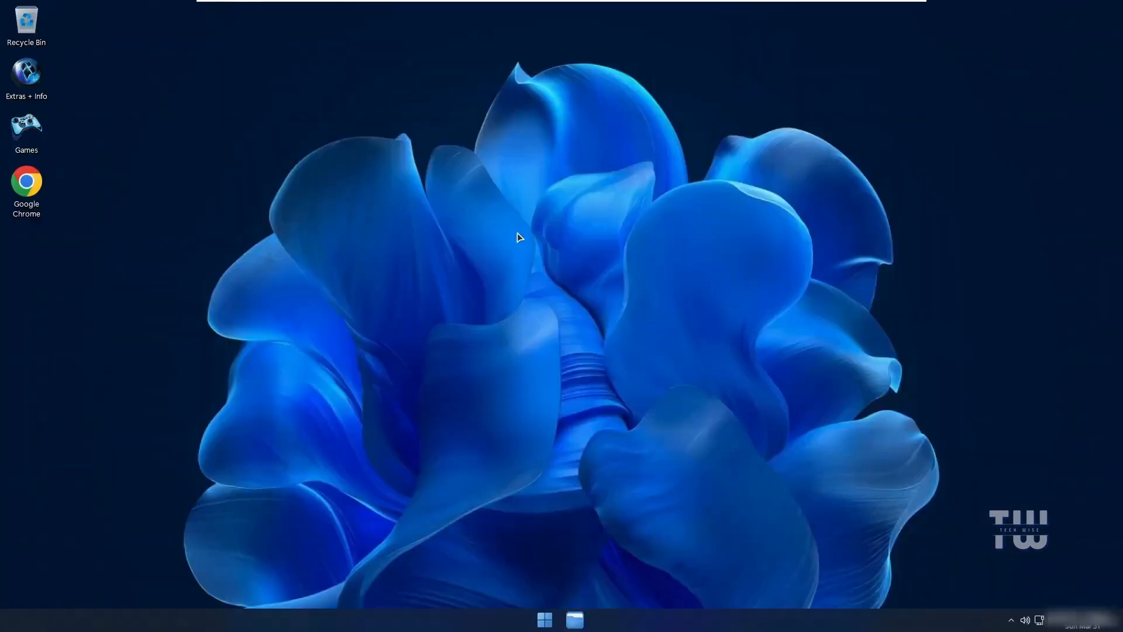
pyautogui.rightClick(521, 236)
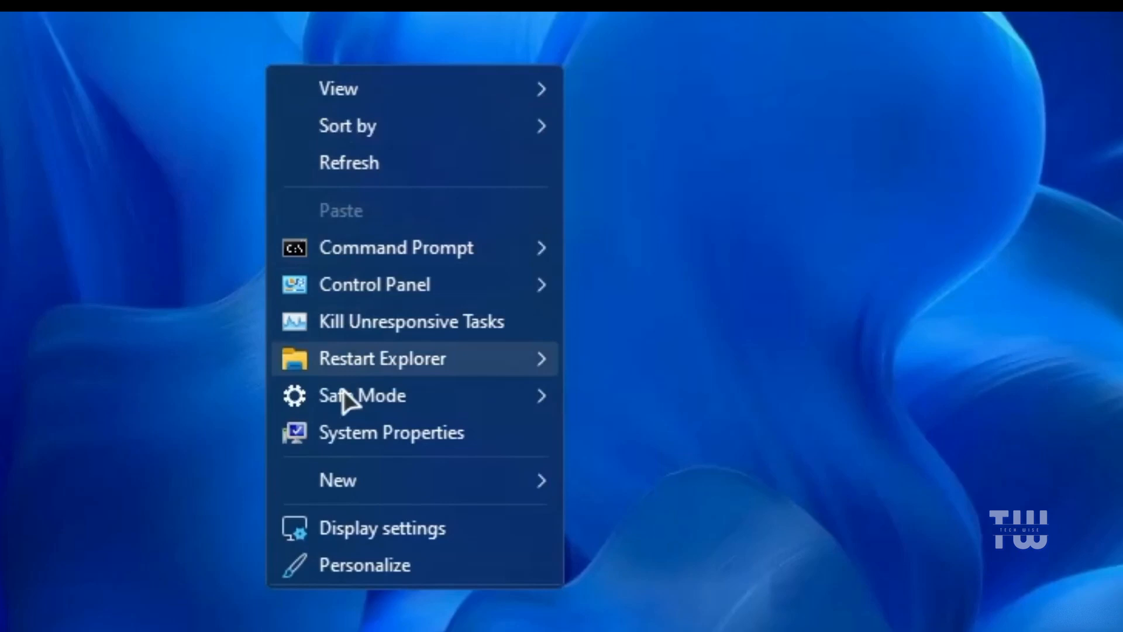
pyautogui.moveTo(350, 162)
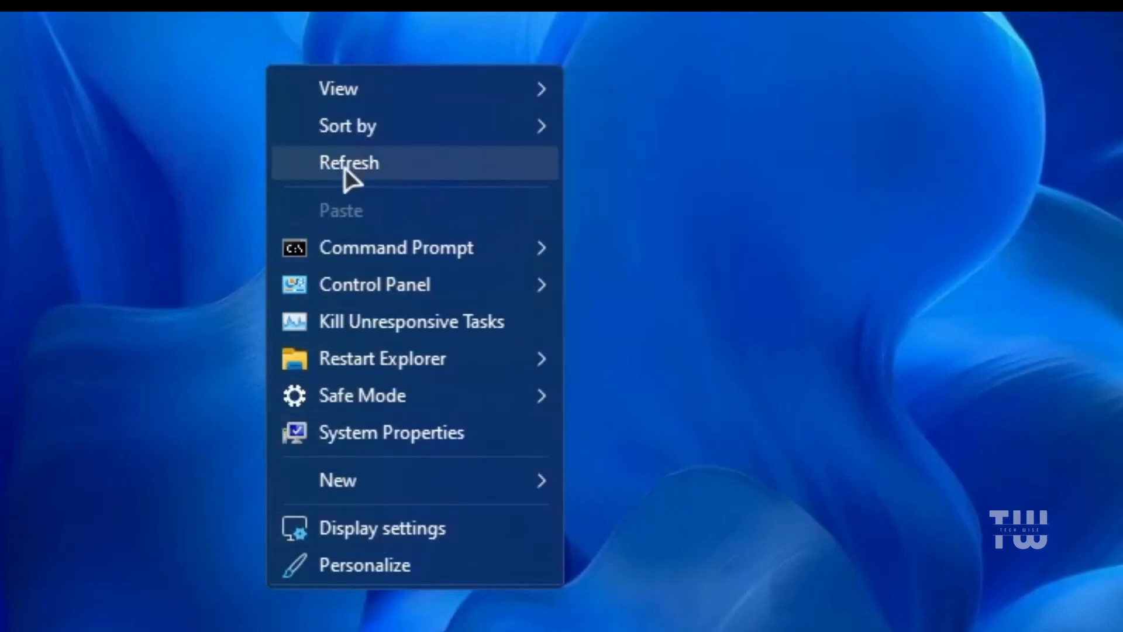
pyautogui.moveTo(326, 462)
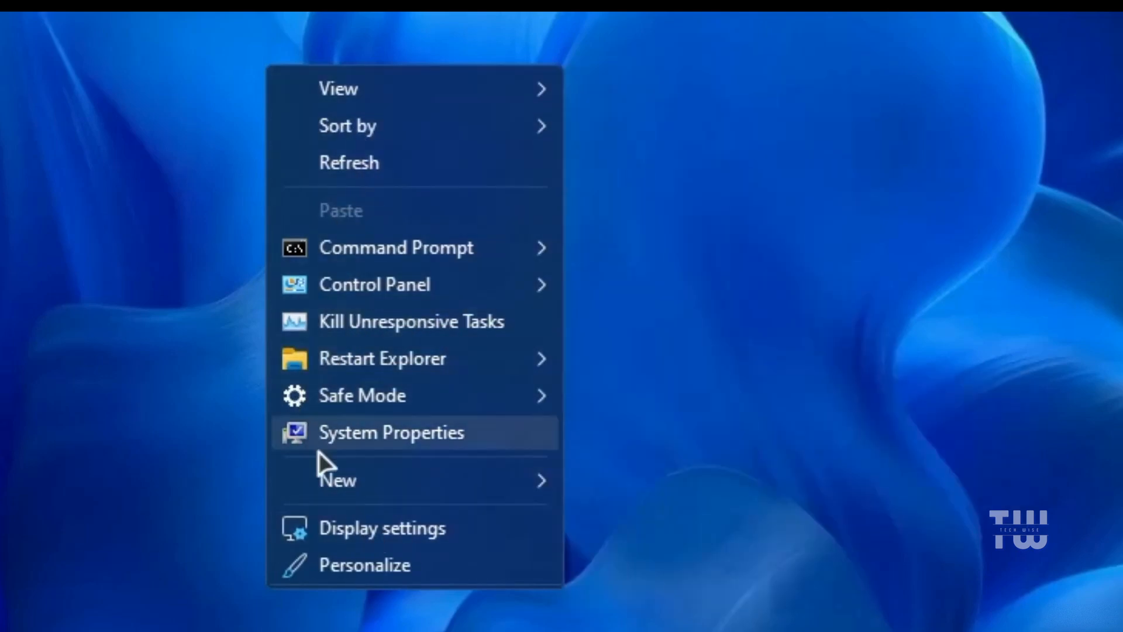
pyautogui.moveTo(395, 247)
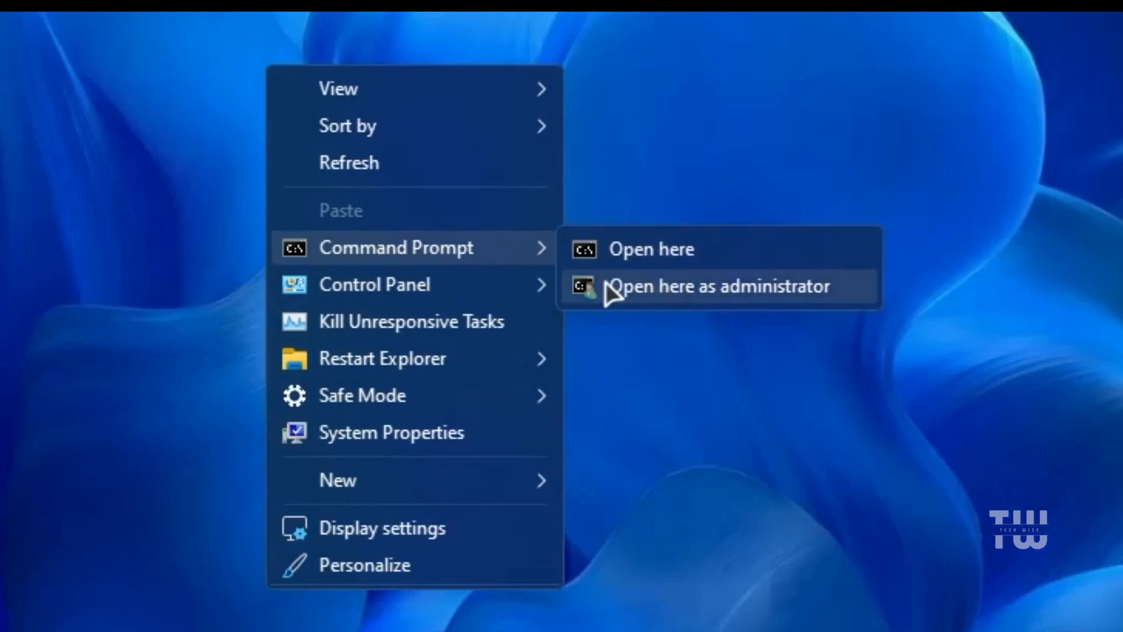
pyautogui.moveTo(373, 284)
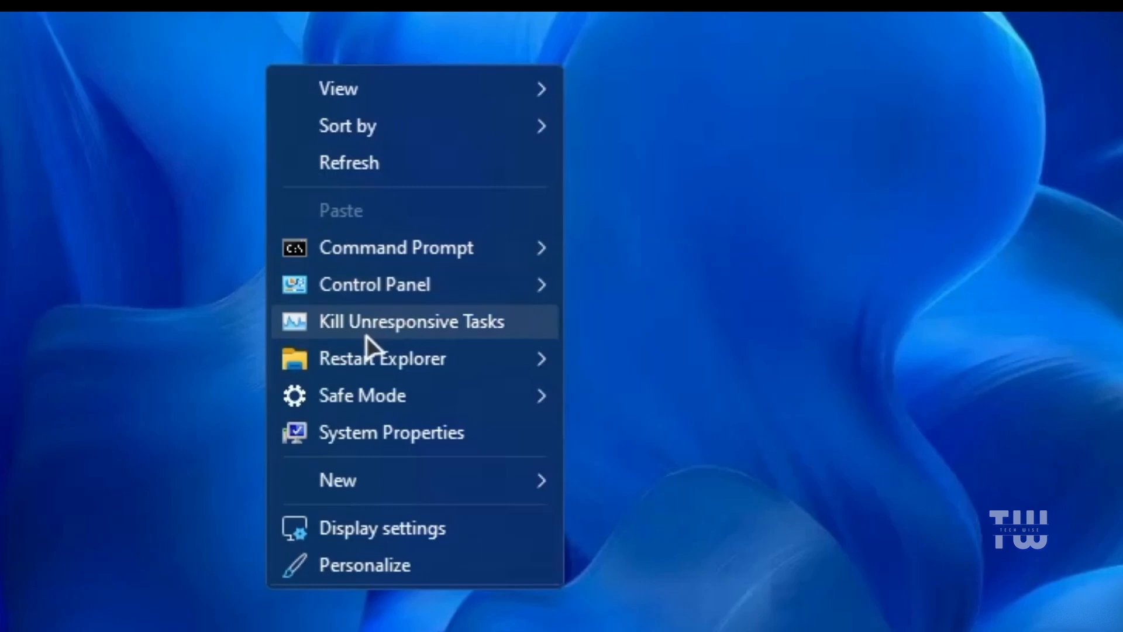
pyautogui.moveTo(472, 340)
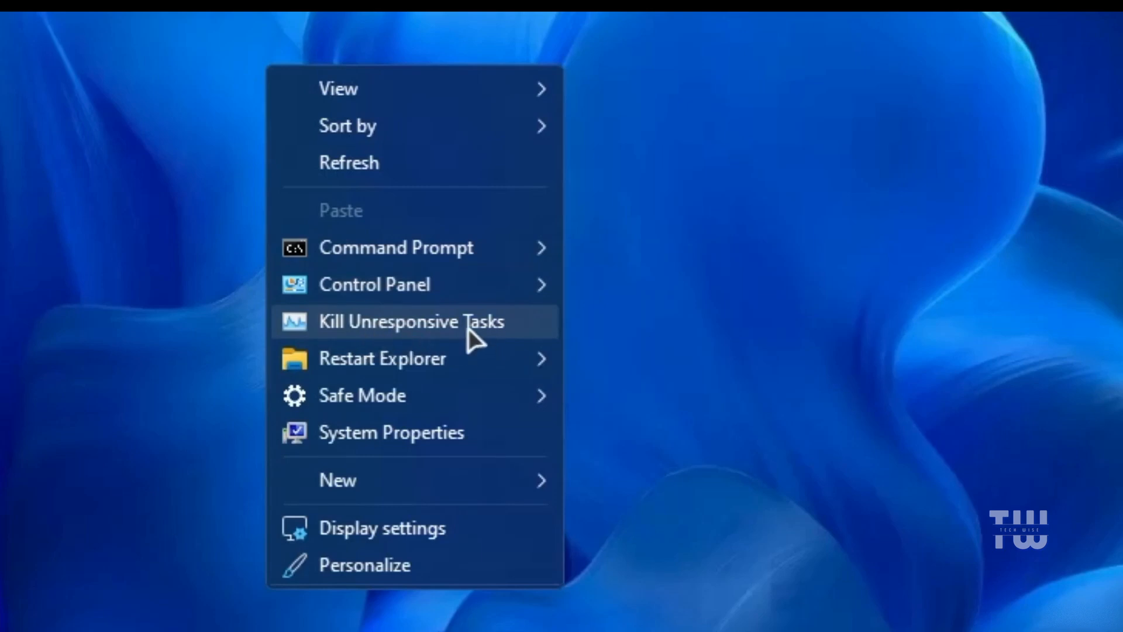
pyautogui.moveTo(408, 351)
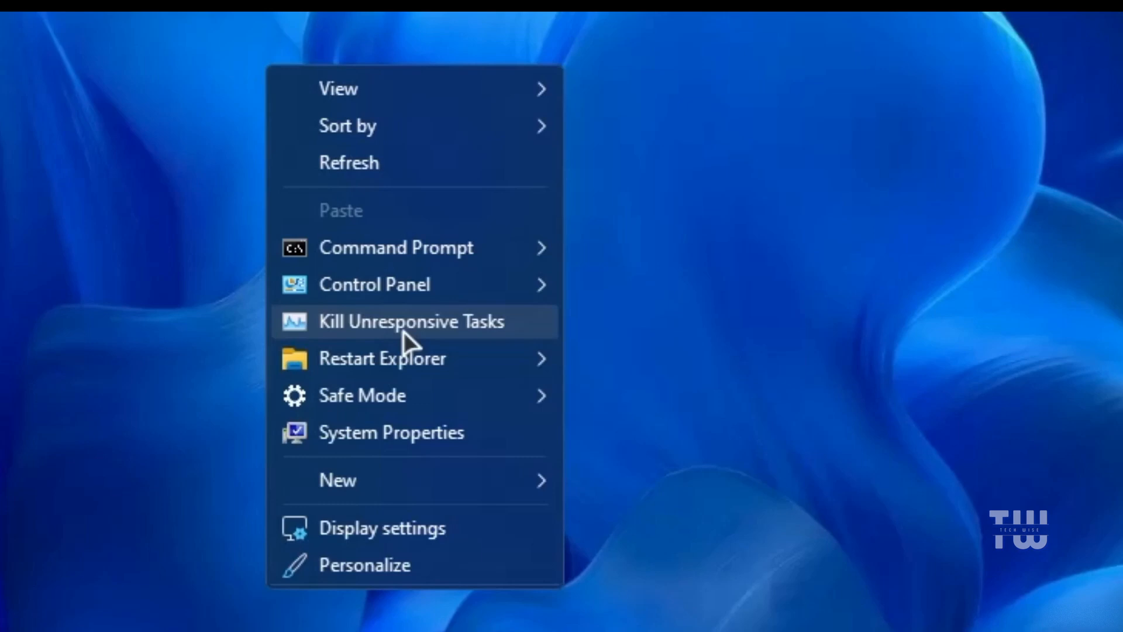
pyautogui.moveTo(383, 358)
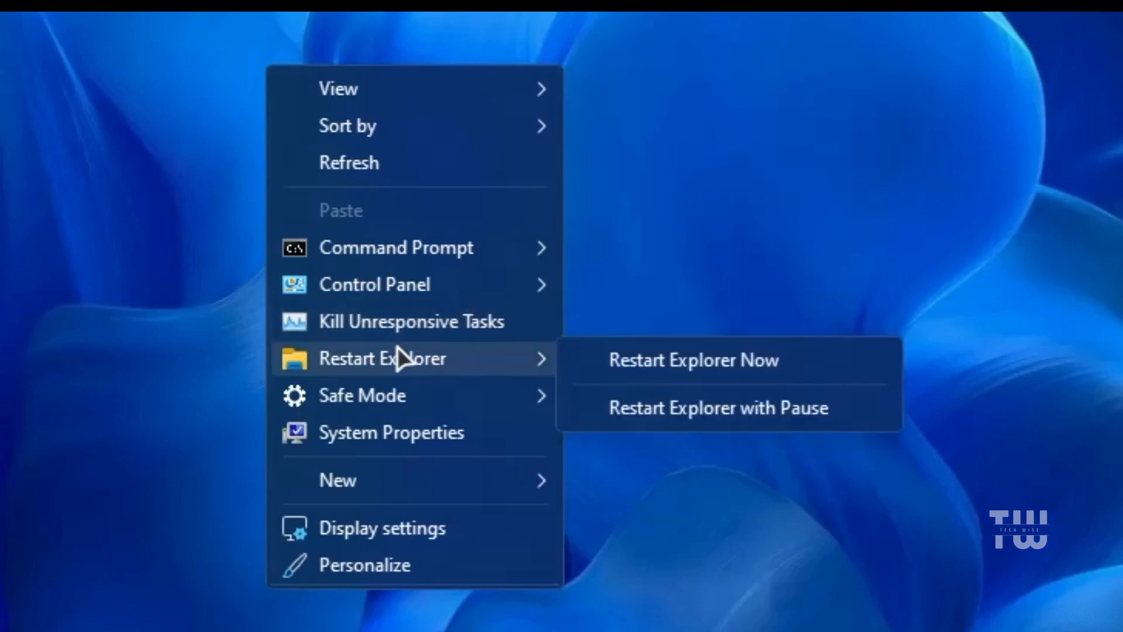
pyautogui.moveTo(409, 383)
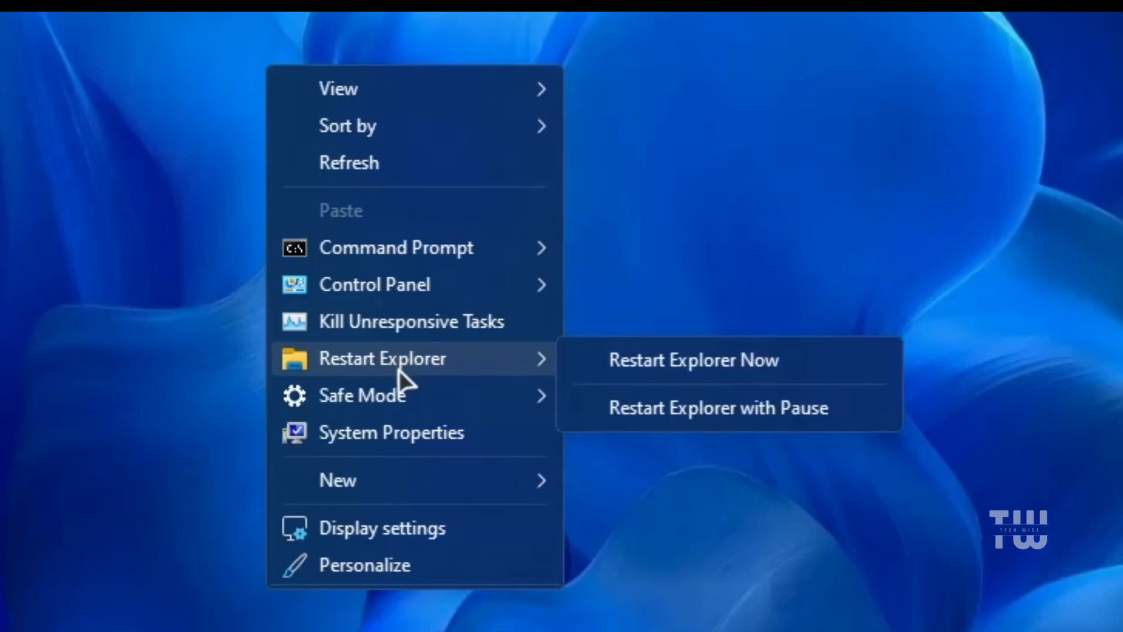
pyautogui.moveTo(363, 395)
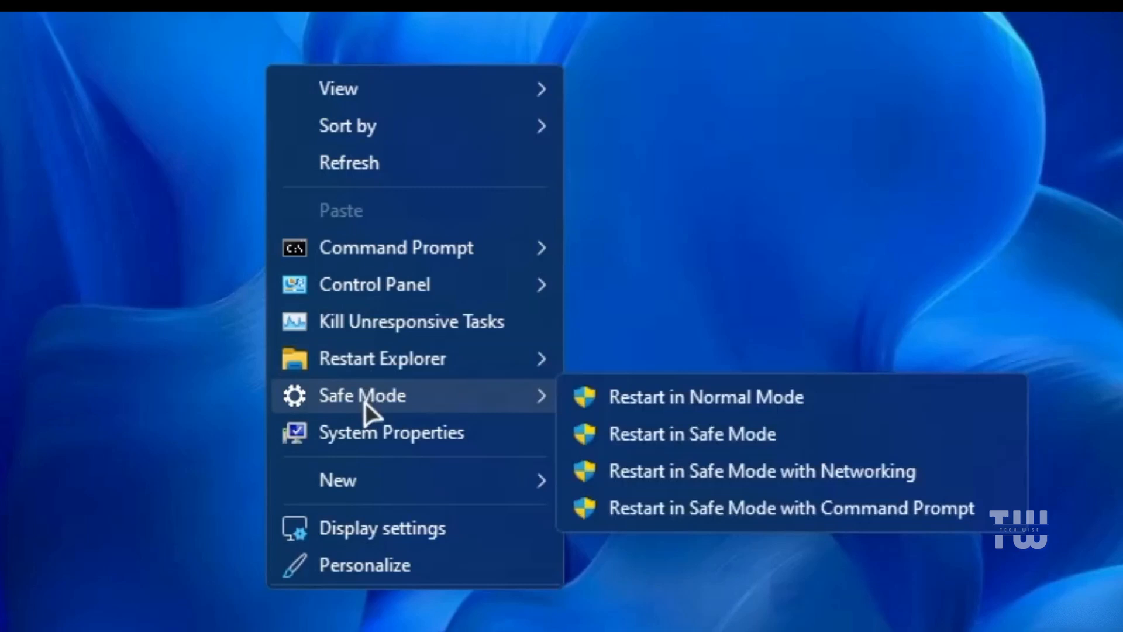
pyautogui.moveTo(626, 476)
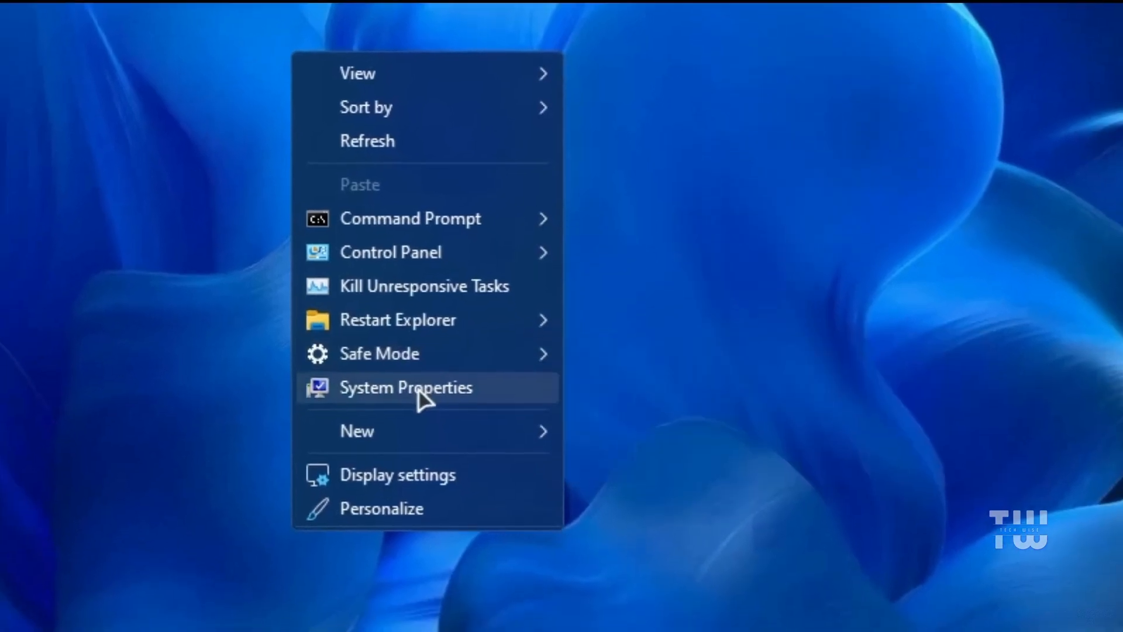
# Open System Properties from the desktop context menu, landing on the Advanced tab.
pyautogui.click(405, 387)
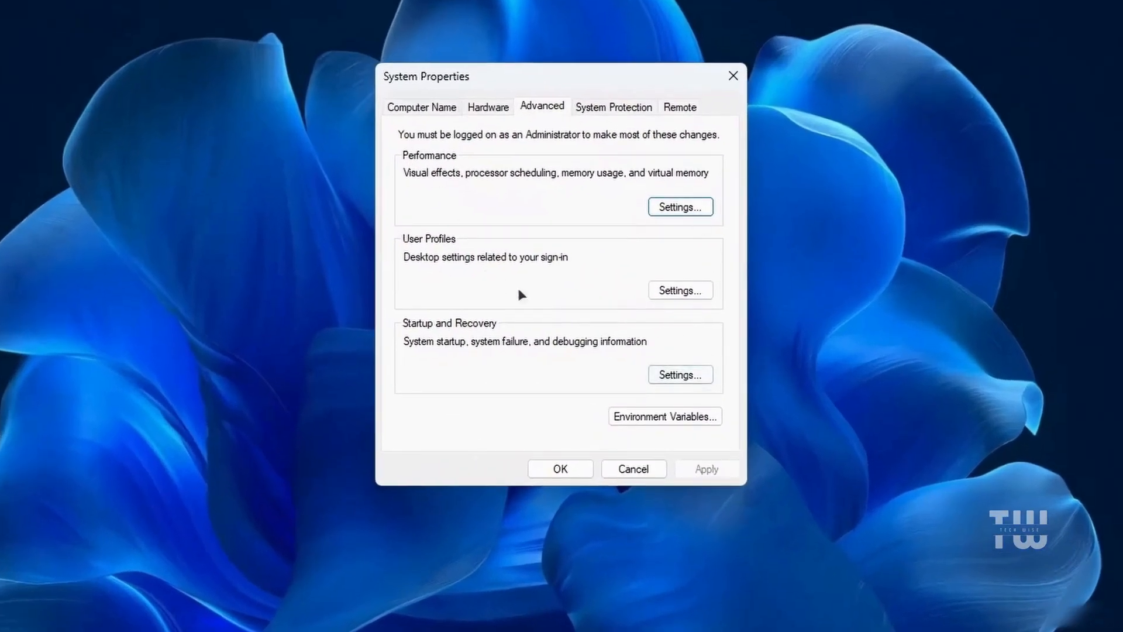
pyautogui.moveTo(710, 122)
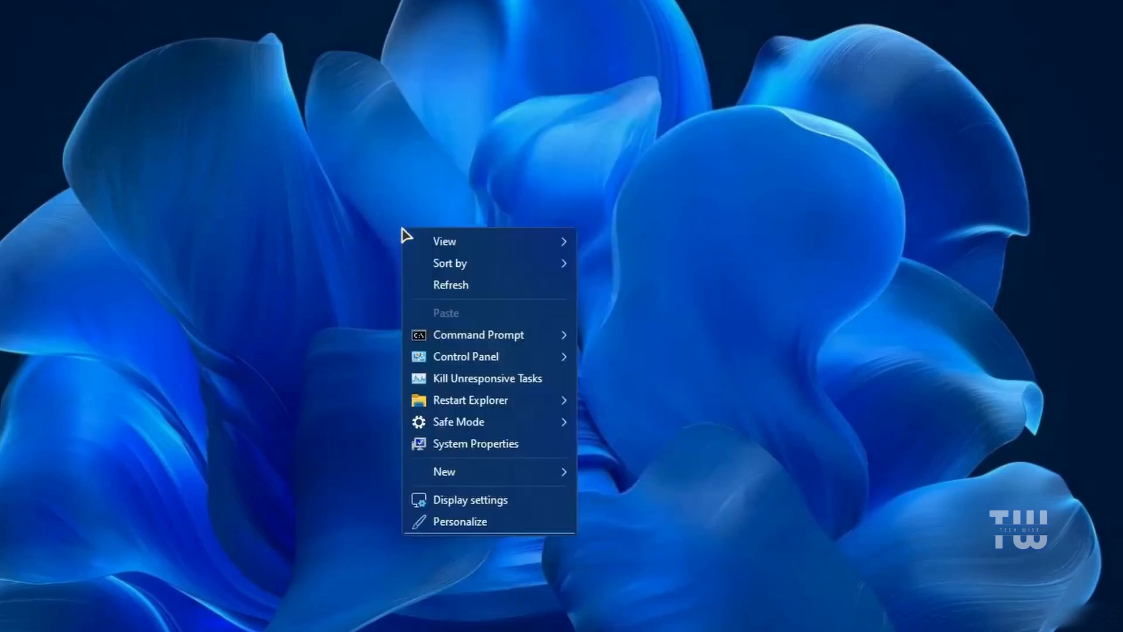
pyautogui.moveTo(469, 399)
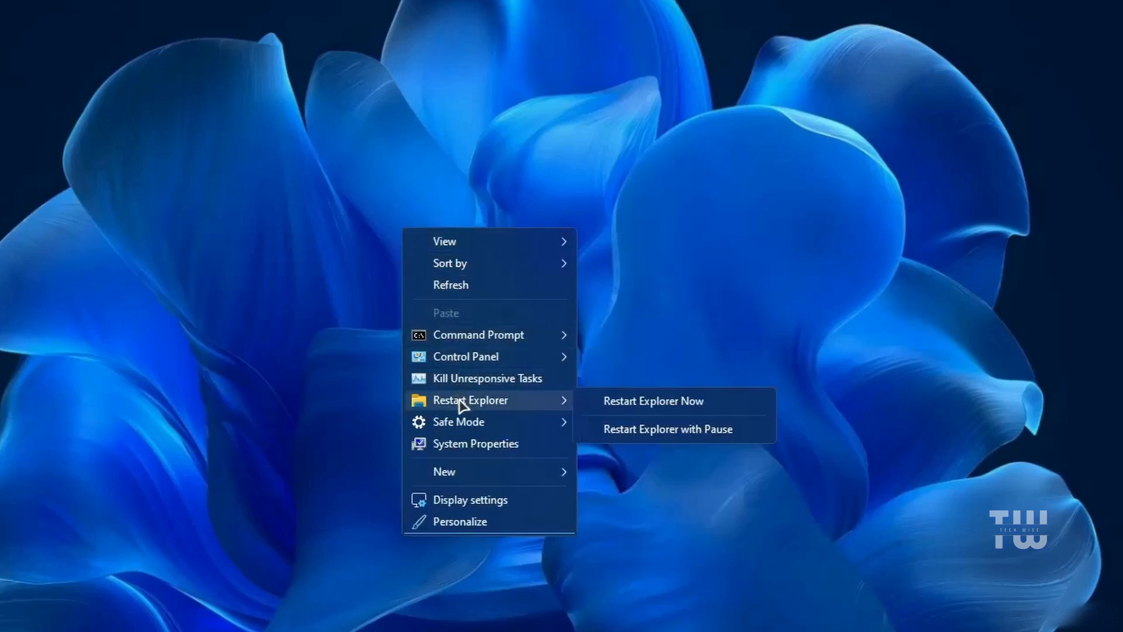
pyautogui.moveTo(487, 378)
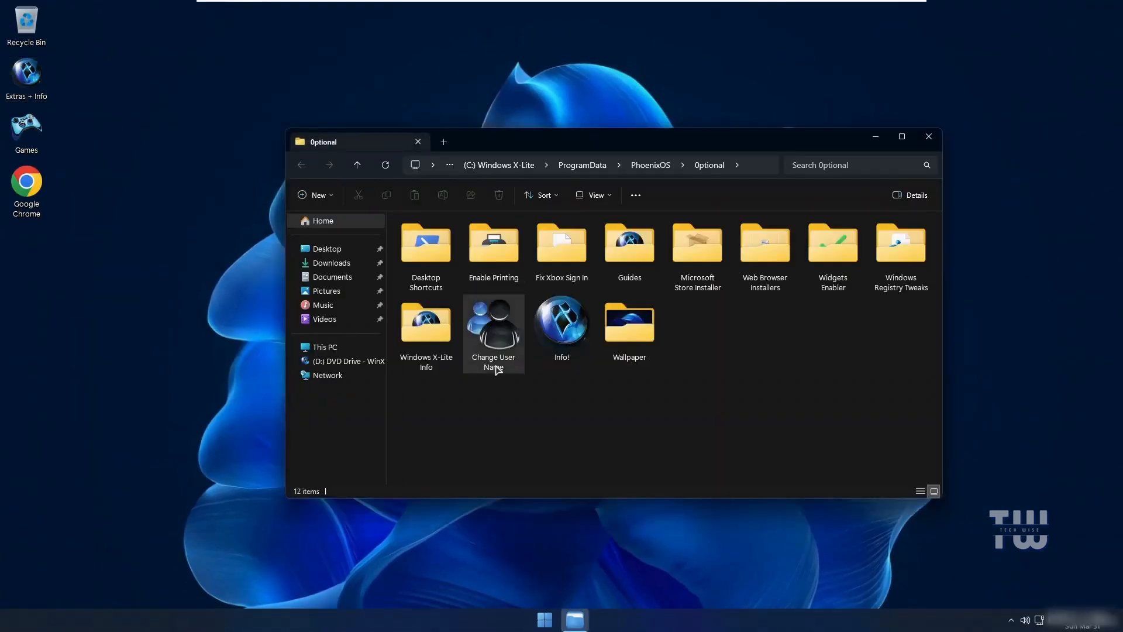
pyautogui.click(901, 136)
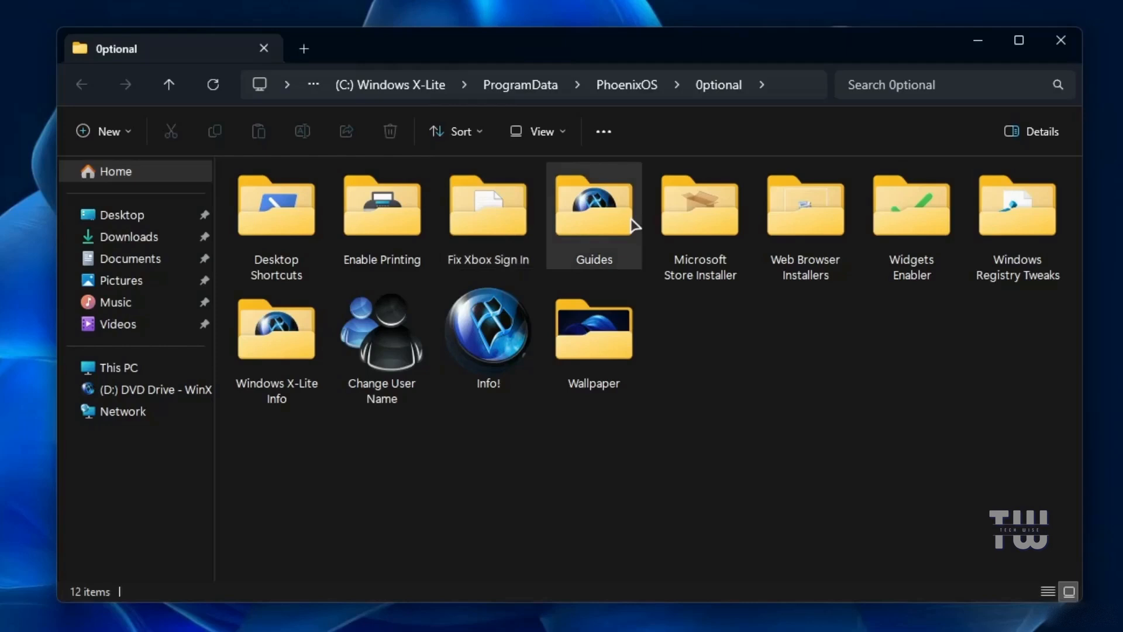
pyautogui.moveTo(275, 215)
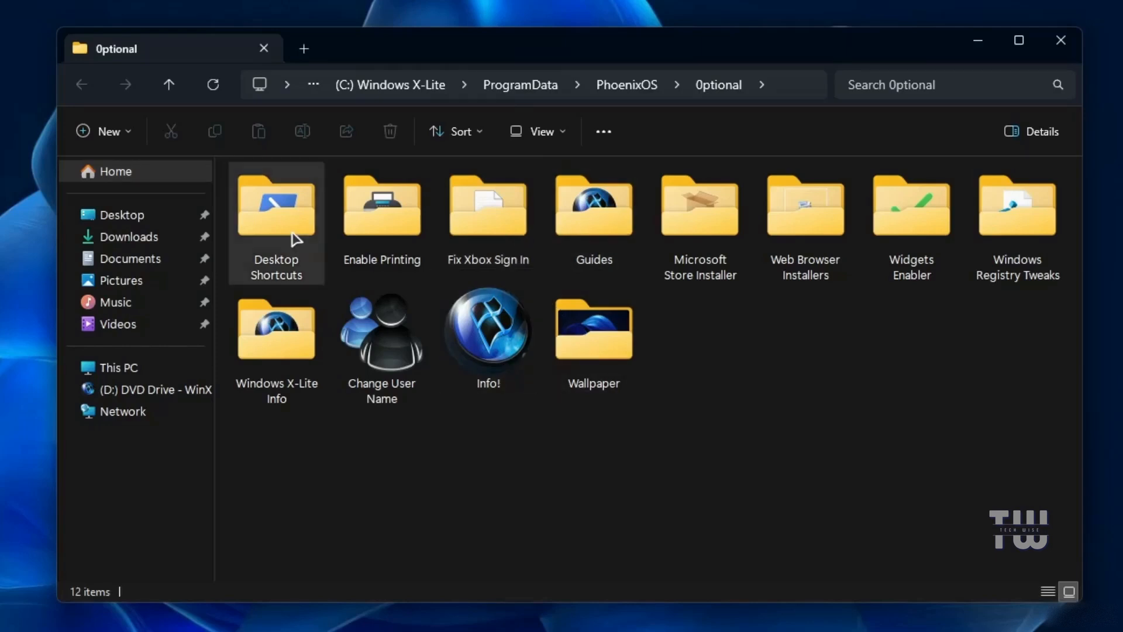
pyautogui.doubleClick(276, 206)
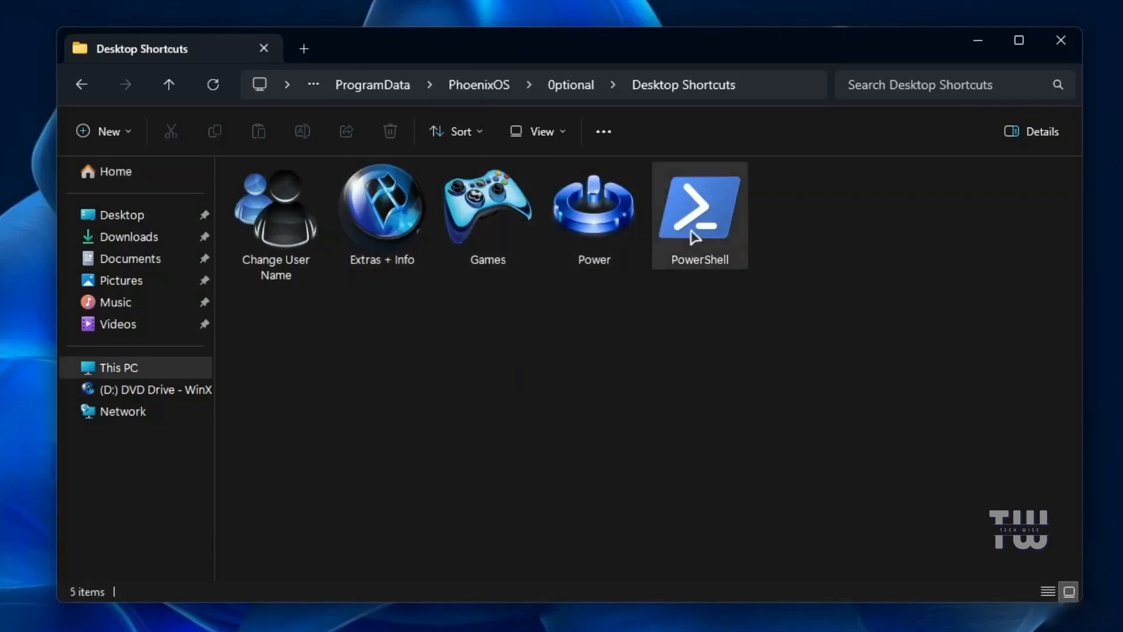
pyautogui.click(274, 215)
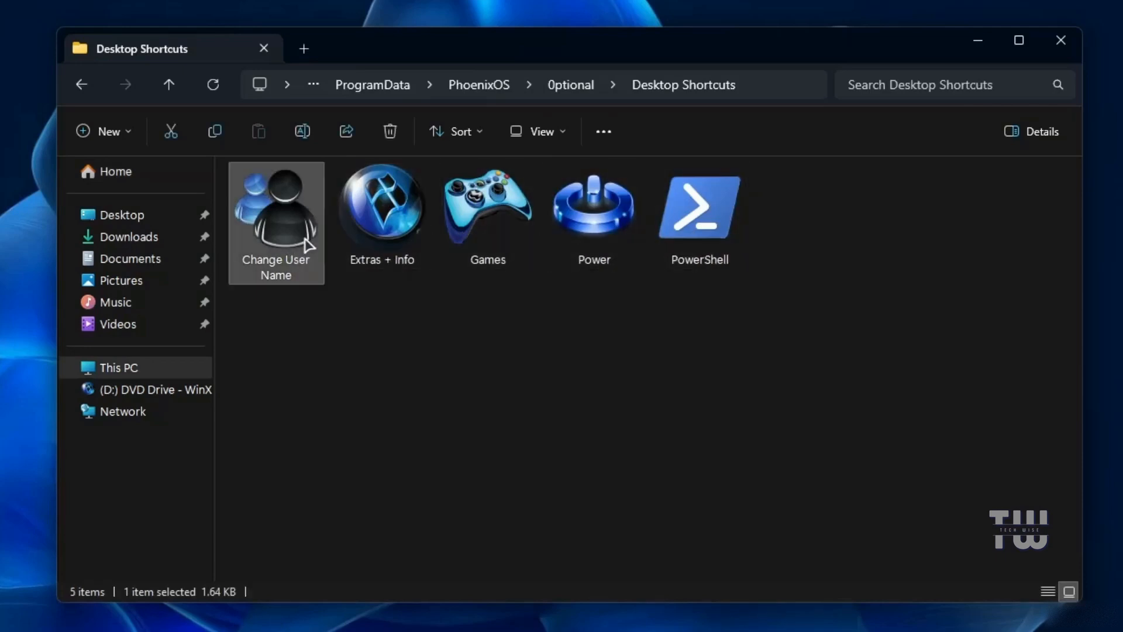
pyautogui.moveTo(68, 16)
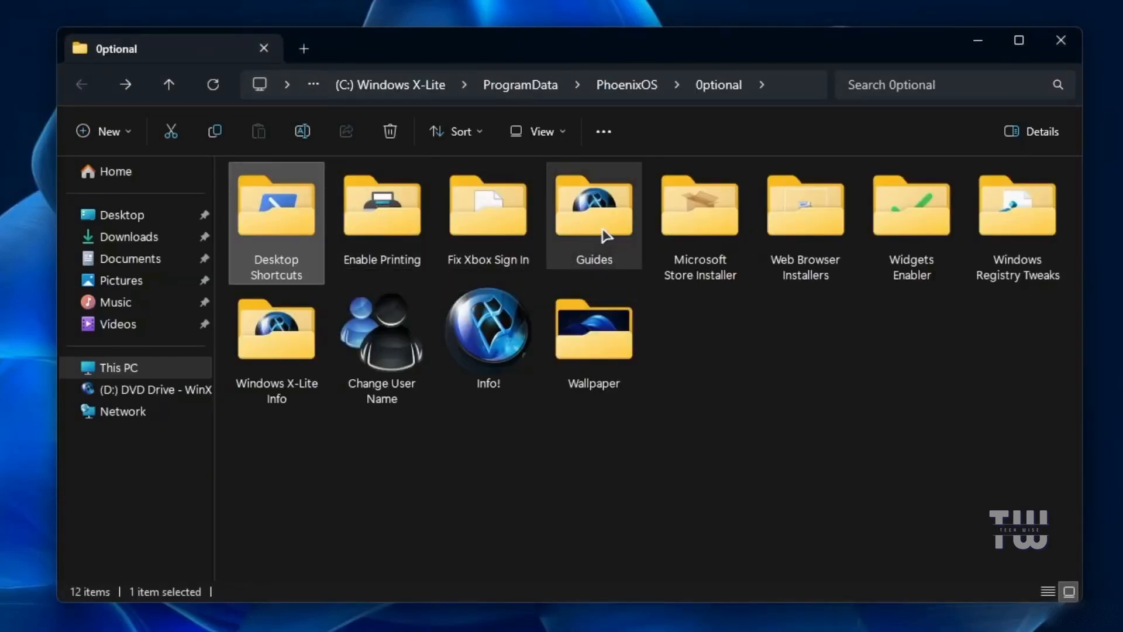
pyautogui.click(699, 207)
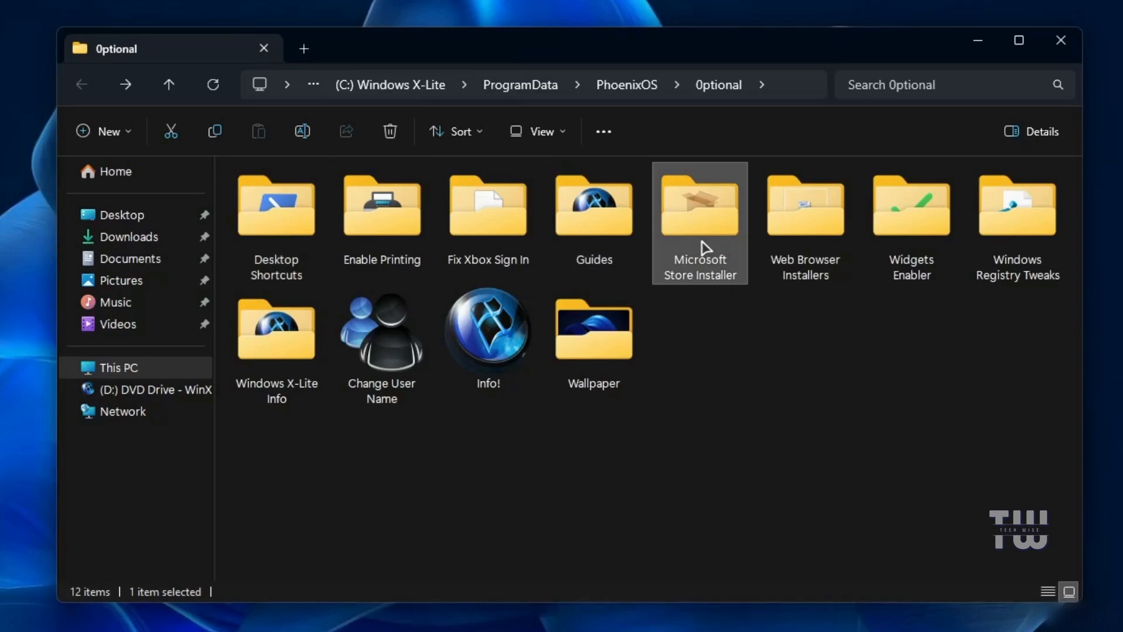
pyautogui.moveTo(752, 214)
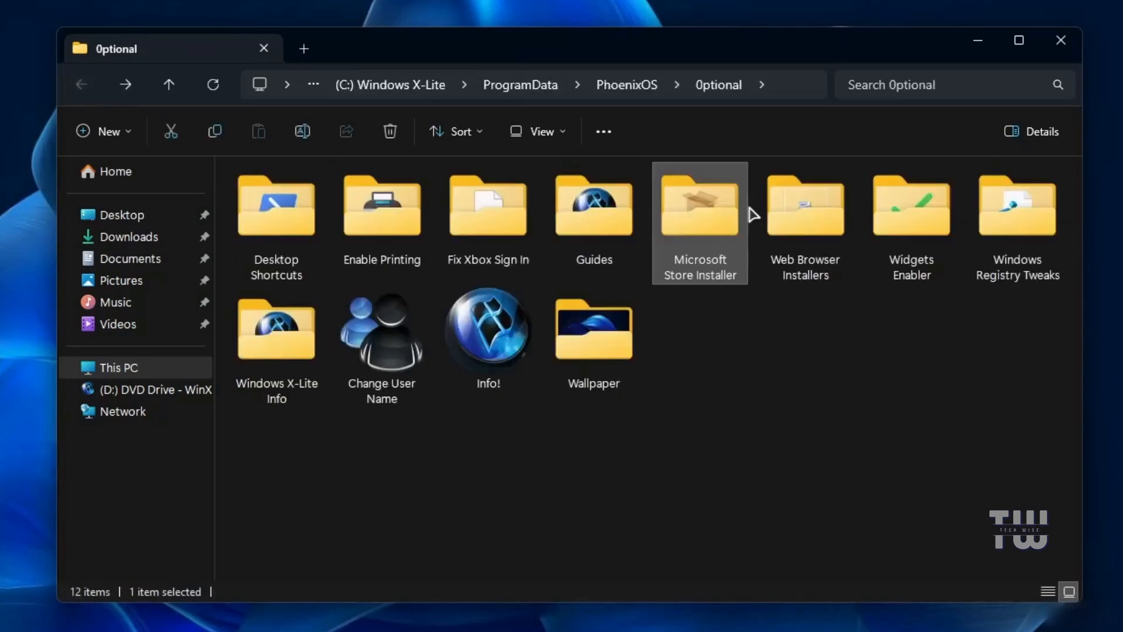
pyautogui.doubleClick(804, 206)
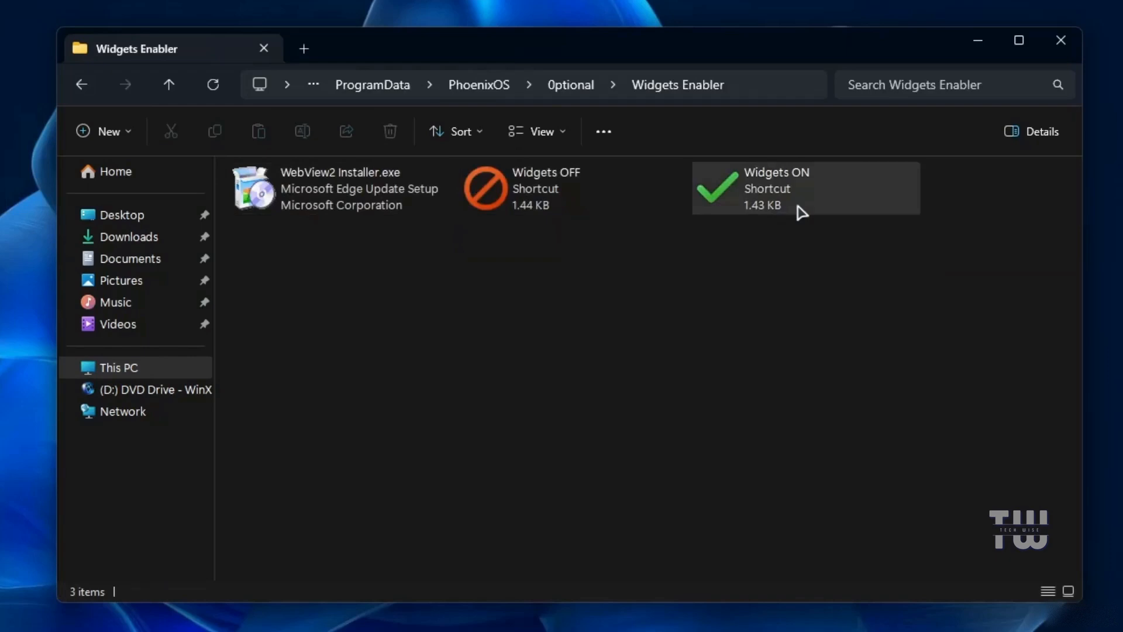
pyautogui.click(169, 84)
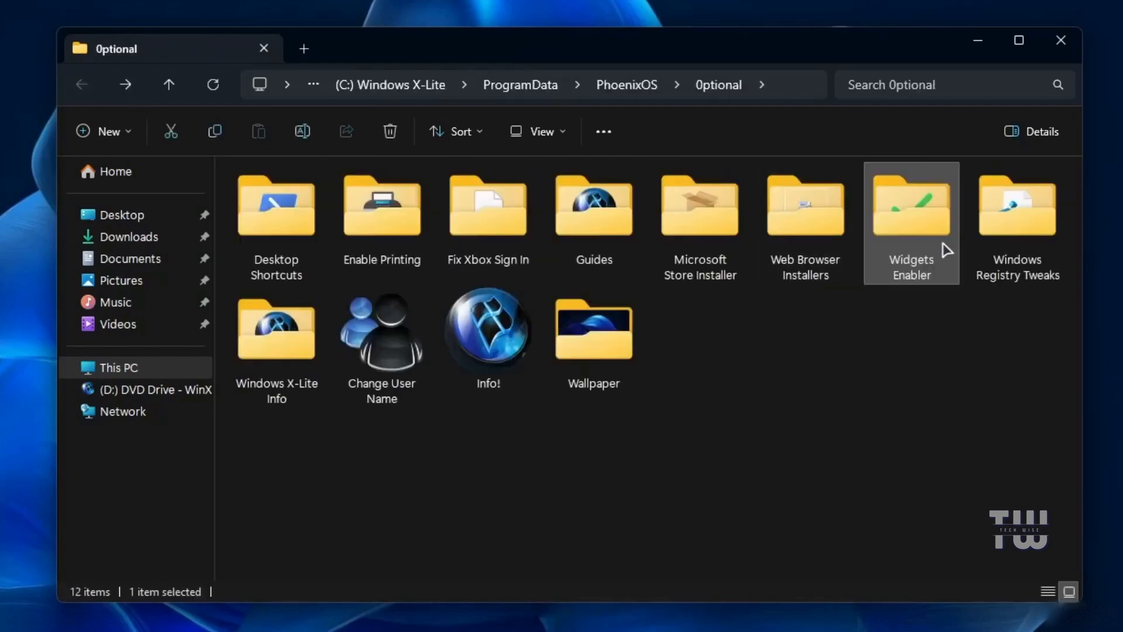
pyautogui.click(1016, 207)
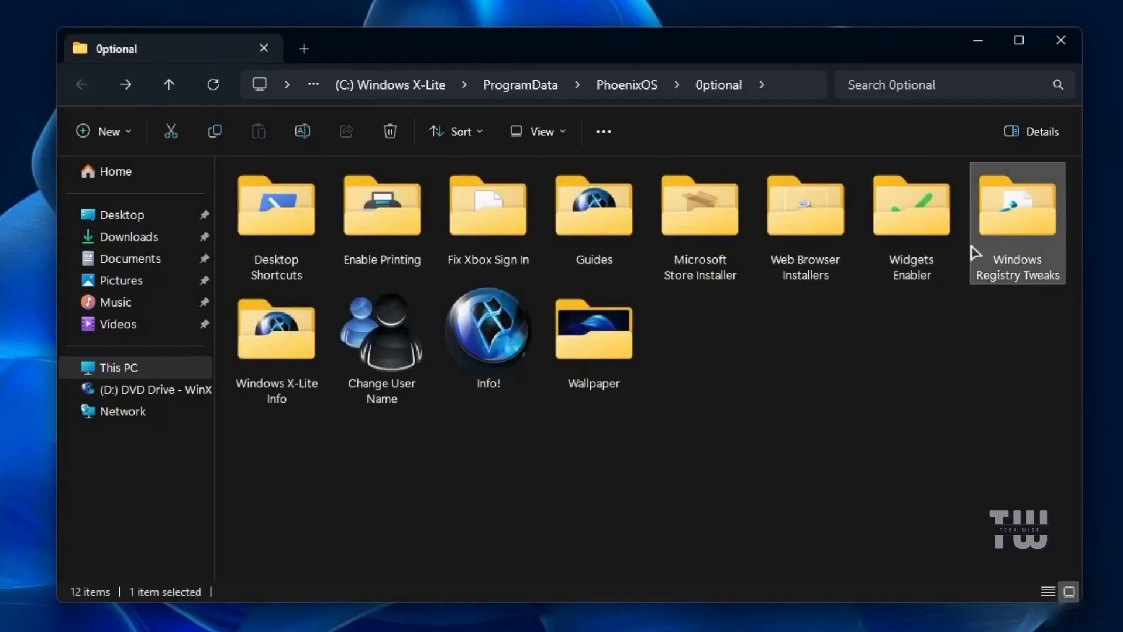
pyautogui.doubleClick(1017, 205)
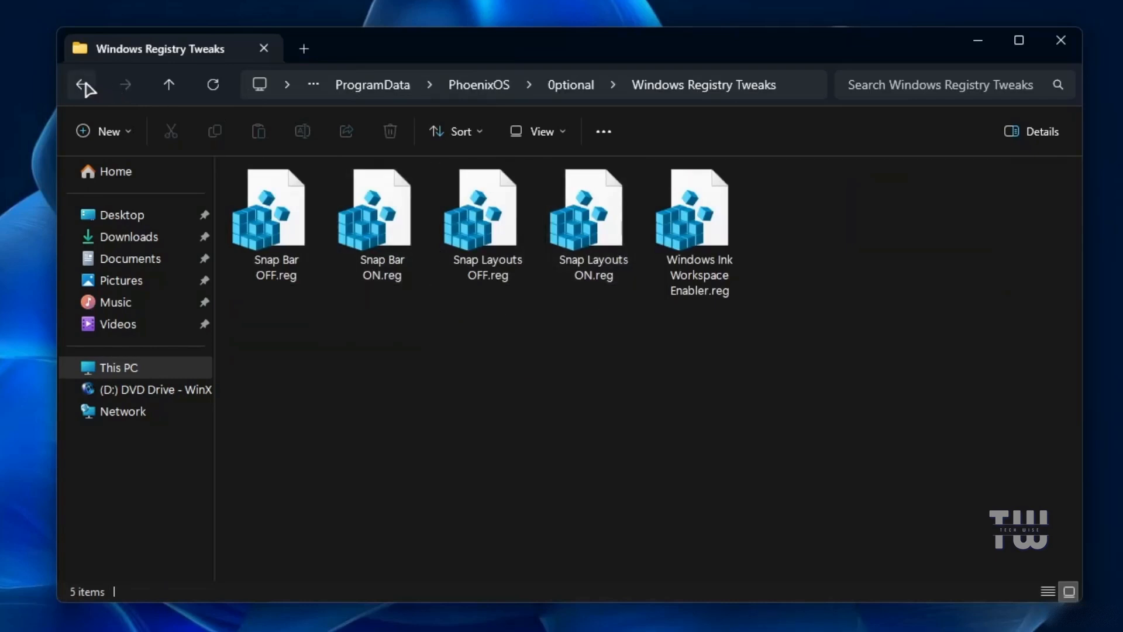
pyautogui.click(82, 84)
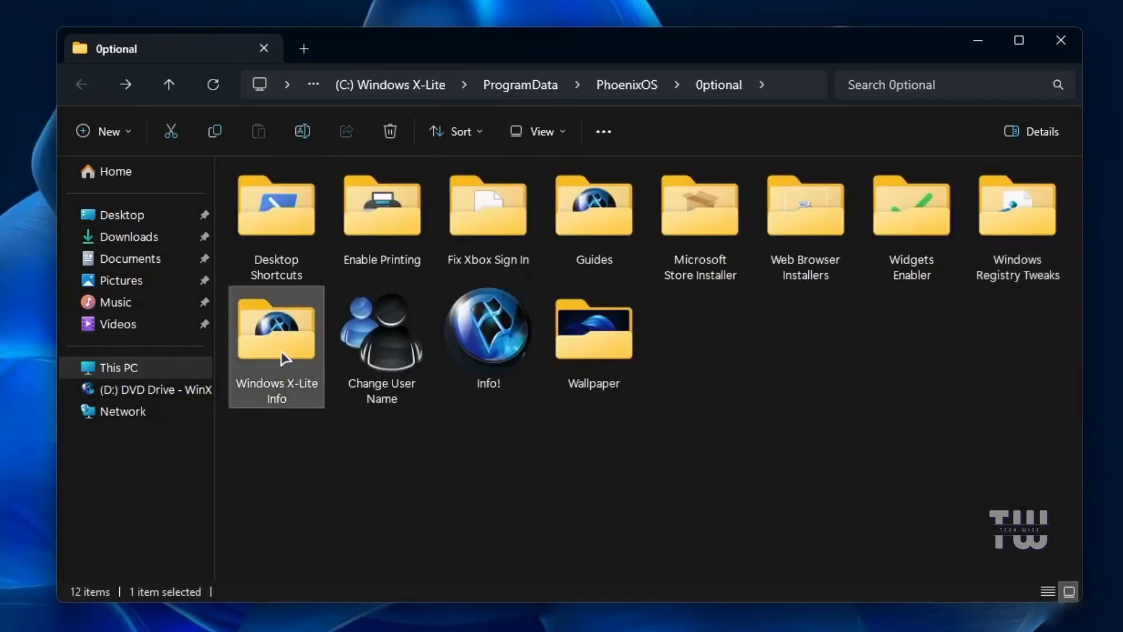
pyautogui.doubleClick(276, 329)
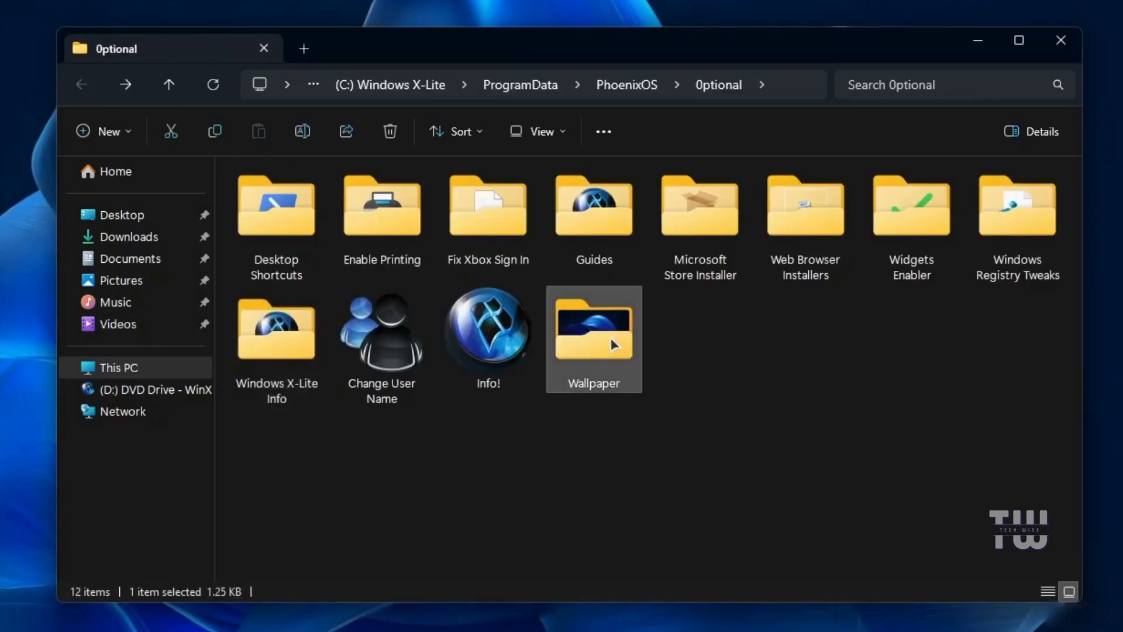
# View the Wallpaper images folder, then close the File Explorer window.
pyautogui.doubleClick(593, 338)
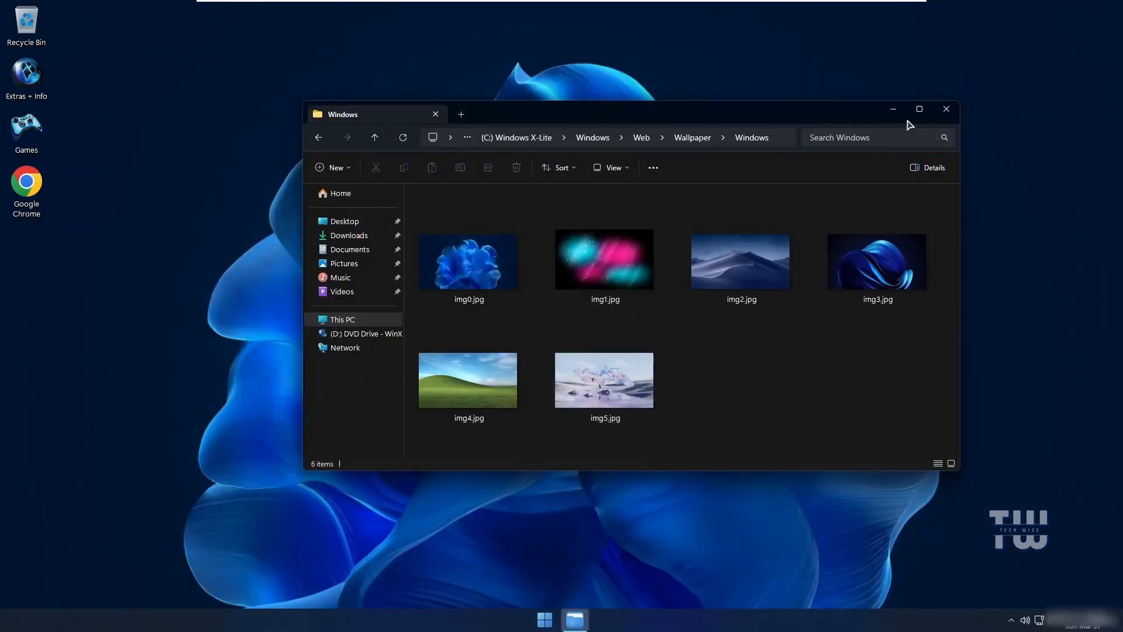
pyautogui.click(945, 108)
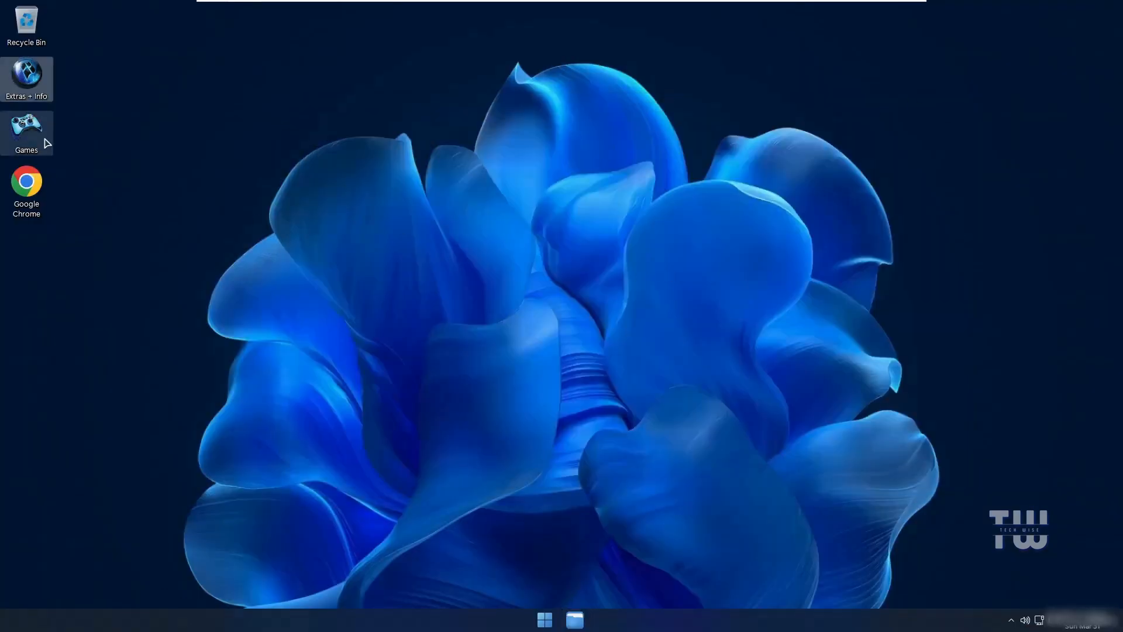
# Open the desktop Games folder and start a Minecraft singleplayer world.
pyautogui.doubleClick(25, 127)
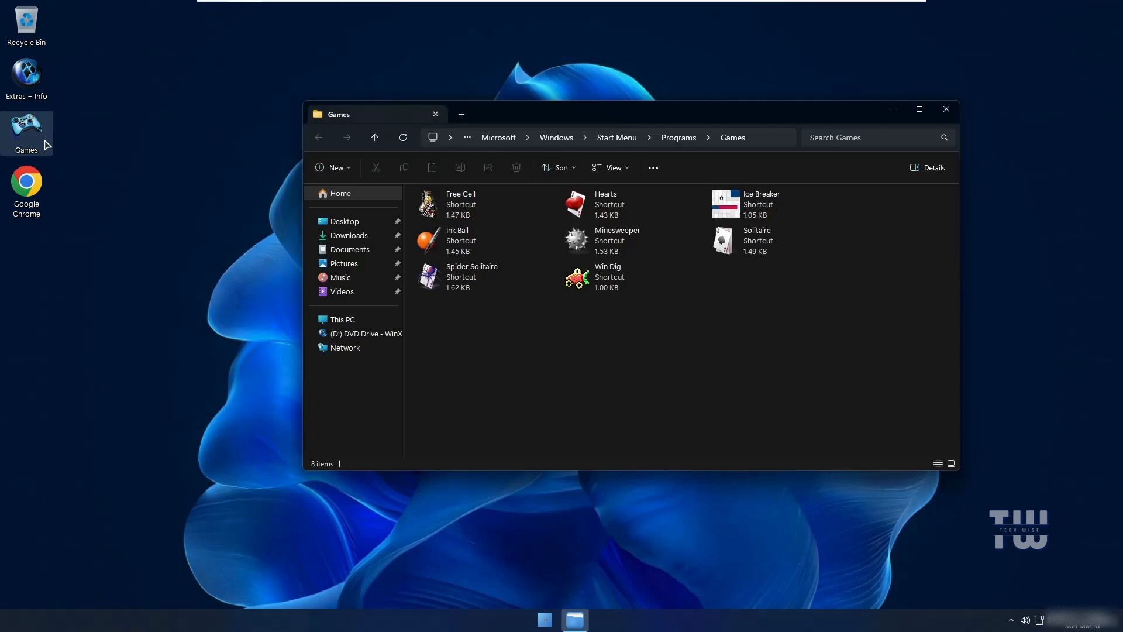
pyautogui.click(462, 204)
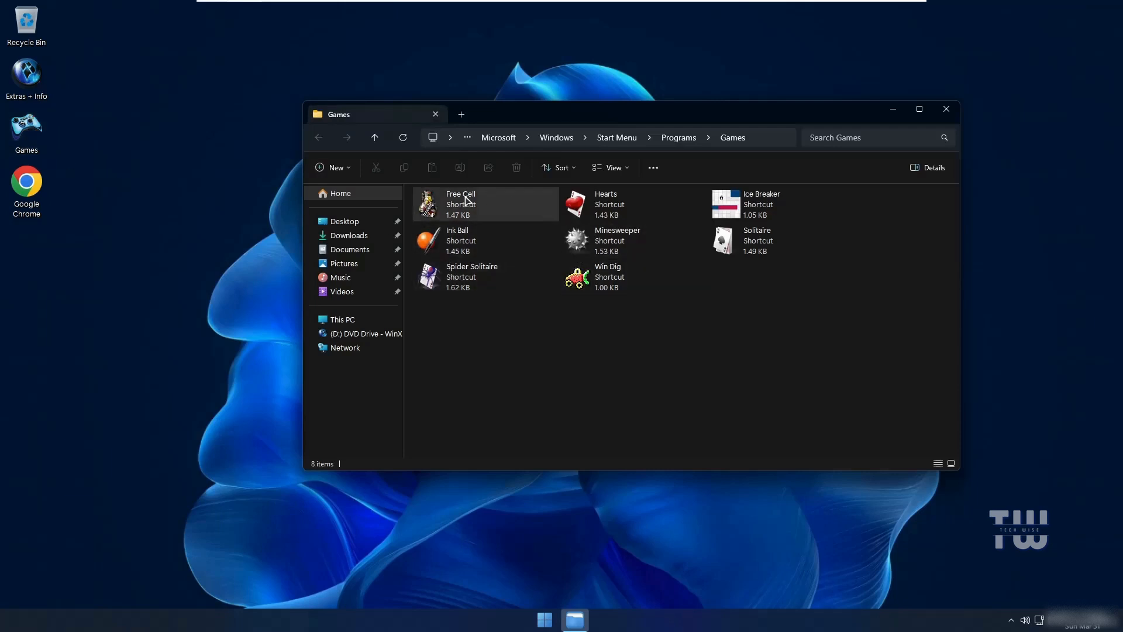
pyautogui.click(616, 240)
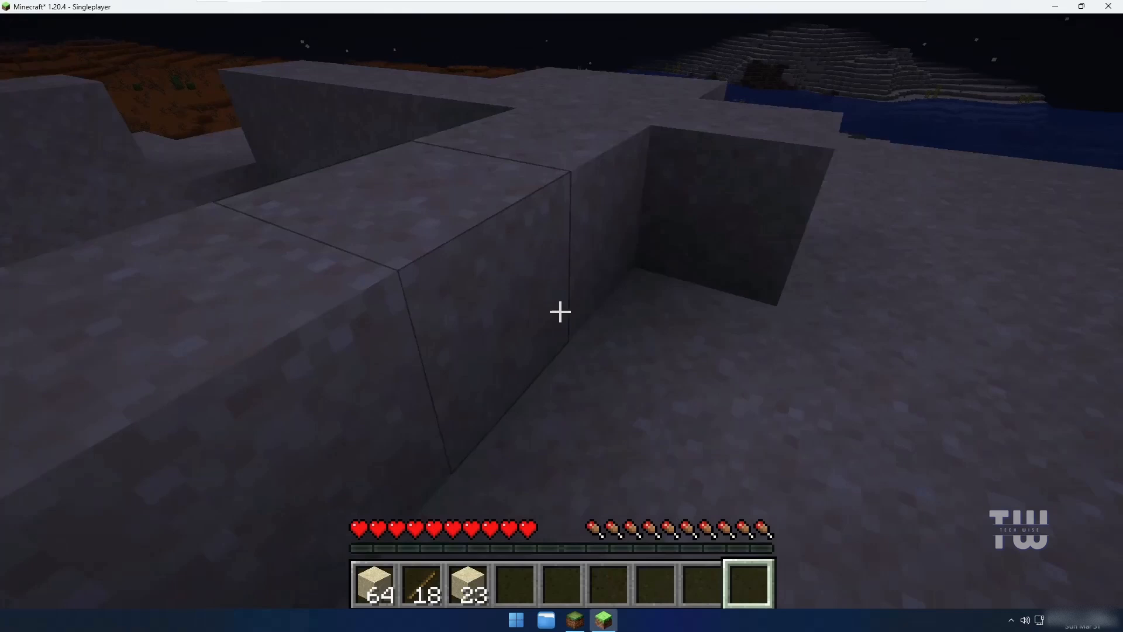
# Toggle the F3 debug overlay in the running Minecraft world.
pyautogui.press('F3')
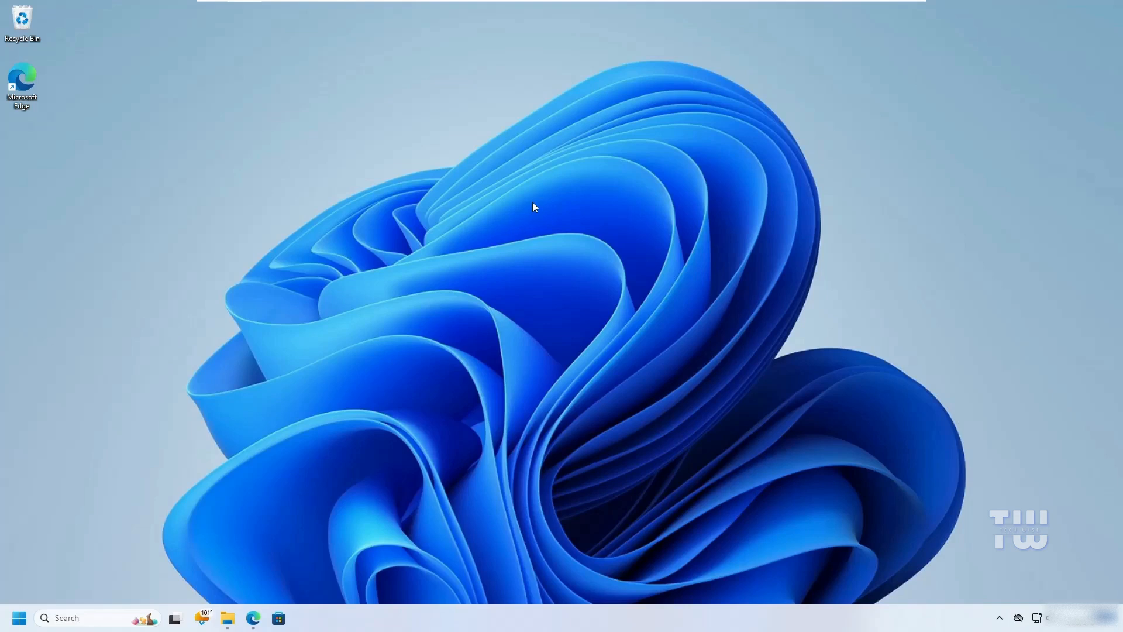
pyautogui.moveTo(465, 194)
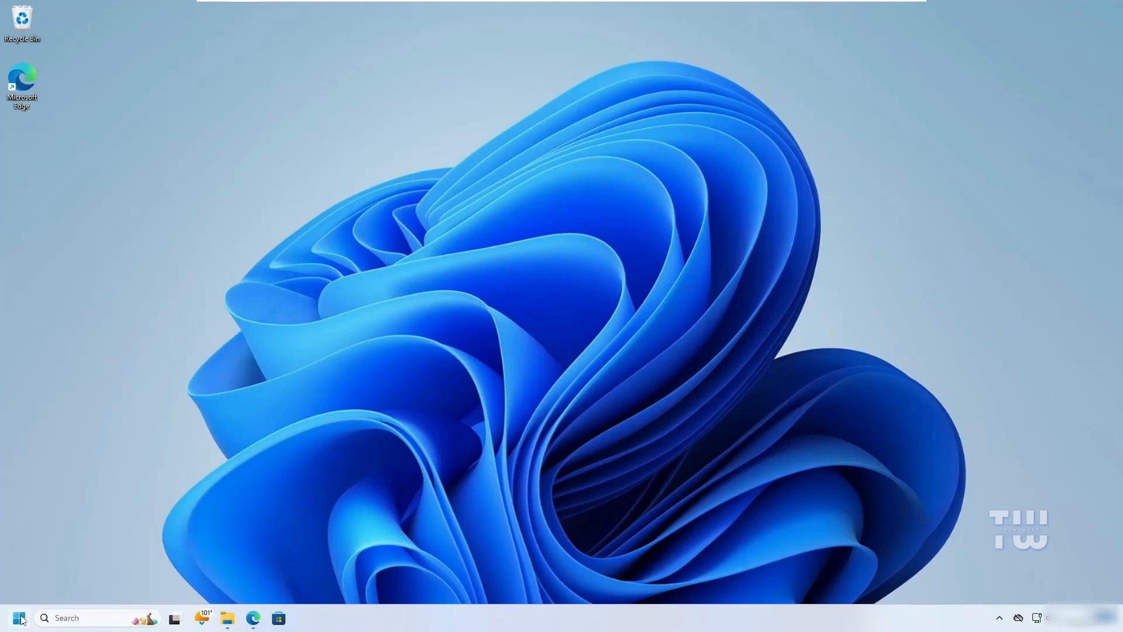
# Bring up Microsoft Edge from the taskbar on the Optimum 11 Pro v3 page.
pyautogui.click(253, 618)
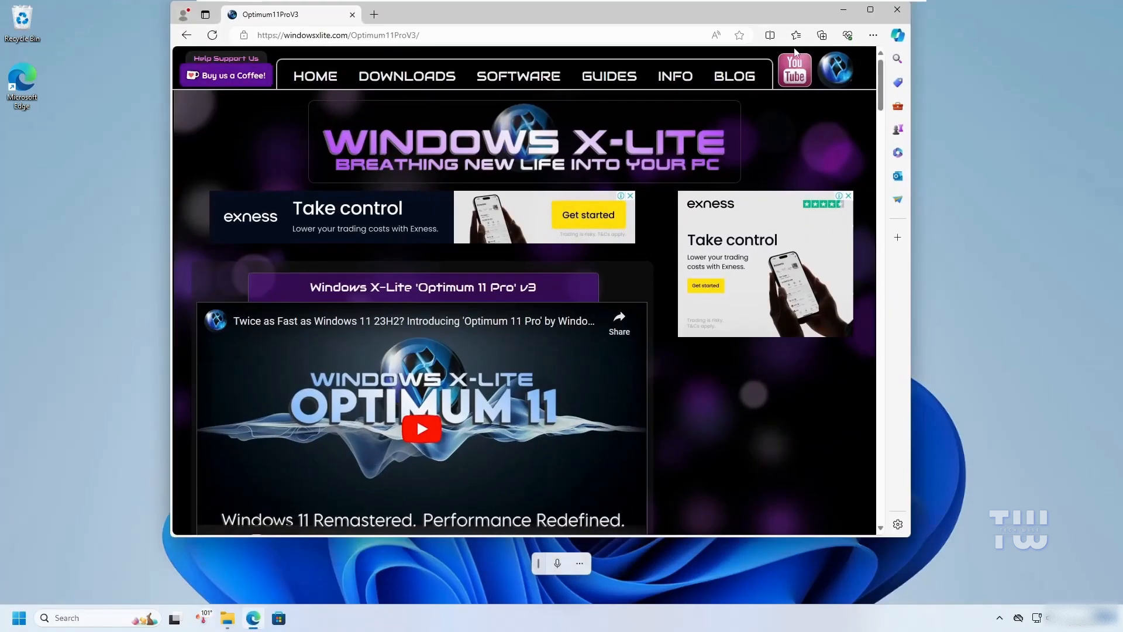
# Maximize Edge and follow the Optimum 11 Pro v3 Download Link to MediaFire.
pyautogui.click(870, 9)
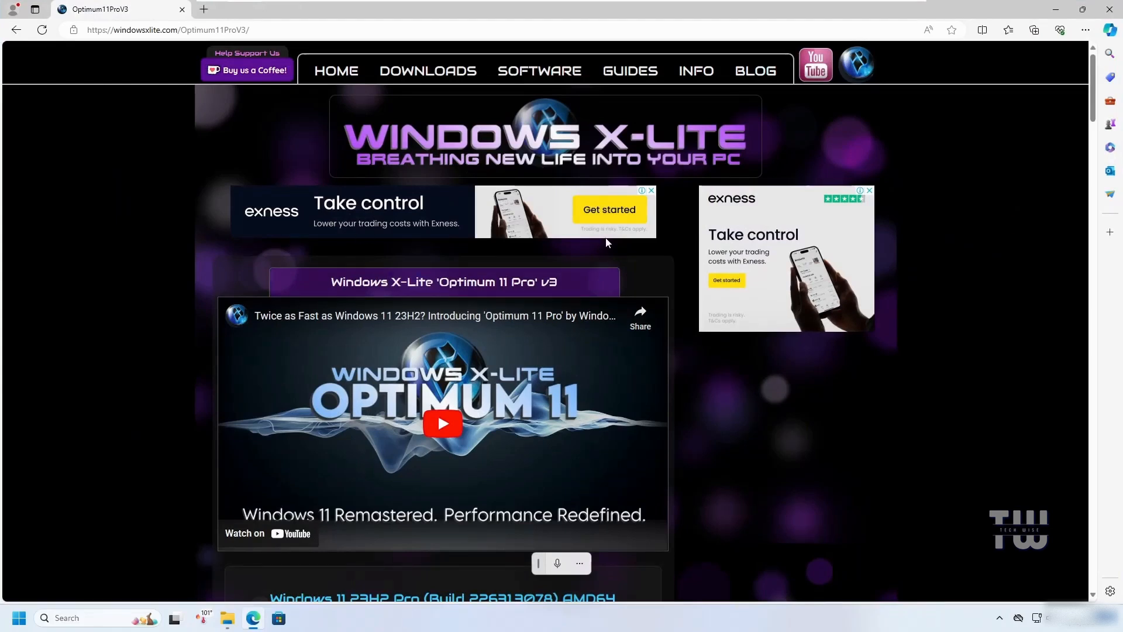
pyautogui.moveTo(542, 262)
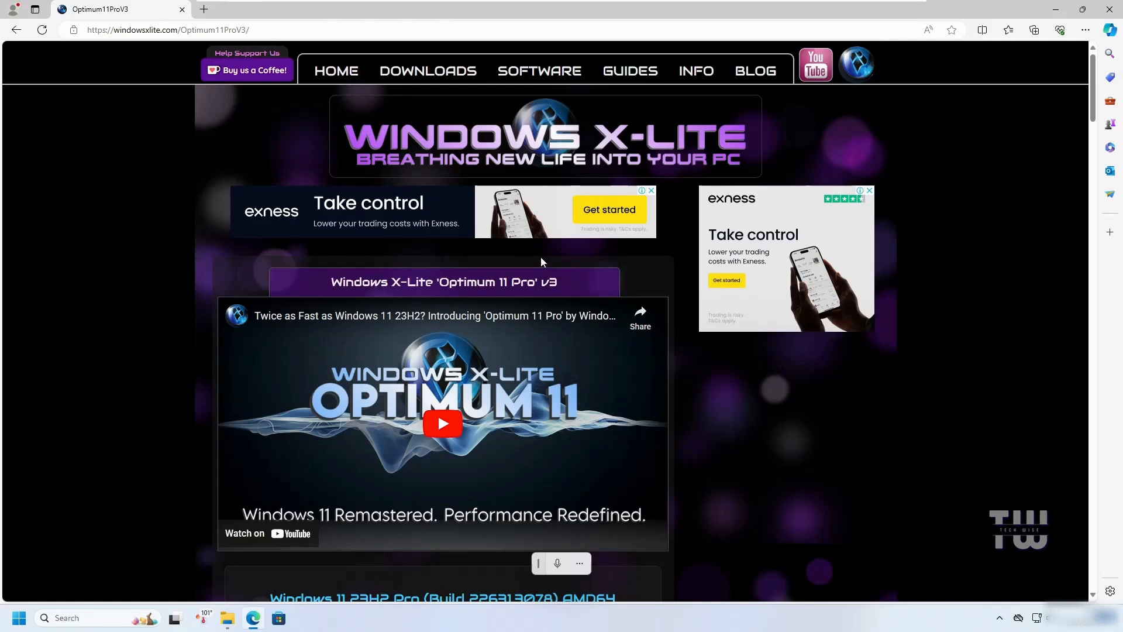
pyautogui.scroll(-3)
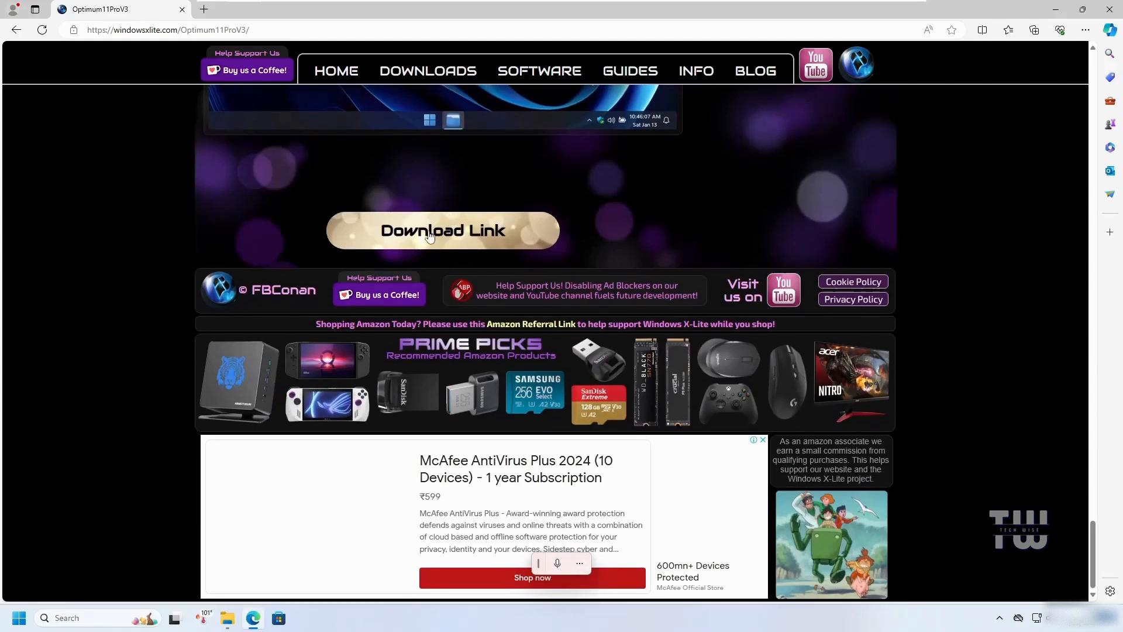
pyautogui.click(441, 230)
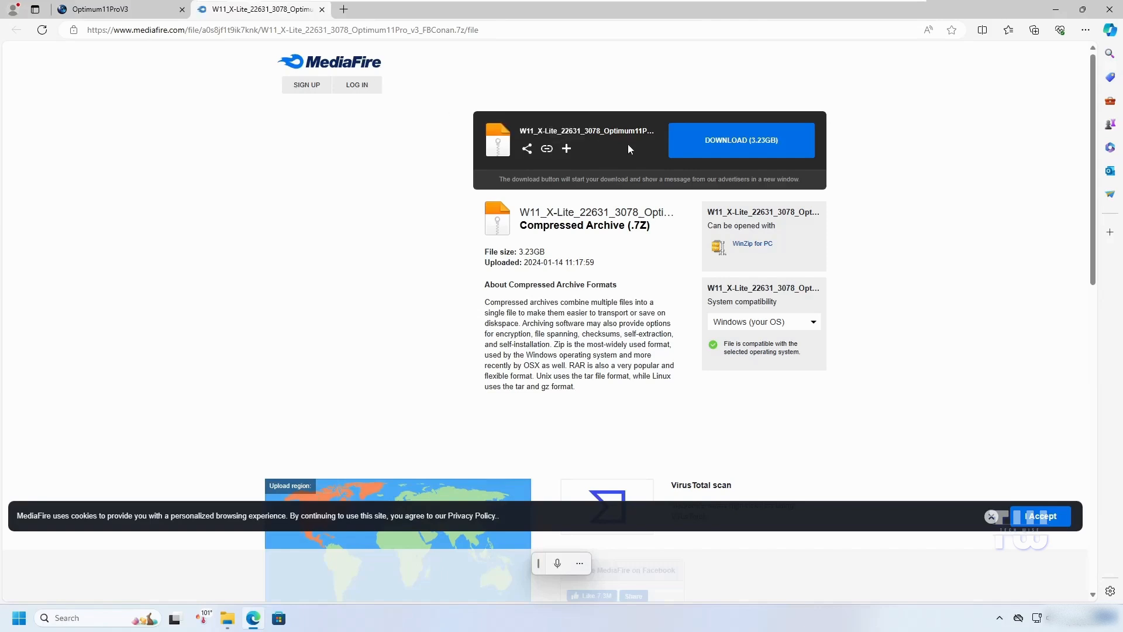
# Download the 3.23 GB Optimum 11 Pro v3 archive from MediaFire.
pyautogui.click(740, 140)
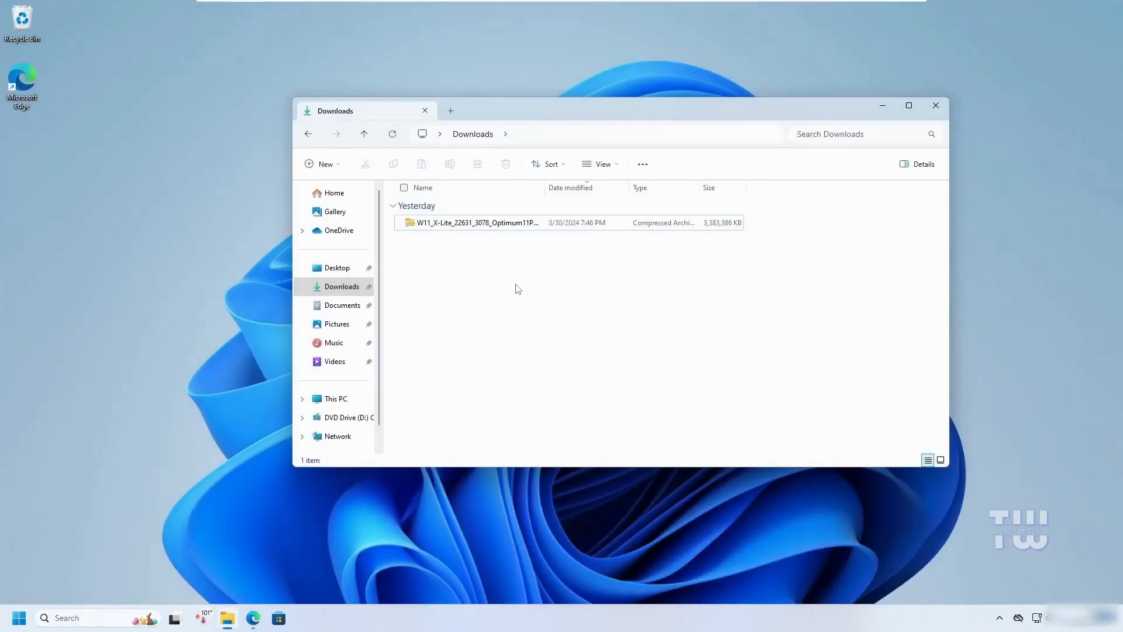
pyautogui.moveTo(472, 222)
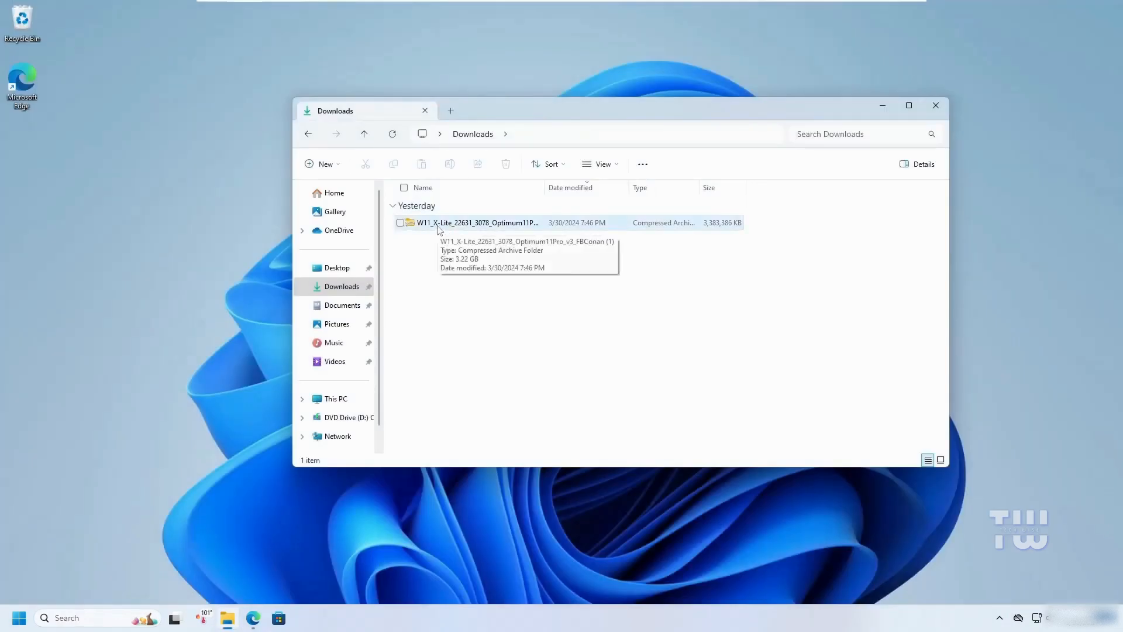
# Extract All the Optimum 11 Pro v3 archive into its suggested Downloads subfolder.
pyautogui.rightClick(476, 222)
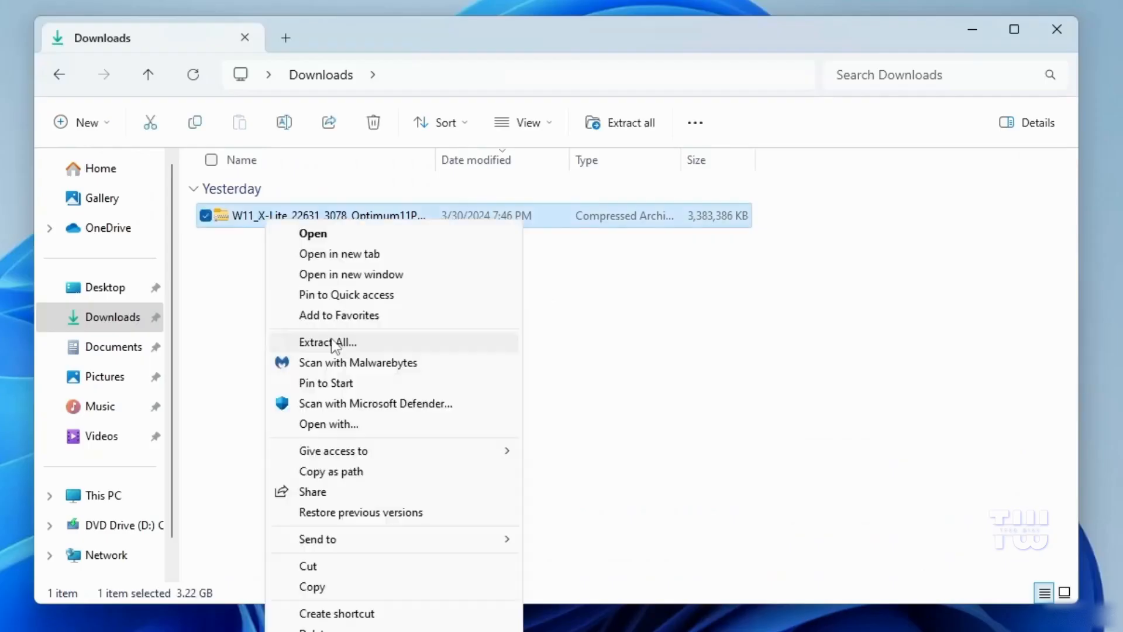
pyautogui.click(326, 342)
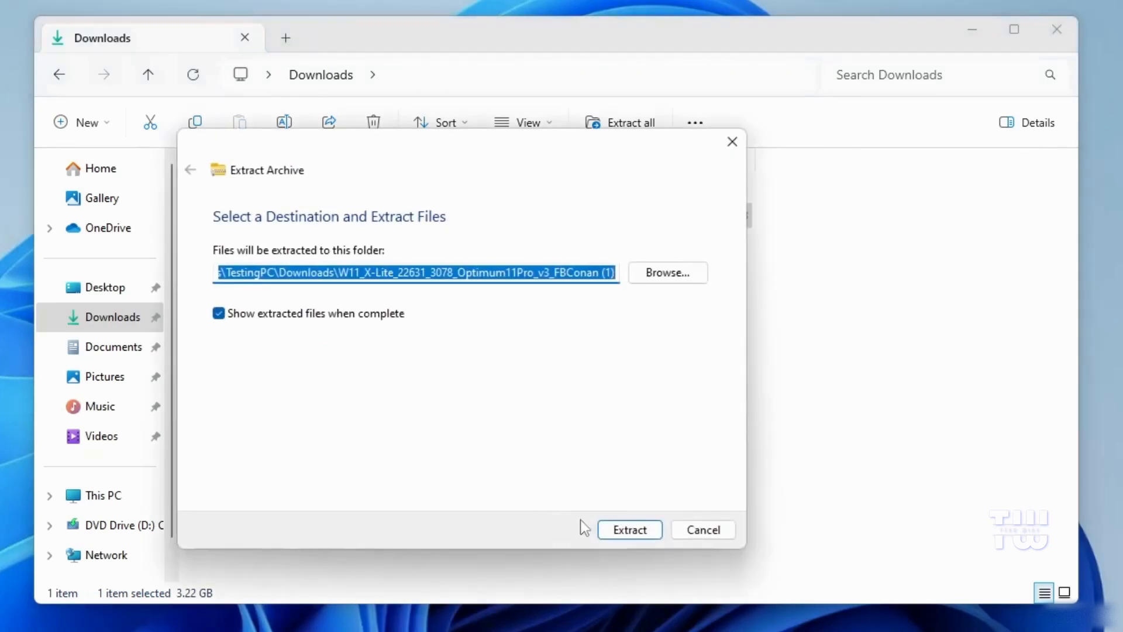
pyautogui.click(629, 530)
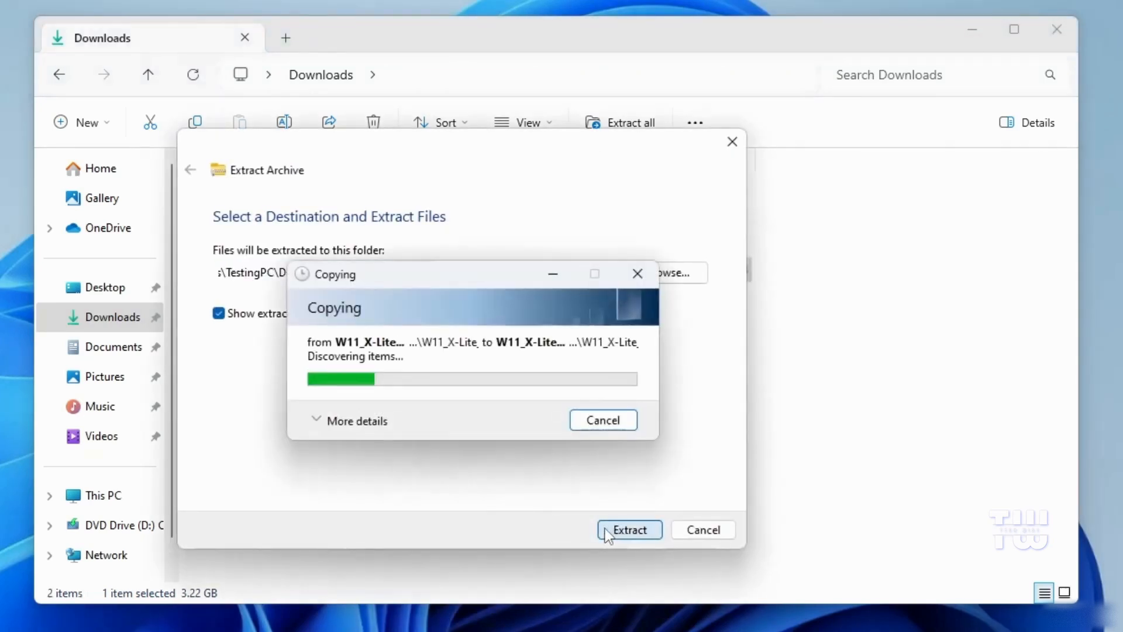
pyautogui.moveTo(421, 285)
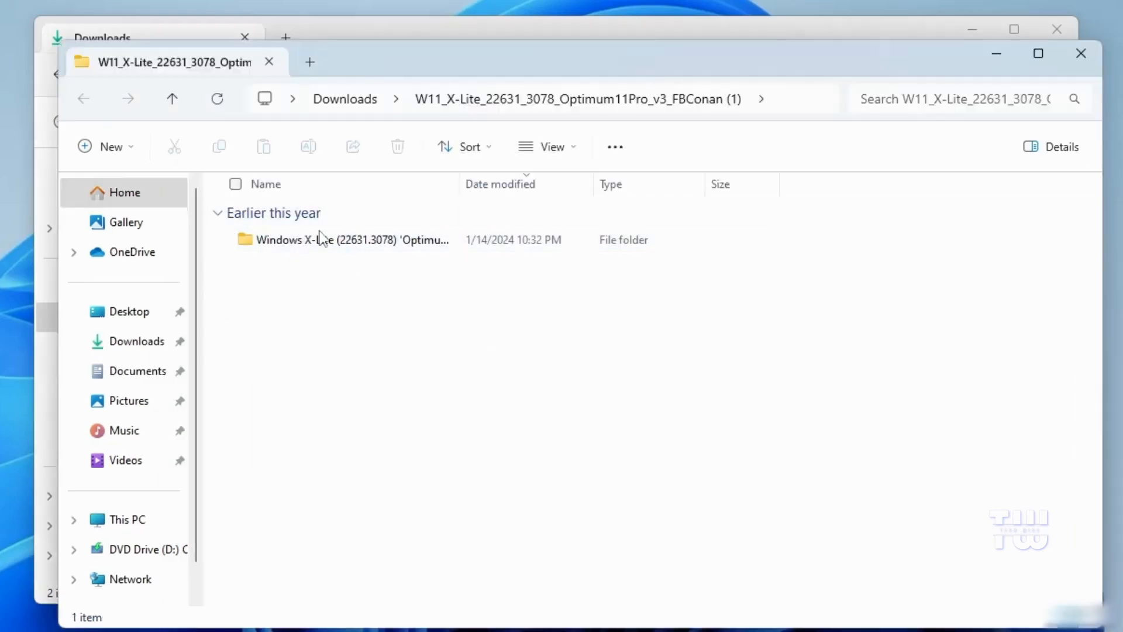
pyautogui.moveTo(315, 243)
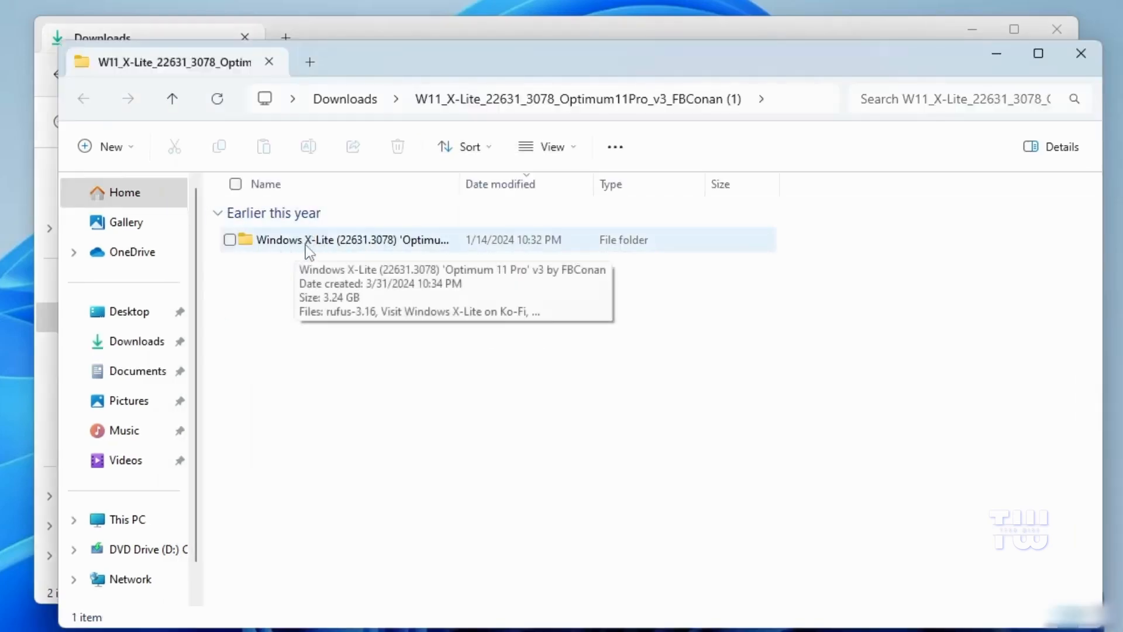
# Launch rufus-3.16 from the Windows X-Lite folder and decline the update check.
pyautogui.doubleClick(351, 239)
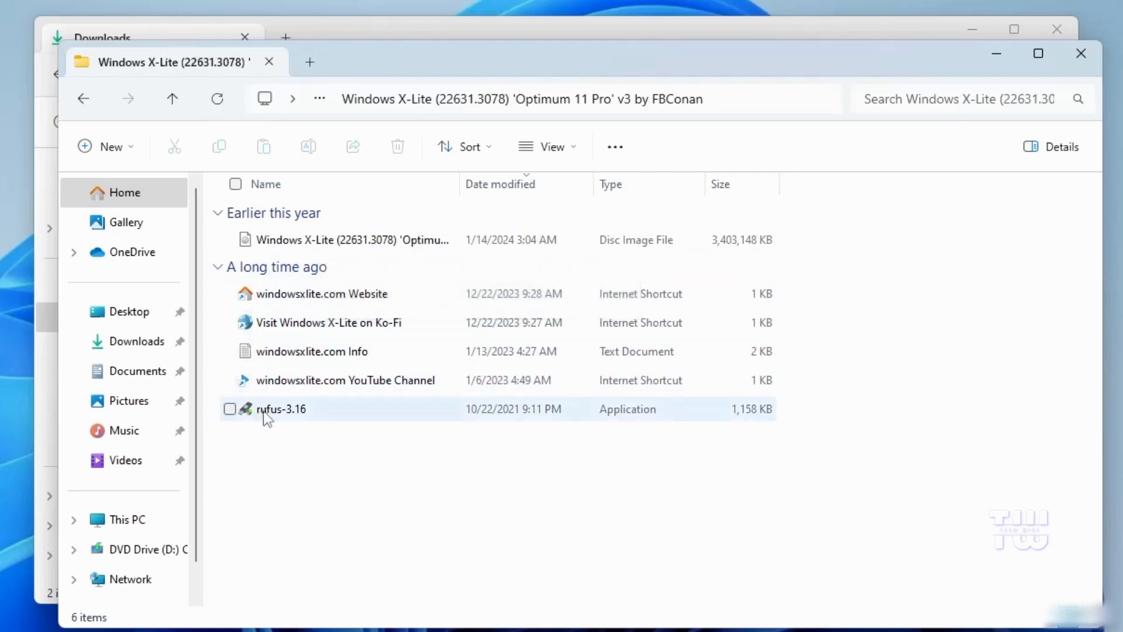
pyautogui.moveTo(300, 414)
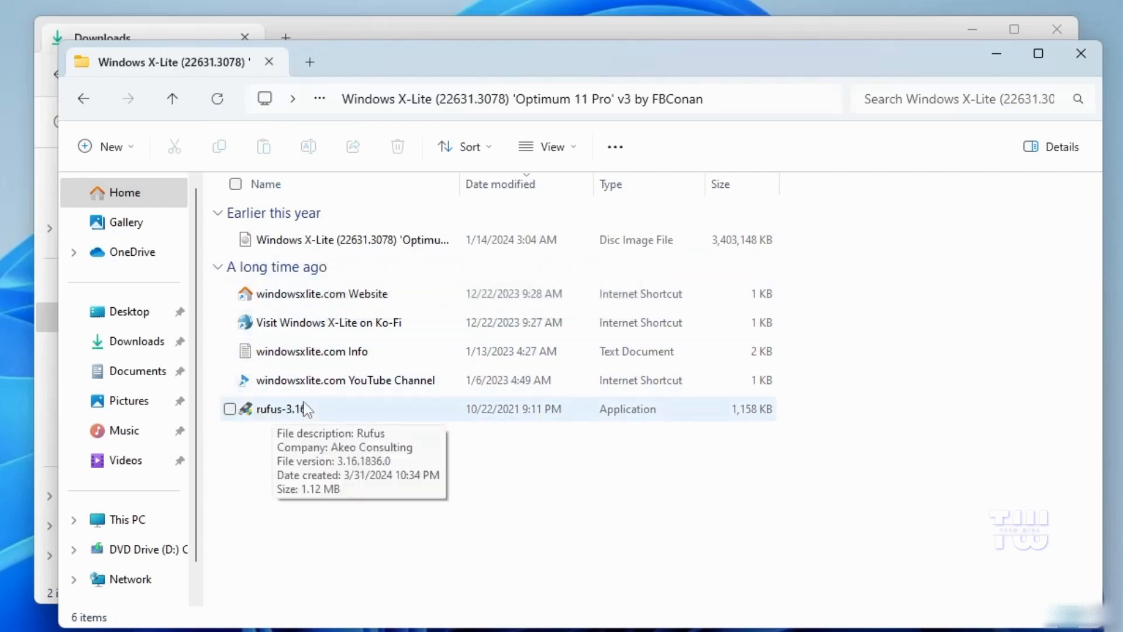
pyautogui.moveTo(299, 435)
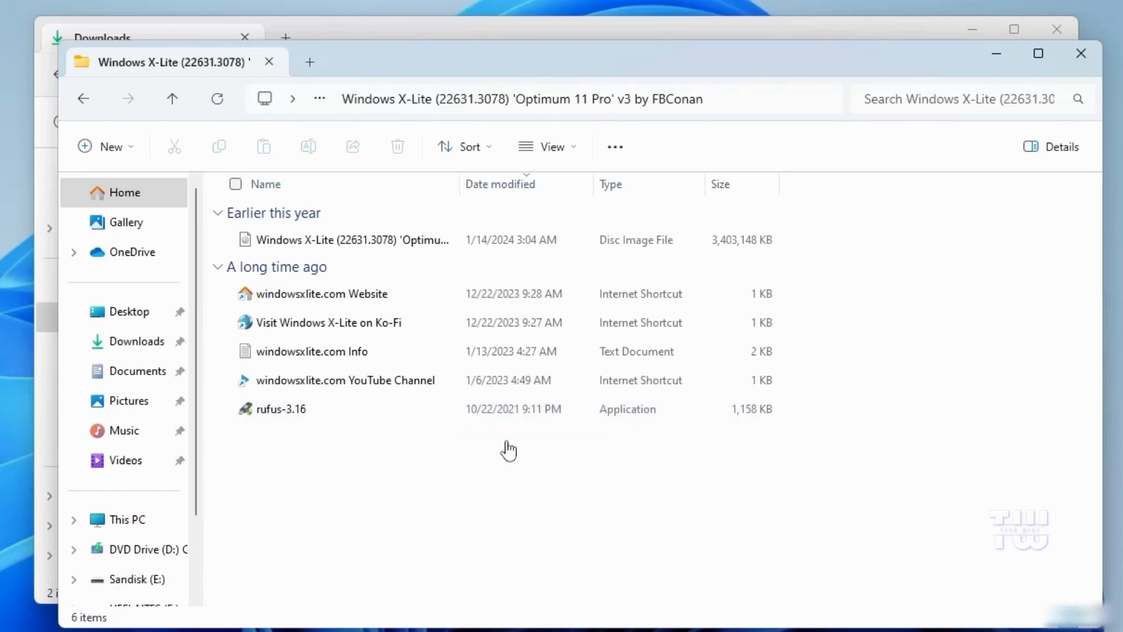
pyautogui.moveTo(285, 417)
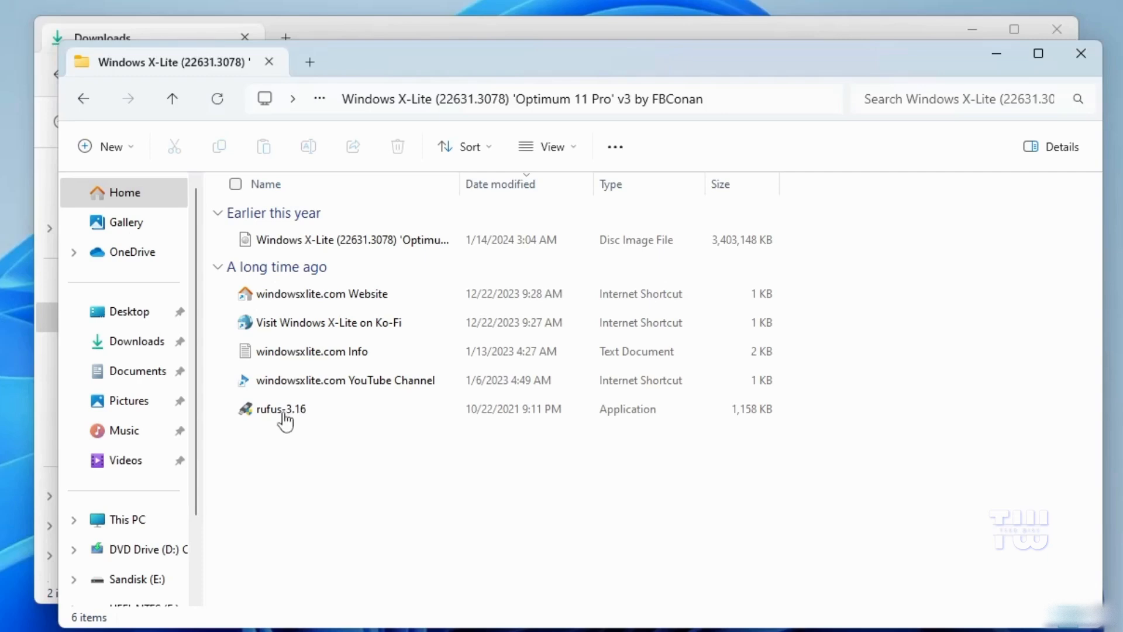
pyautogui.click(280, 409)
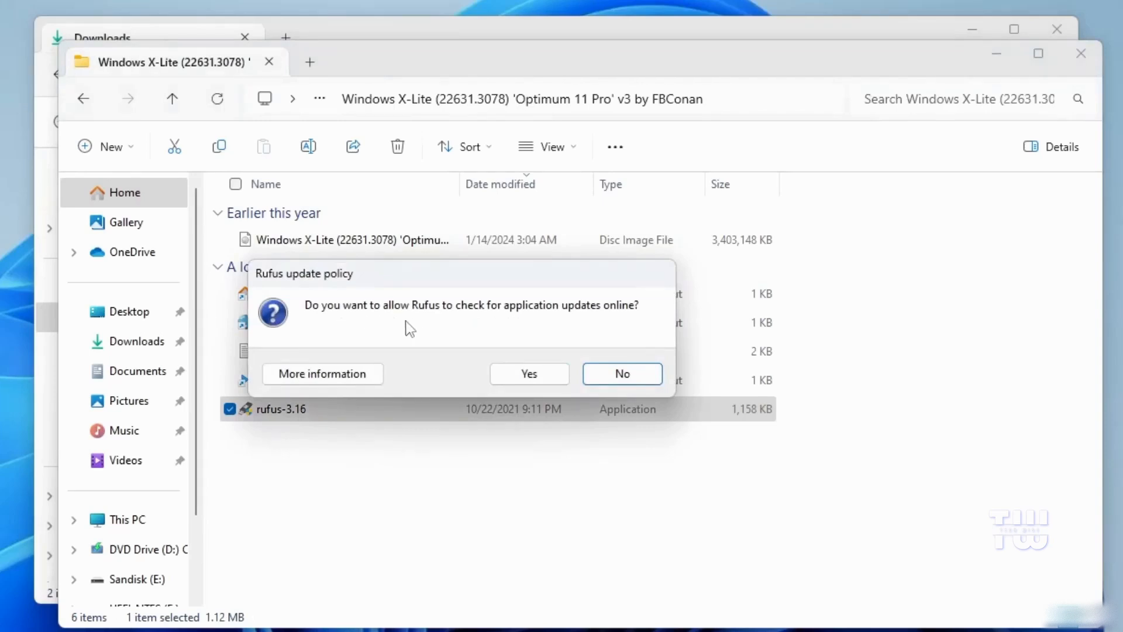
pyautogui.moveTo(602, 335)
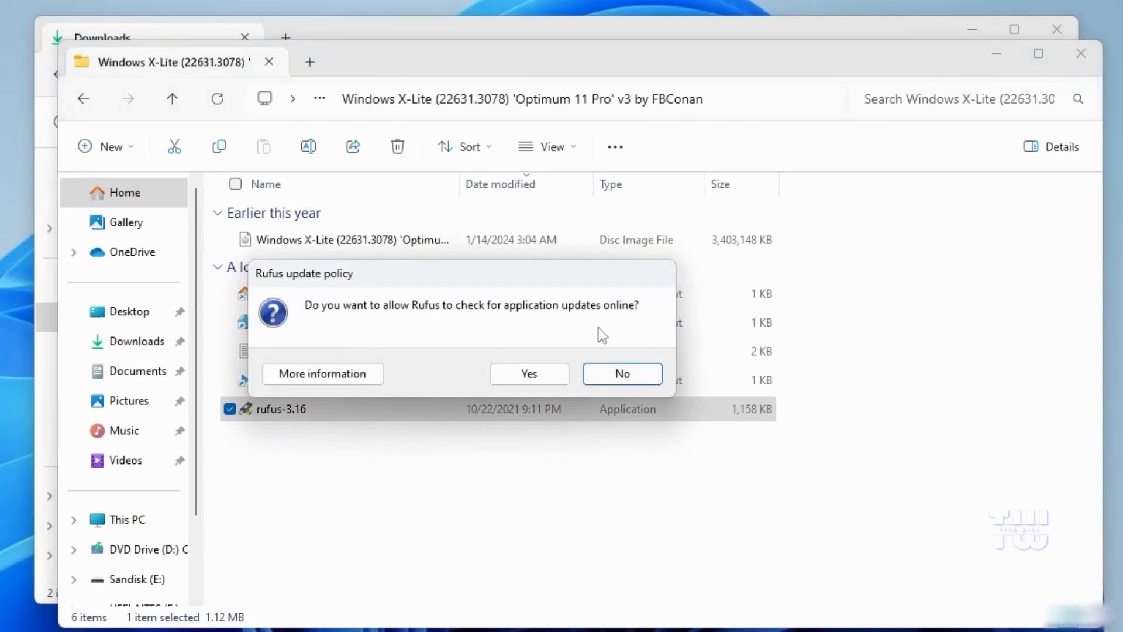
pyautogui.click(623, 373)
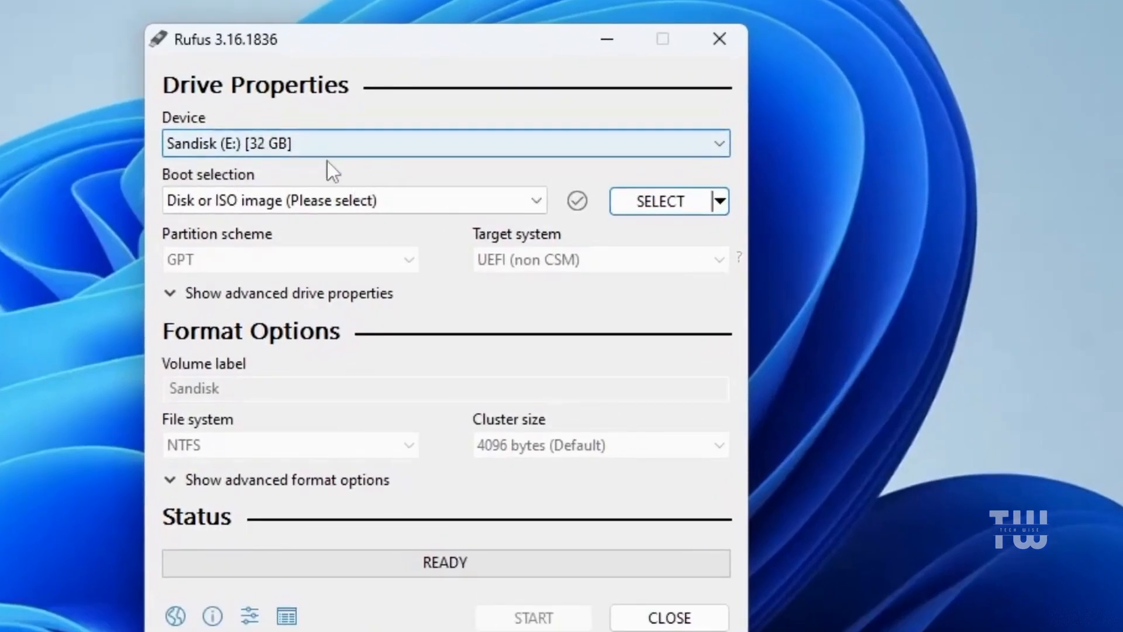
# Target the 32 GB Sandisk drive and load the X-Lite Optimum 11 Pro v3 ISO in Rufus.
pyautogui.click(444, 144)
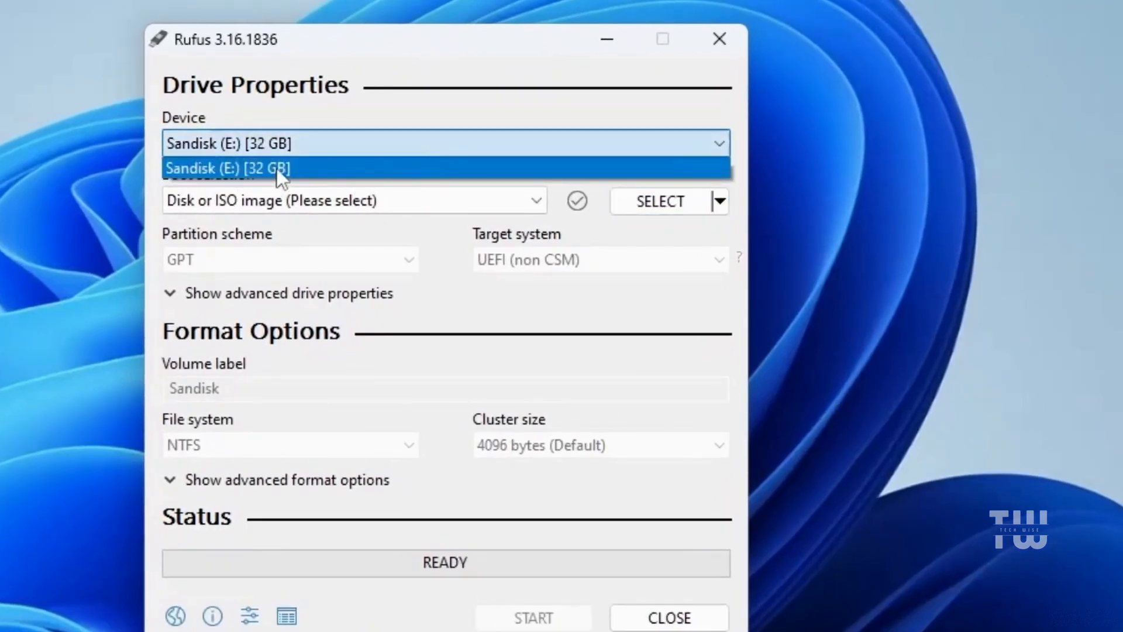
pyautogui.click(229, 167)
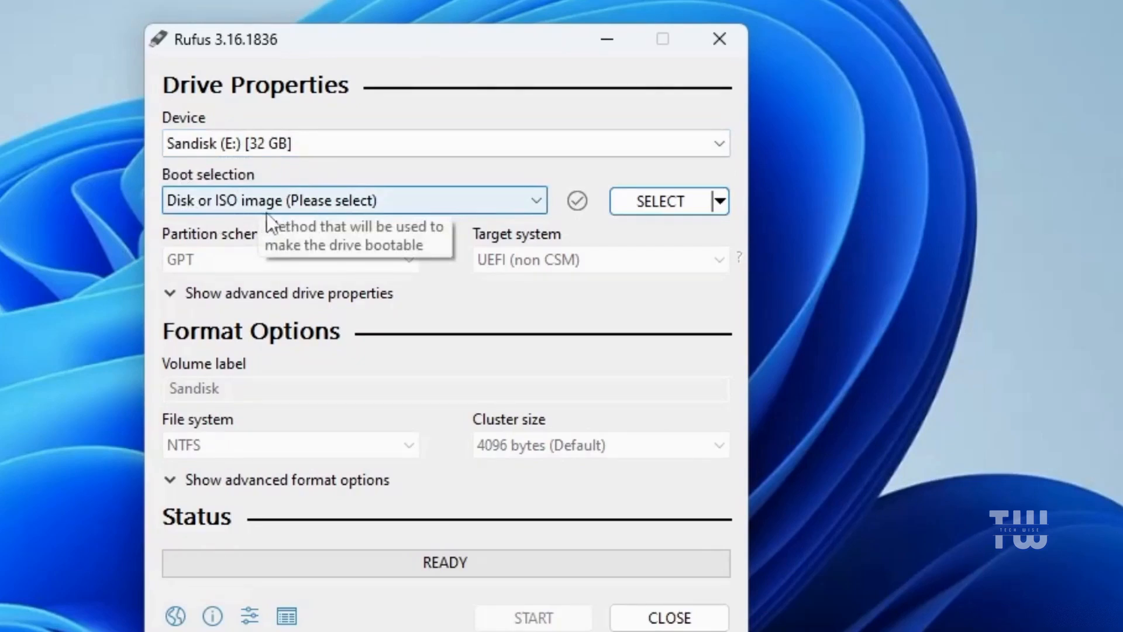
pyautogui.click(660, 200)
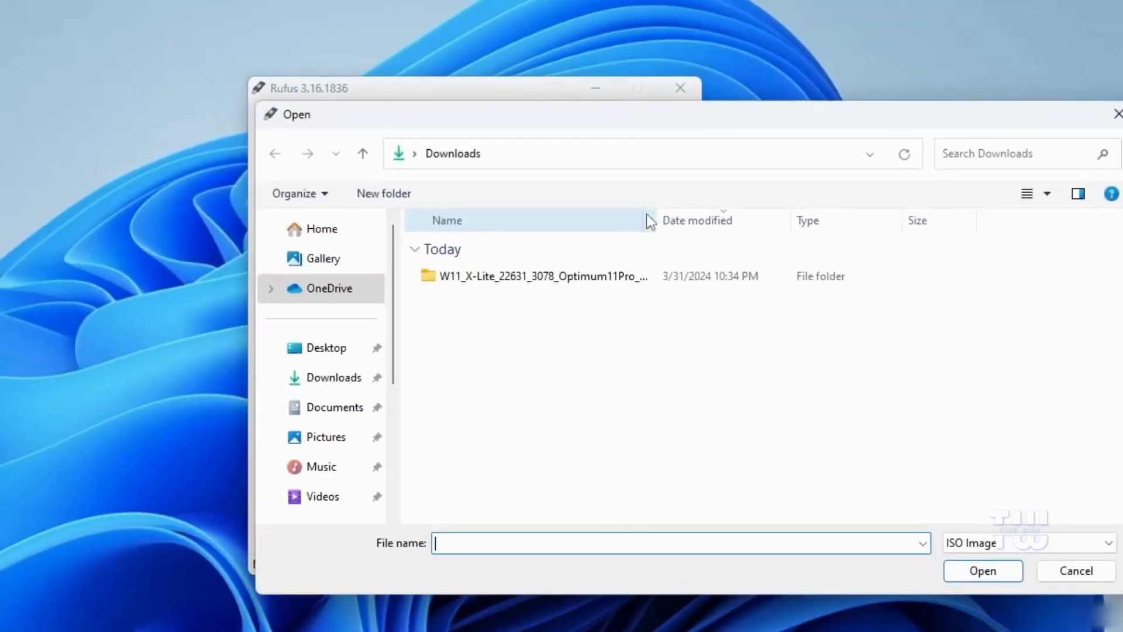
pyautogui.doubleClick(537, 276)
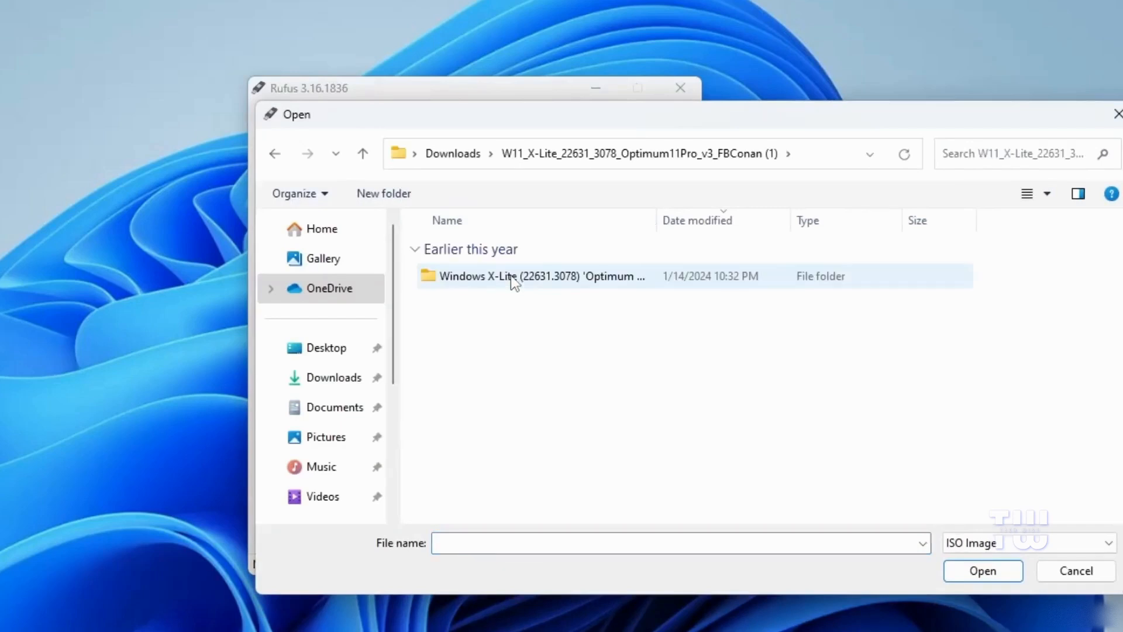
pyautogui.doubleClick(540, 276)
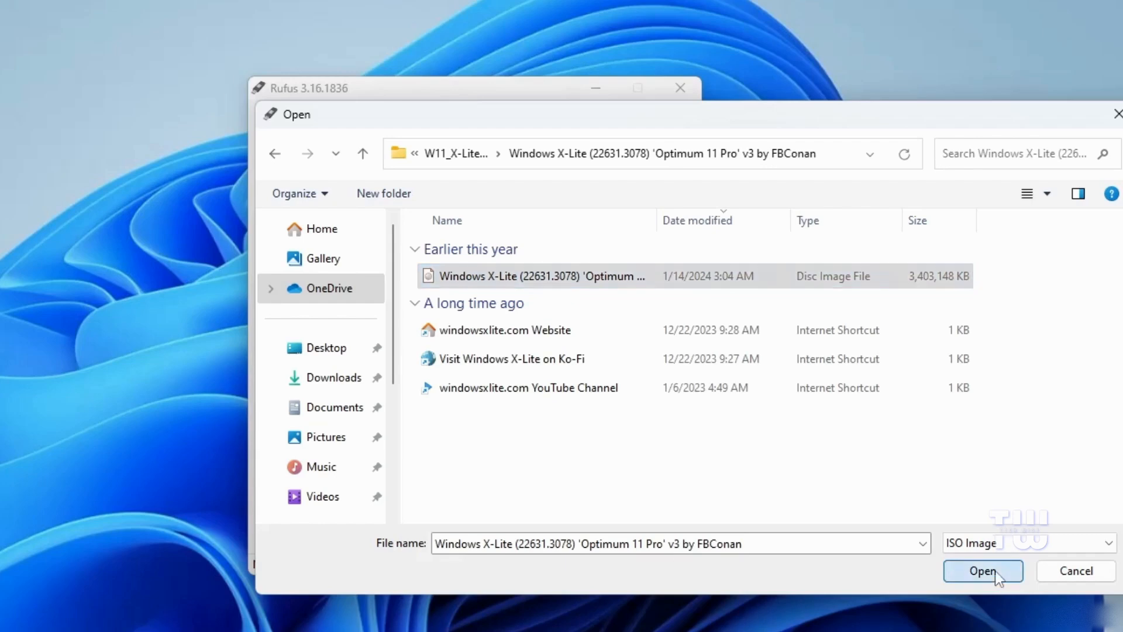
pyautogui.click(982, 570)
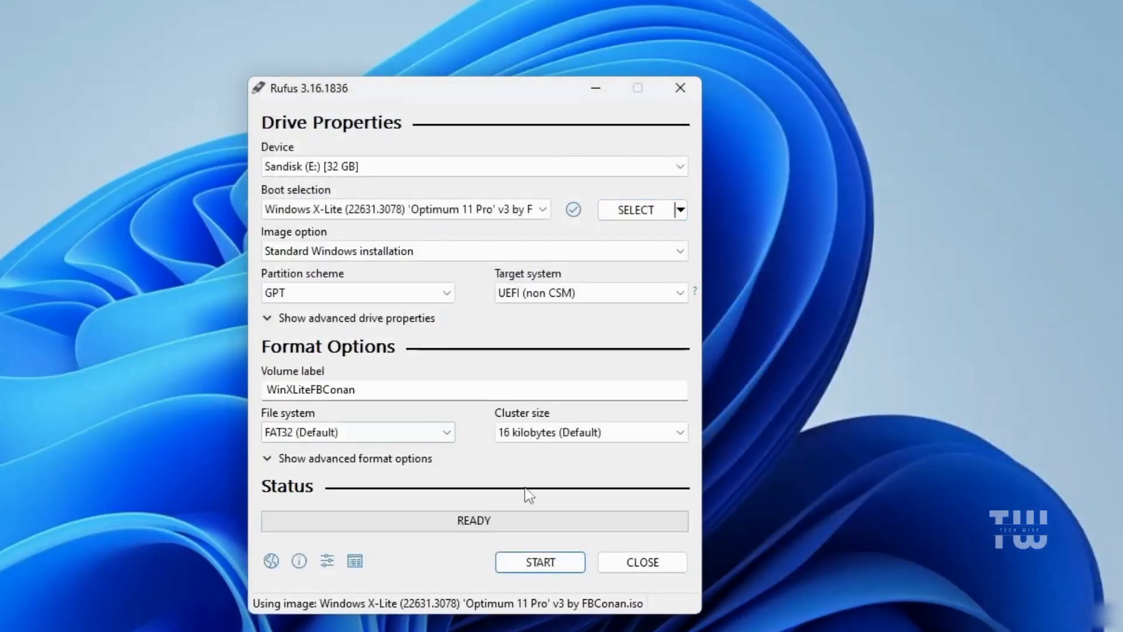
# Write the X-Lite image to the Sandisk drive, accepting the erase warning, then close Rufus.
pyautogui.click(539, 561)
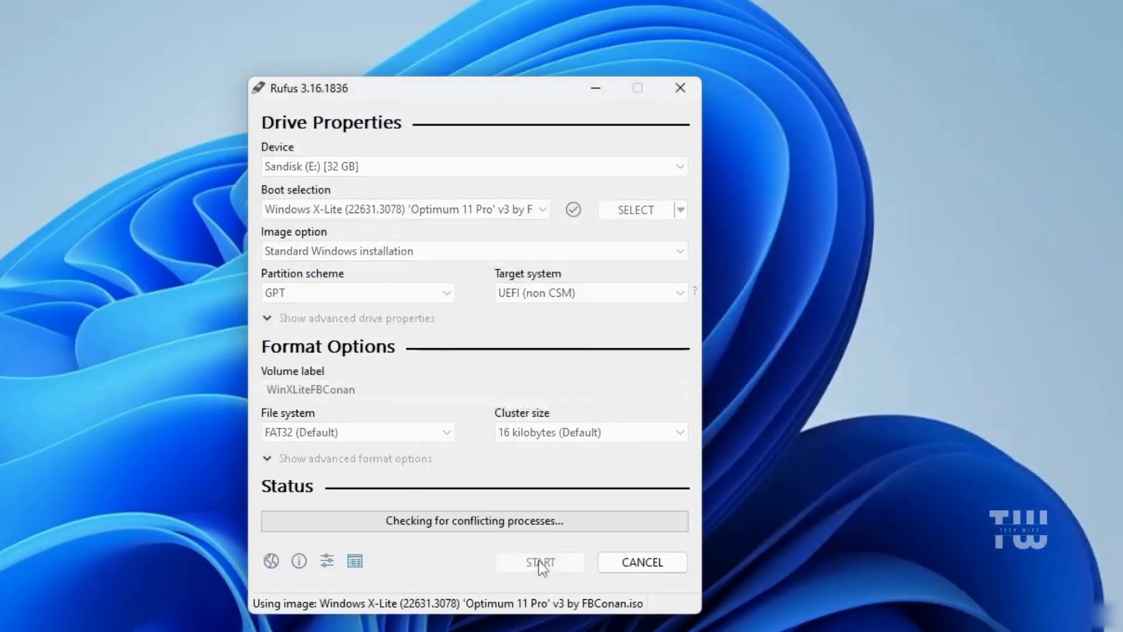
pyautogui.click(540, 562)
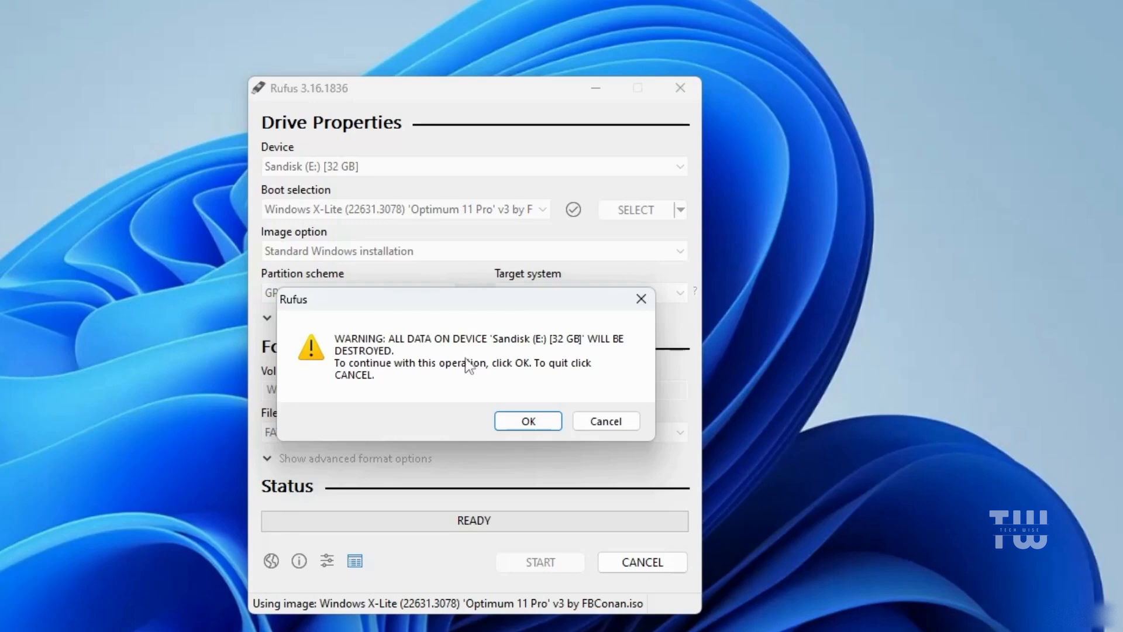
pyautogui.click(527, 421)
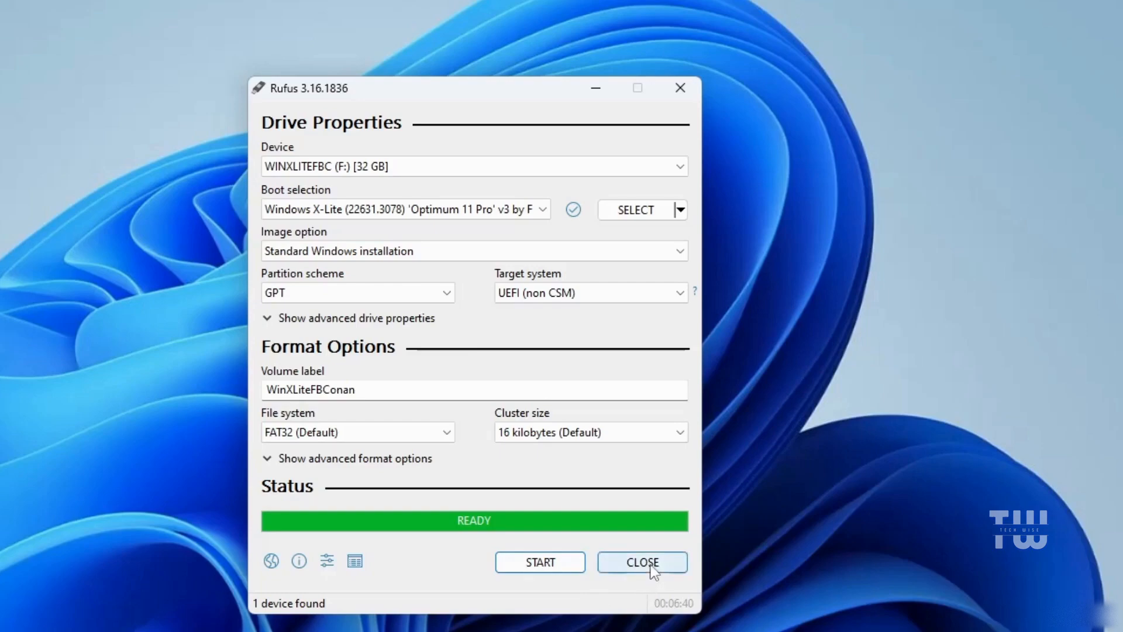
pyautogui.click(641, 562)
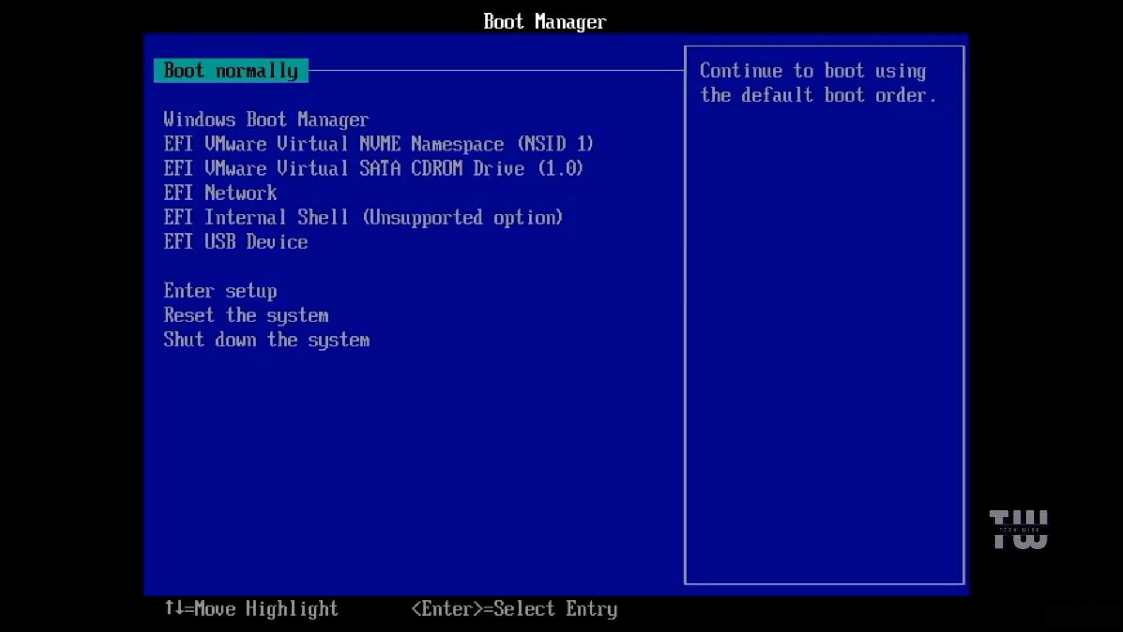
# Move down the Boot Manager list to the EFI USB Device entry.
pyautogui.press('Down')
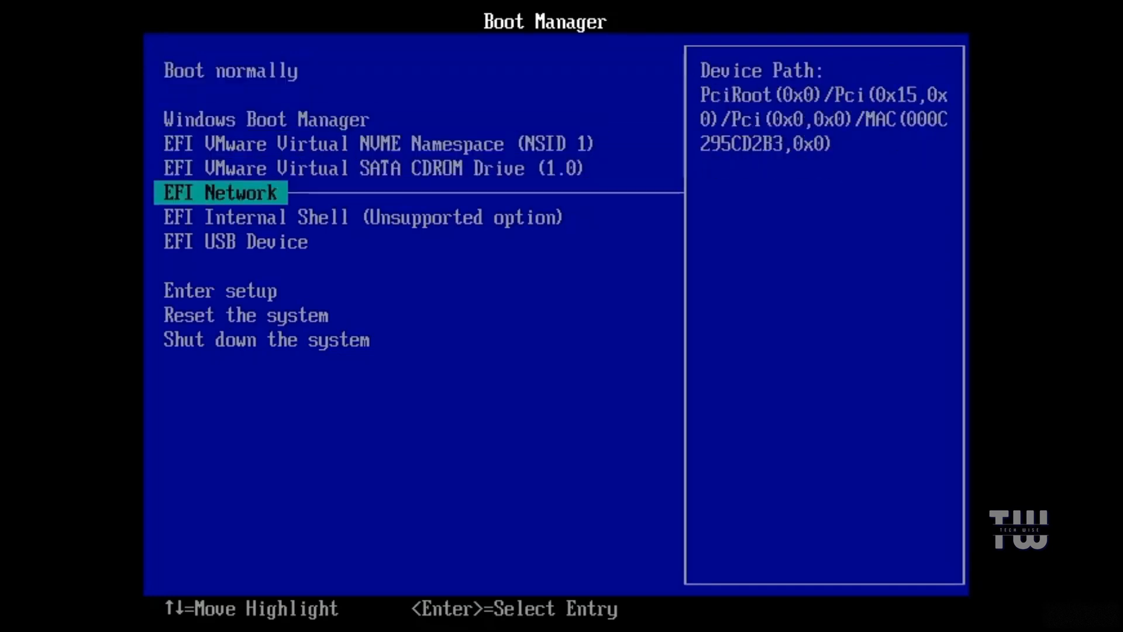
pyautogui.press('down')
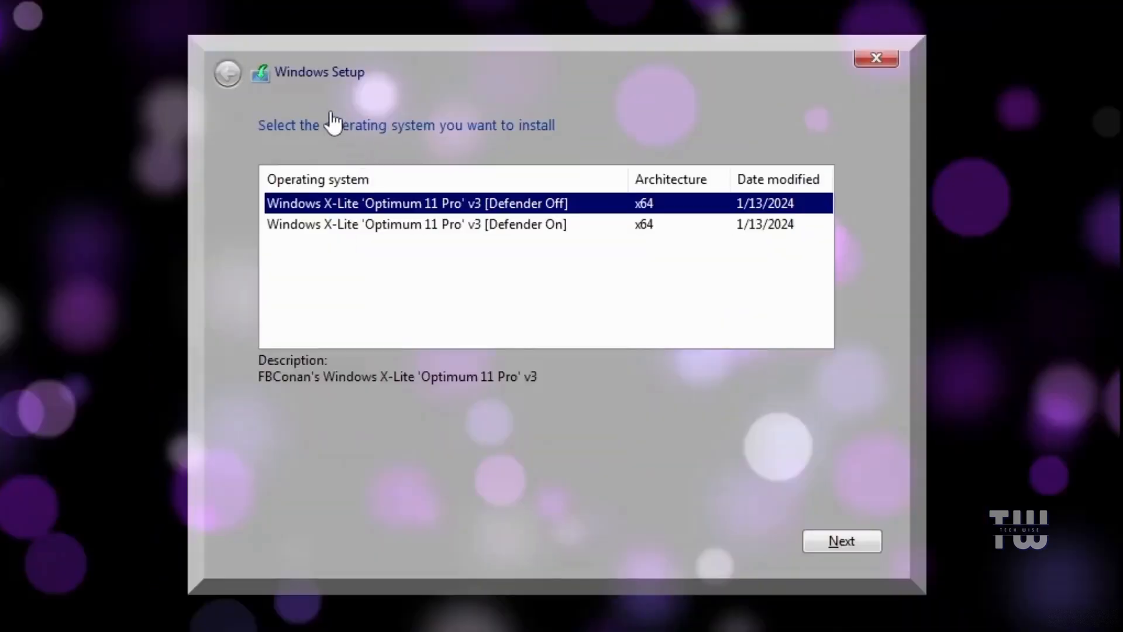
pyautogui.moveTo(514, 144)
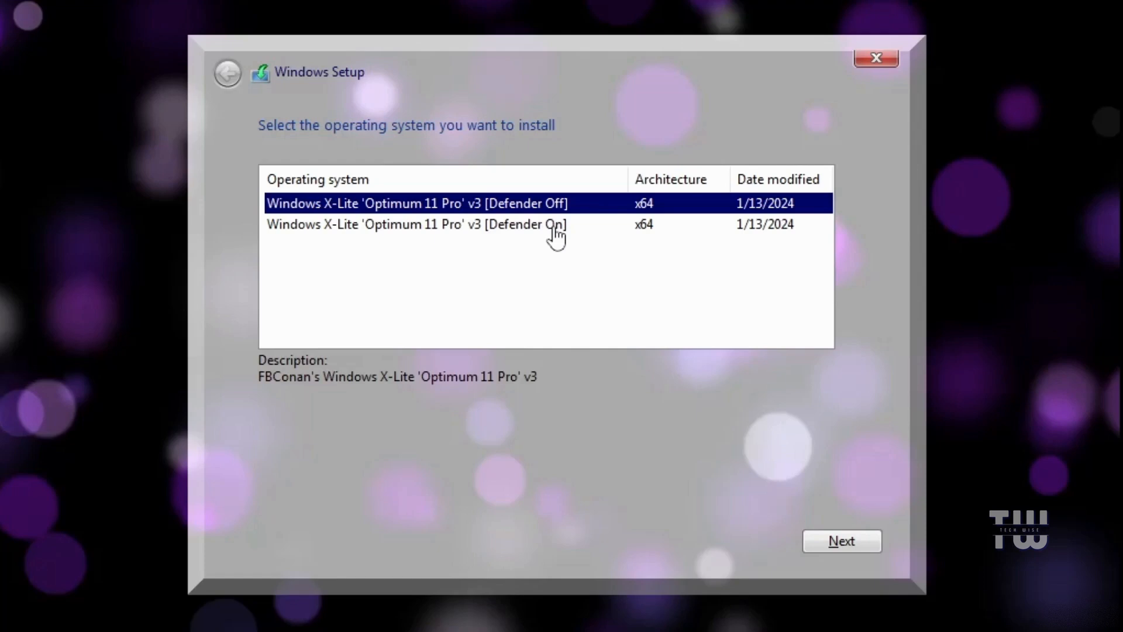
# Choose the X-Lite Optimum 11 Pro v3 [Defender Off] edition and continue setup.
pyautogui.click(411, 224)
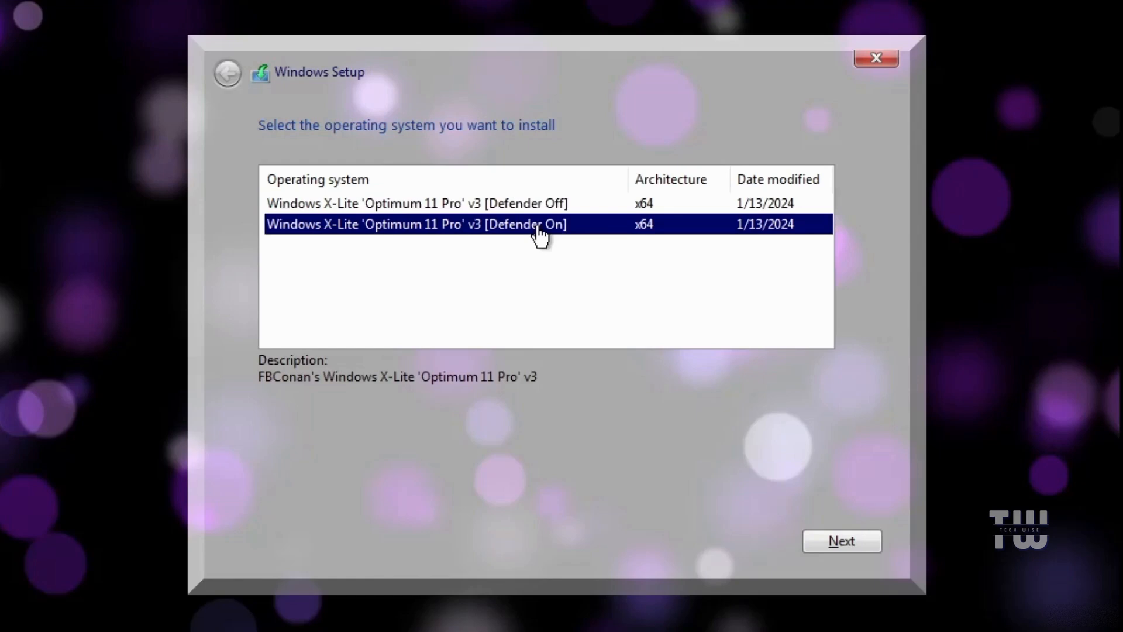
pyautogui.moveTo(576, 260)
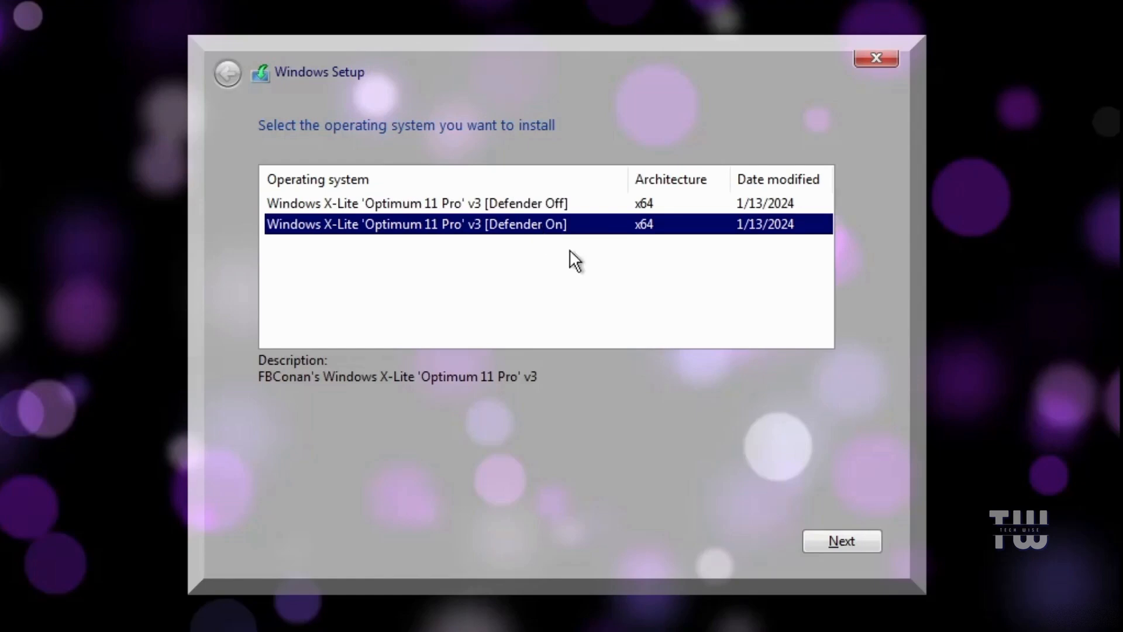
pyautogui.click(415, 204)
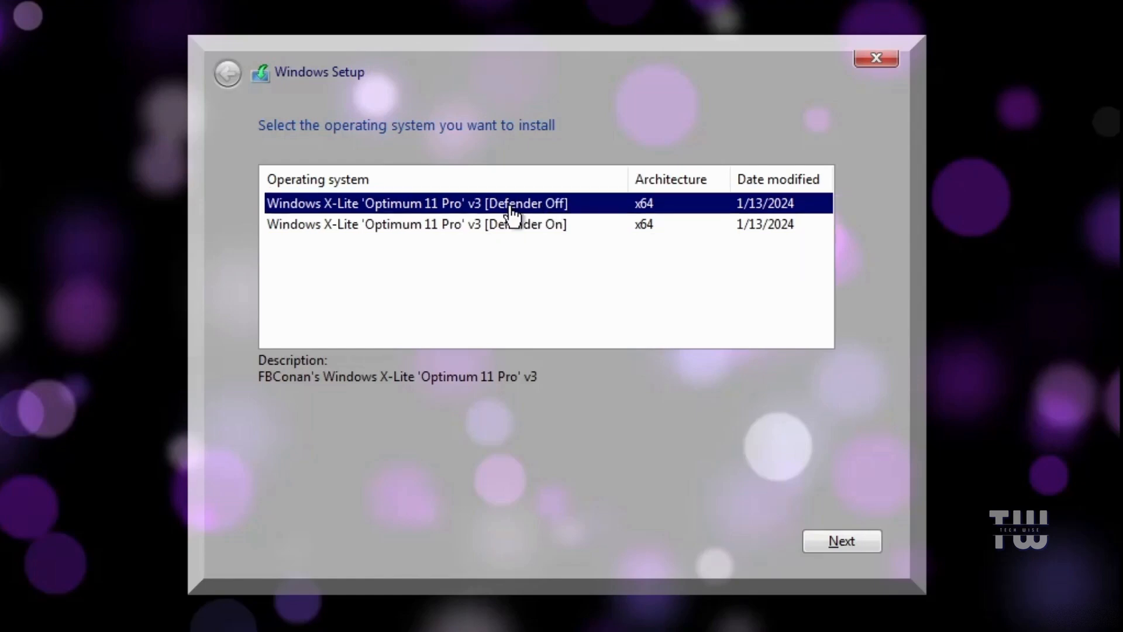
pyautogui.click(842, 541)
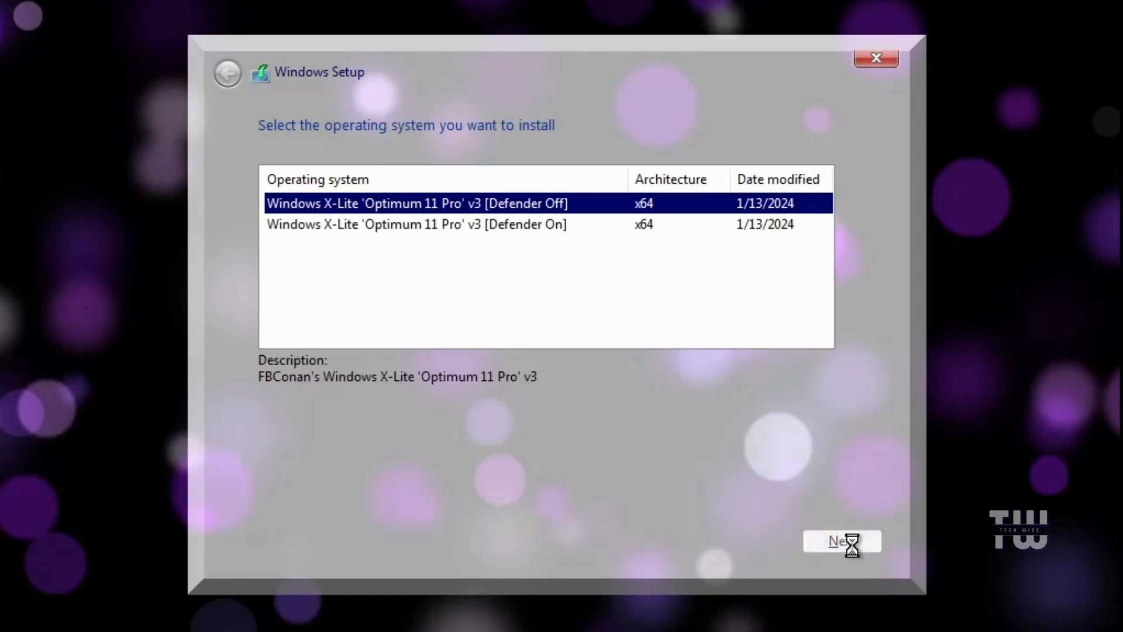
pyautogui.click(841, 541)
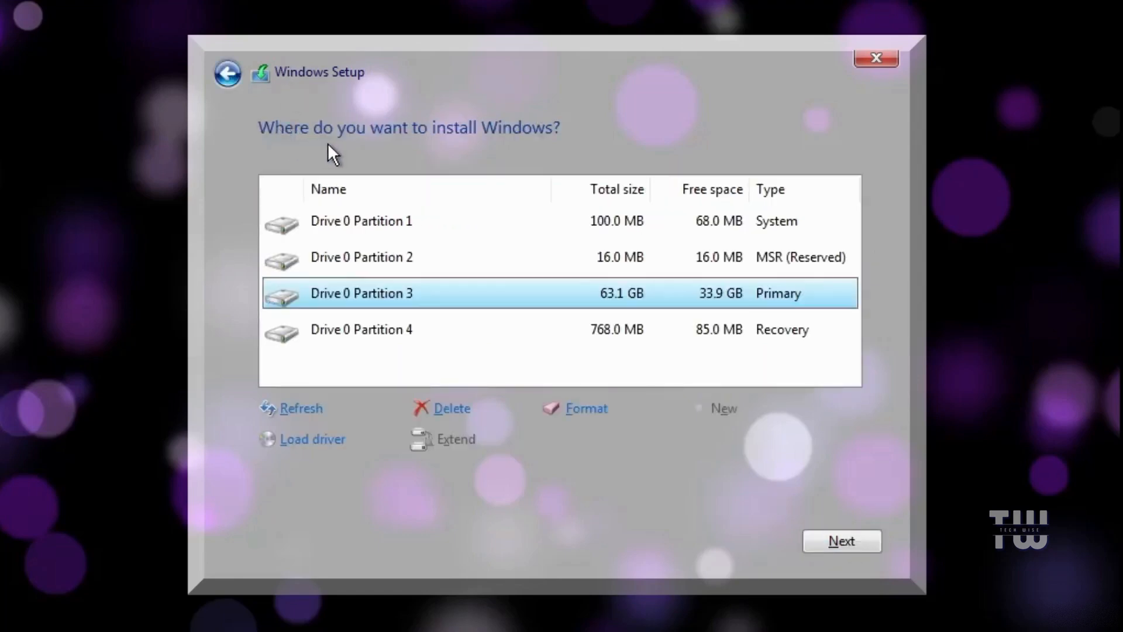
pyautogui.moveTo(379, 221)
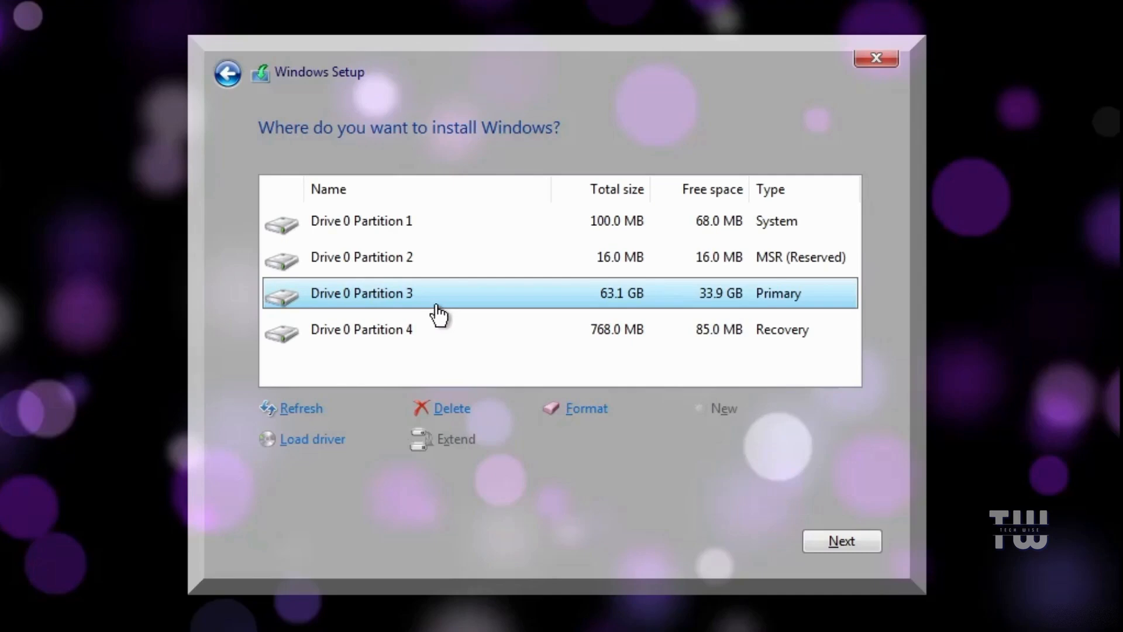
pyautogui.moveTo(435, 315)
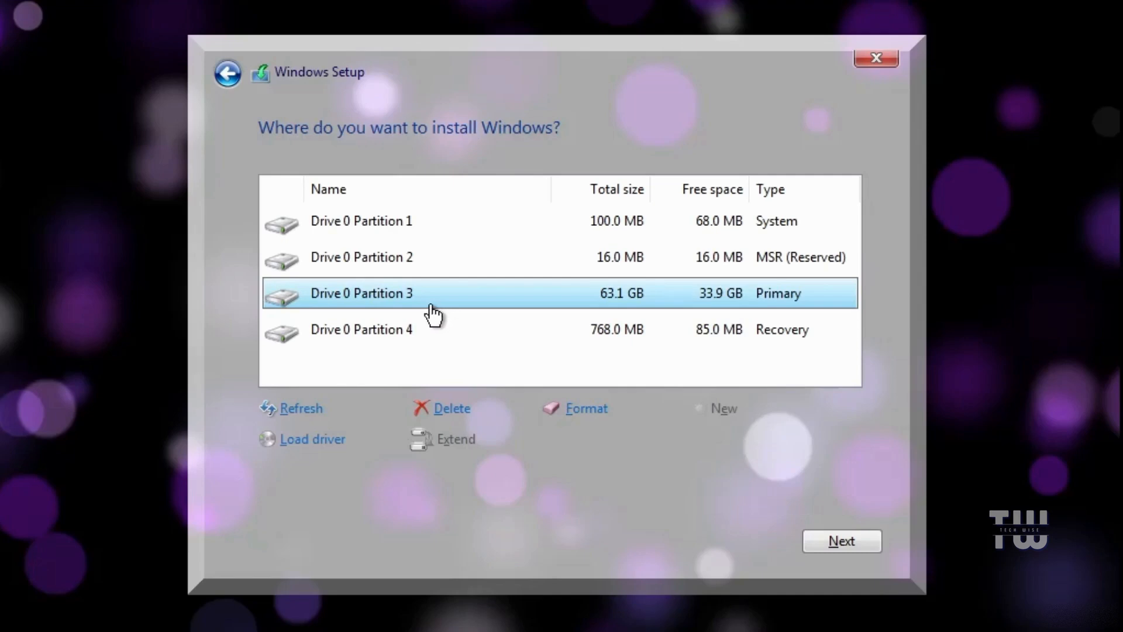
pyautogui.moveTo(416, 270)
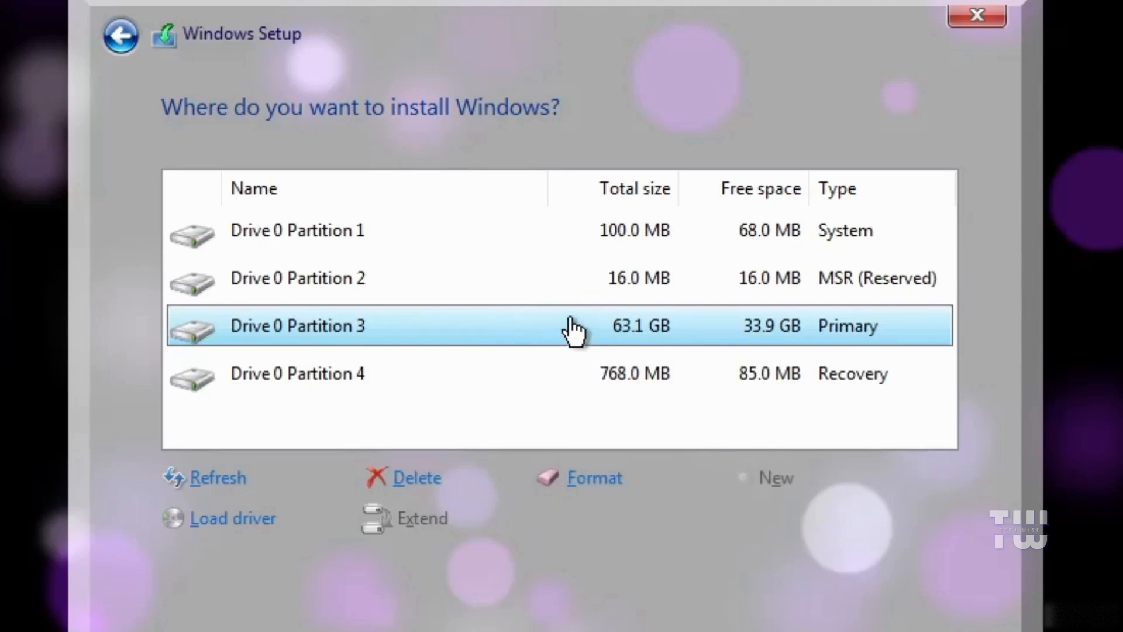
pyautogui.moveTo(622, 342)
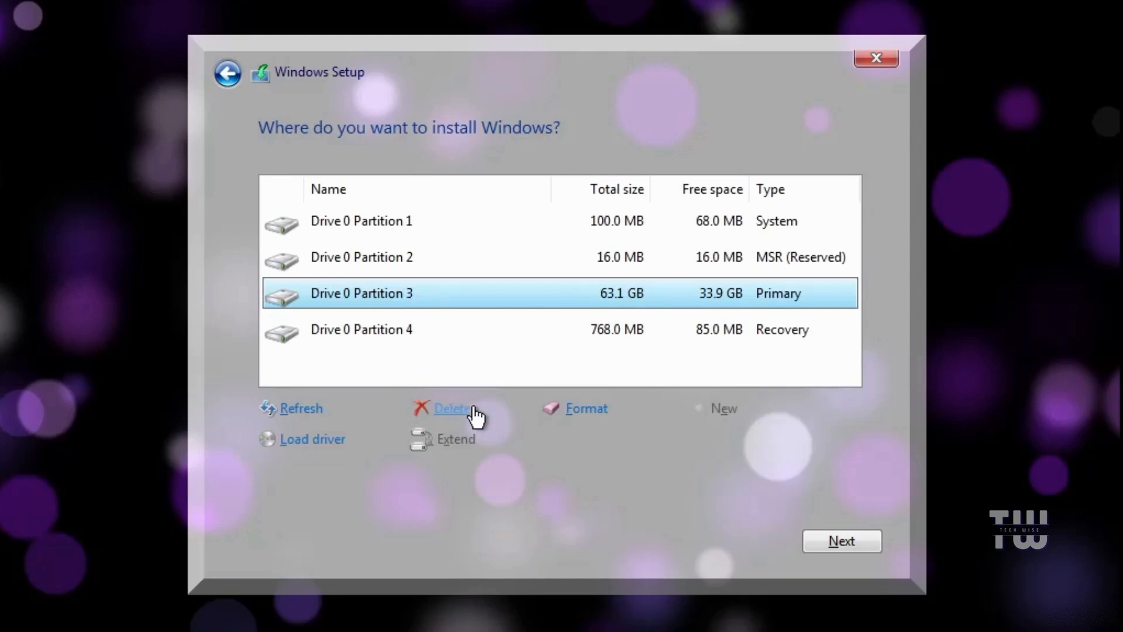
# Delete the 63.1 GB Partition 3 and install onto the resulting unallocated space.
pyautogui.click(452, 408)
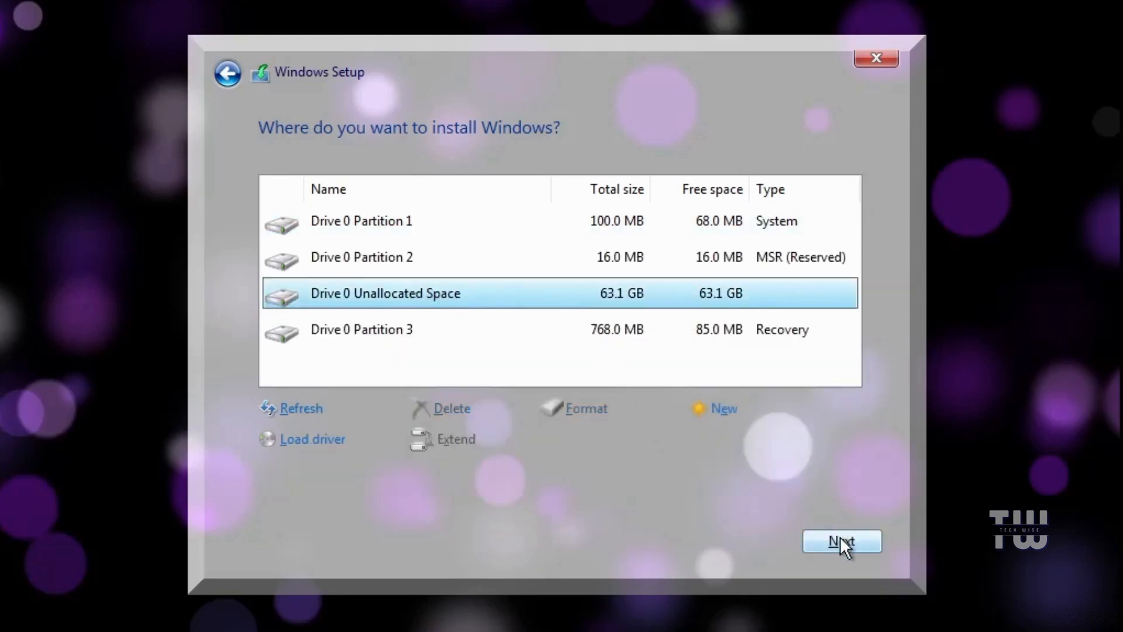
pyautogui.click(841, 540)
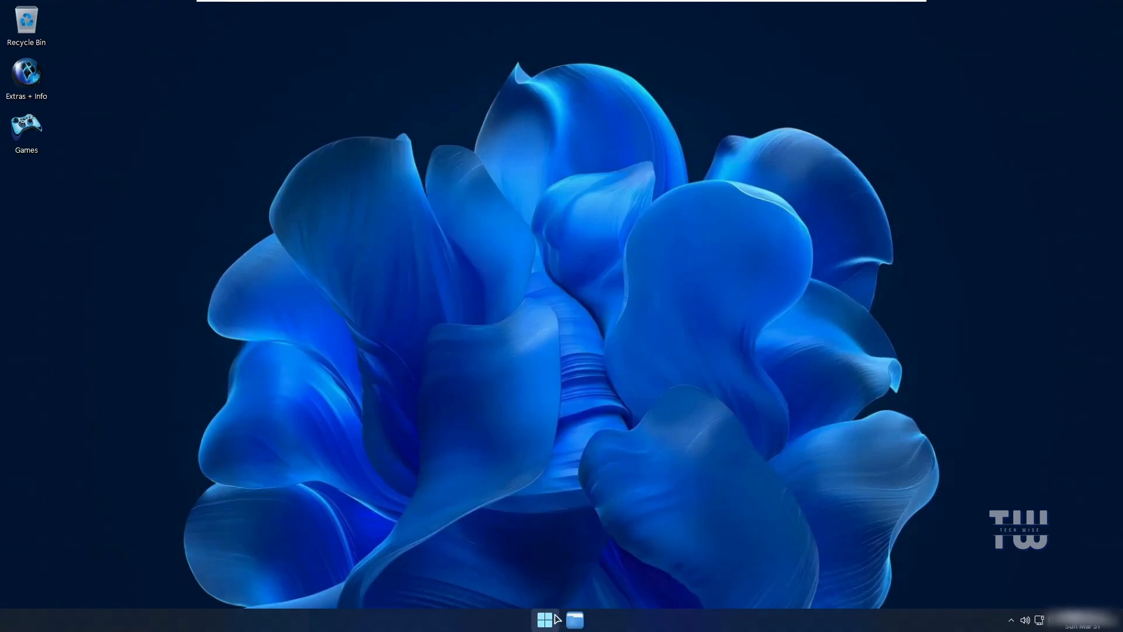
# Check the C: Windows X-Lite drive's 57.6 GB free space, then open the quick-link menu.
pyautogui.click(574, 619)
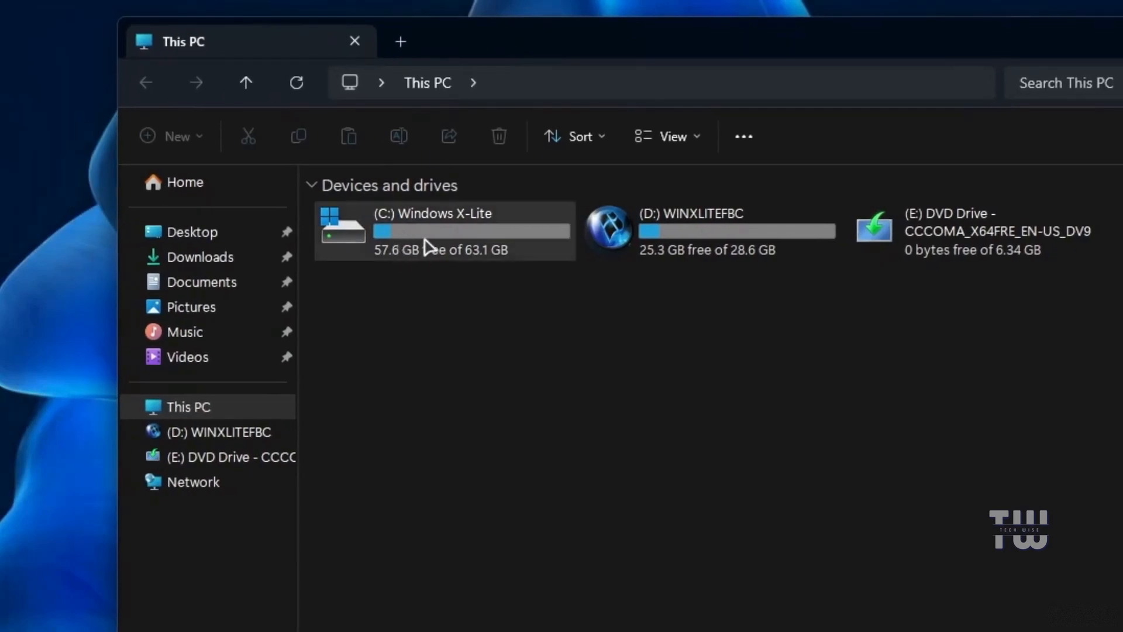
pyautogui.click(444, 230)
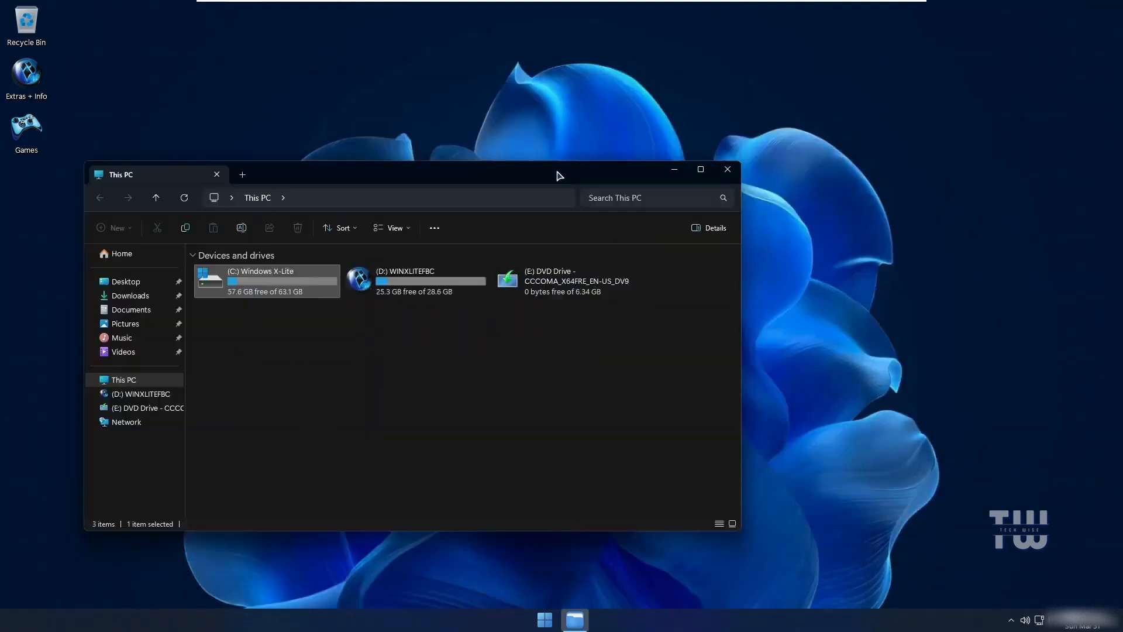
pyautogui.moveTo(559, 174); pyautogui.dragTo(761, 165)
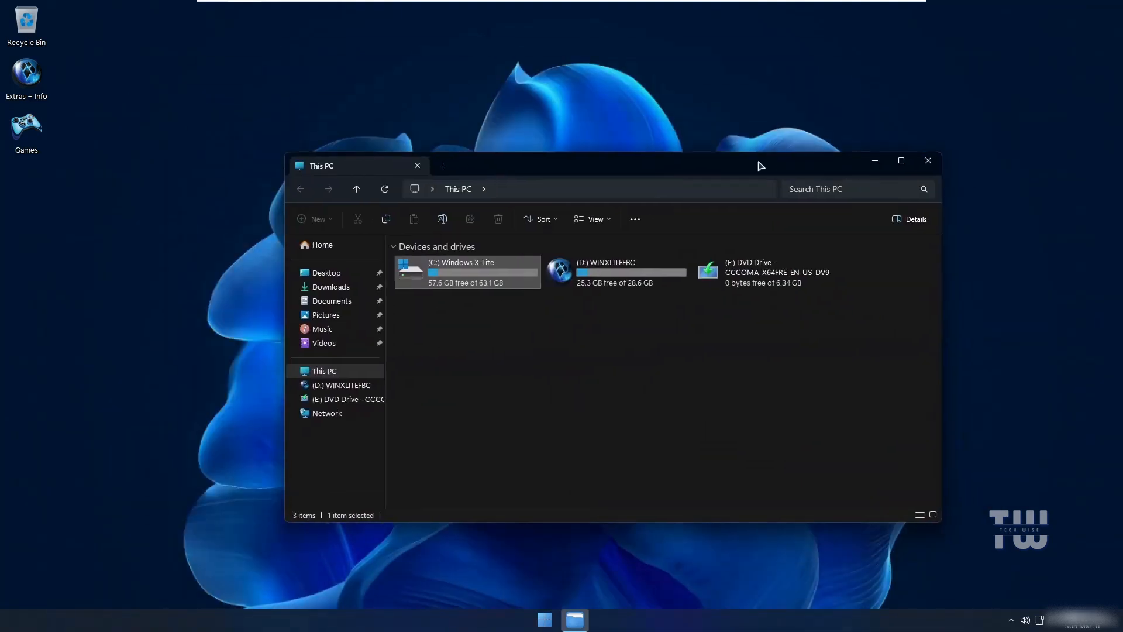
pyautogui.rightClick(543, 619)
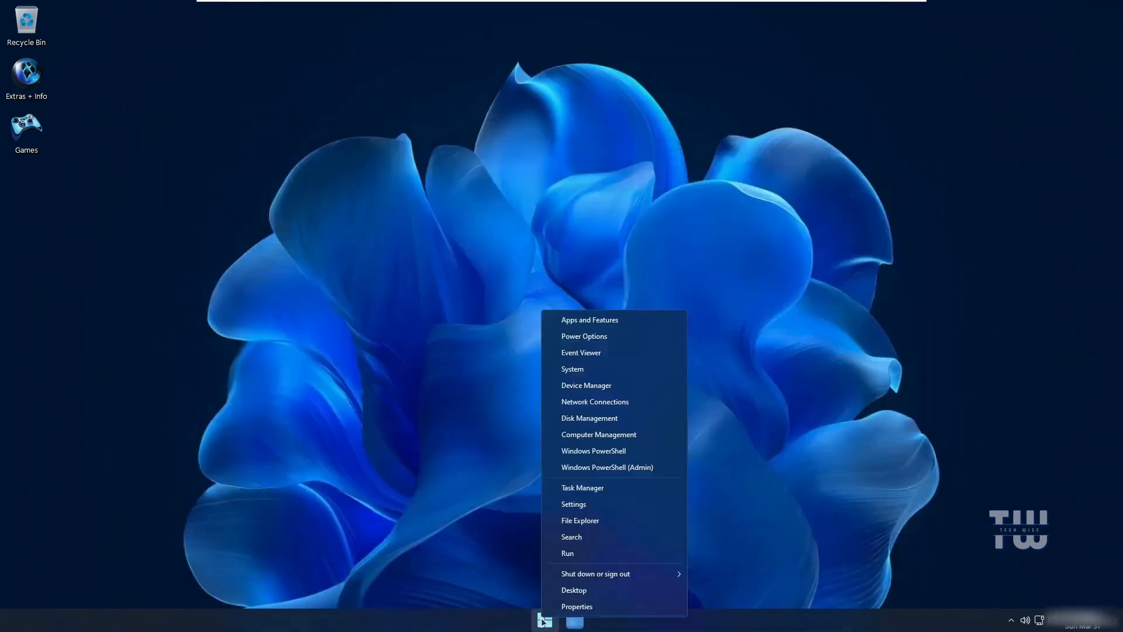